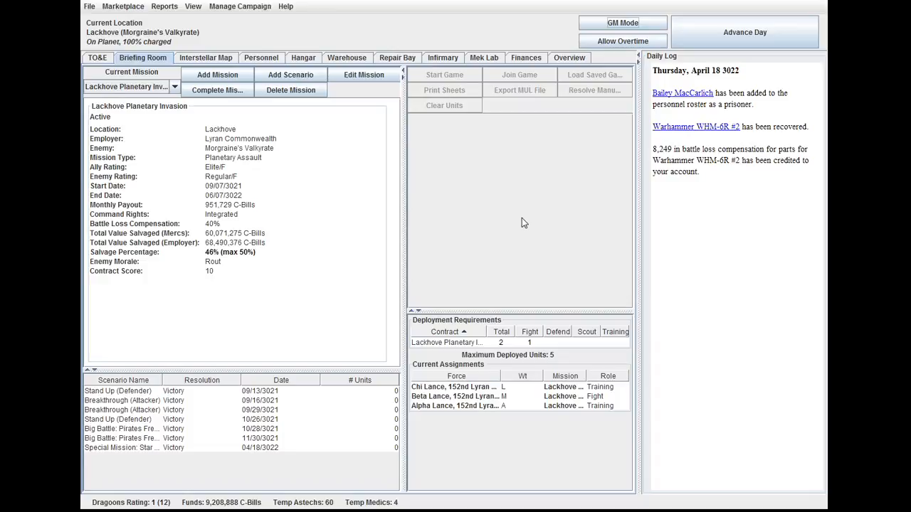
pyautogui.moveTo(508, 223)
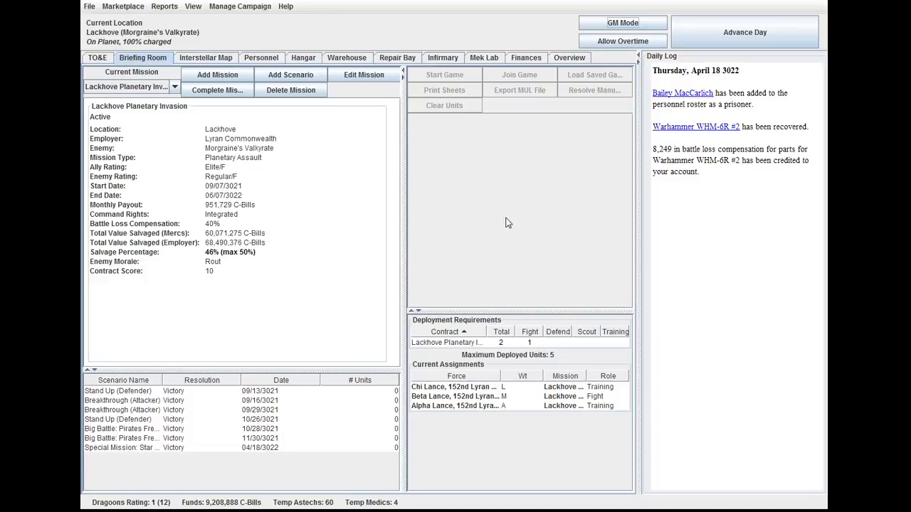
pyautogui.moveTo(402, 64)
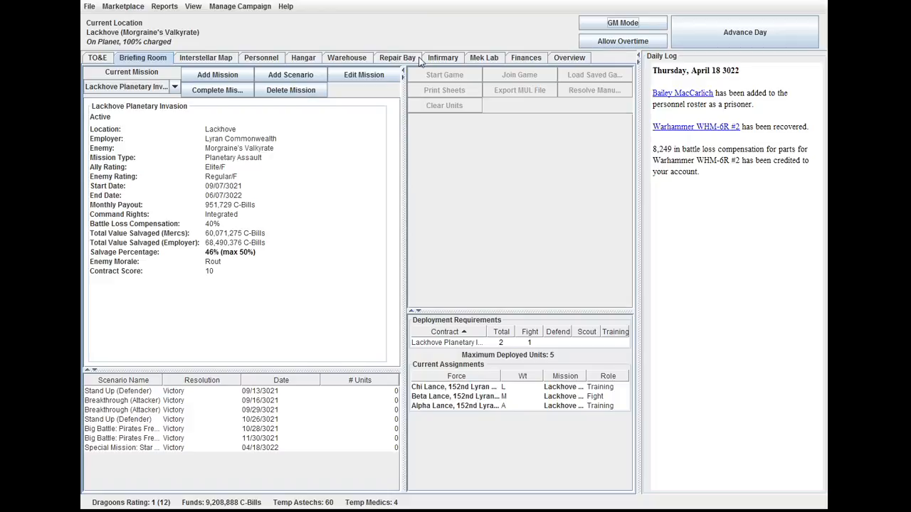
pyautogui.moveTo(445, 74)
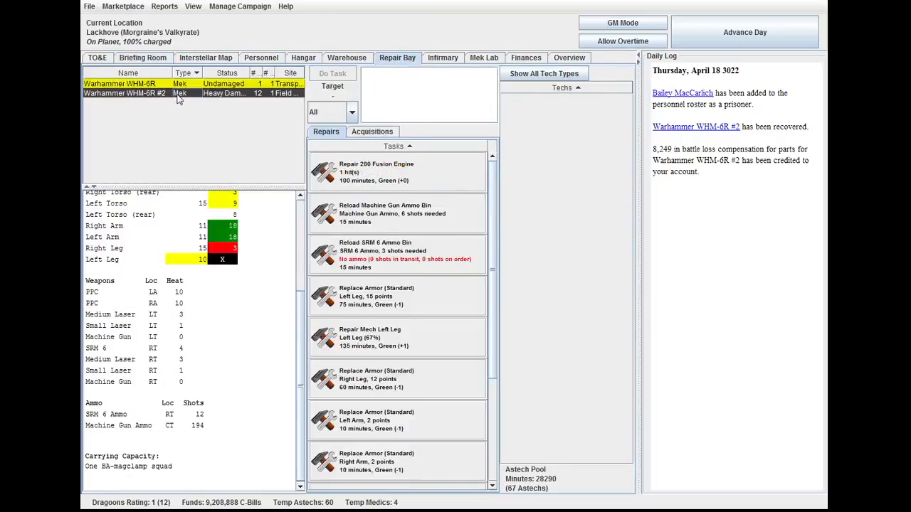
# - Repair the Warhammer's fusion engine, reload the machine gun ammo and order SRM 6 ammo
pyautogui.click(396, 171)
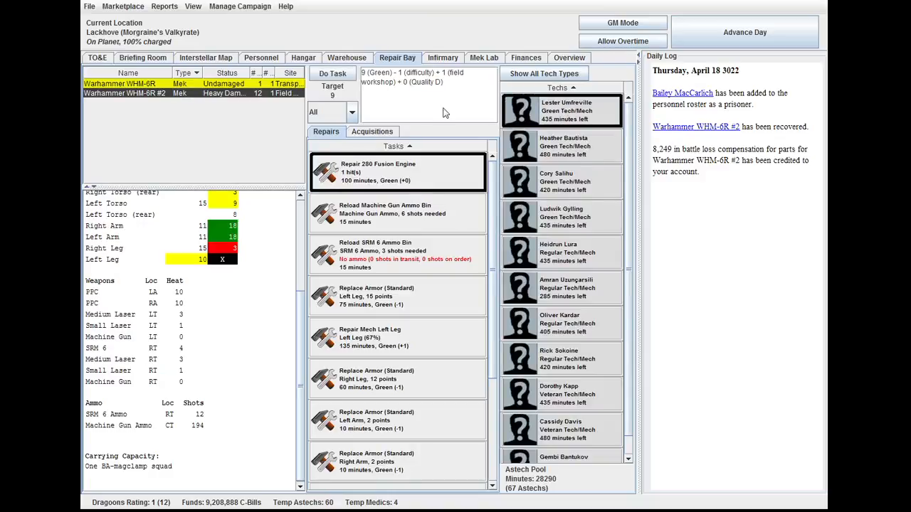
pyautogui.rightClick(397, 171)
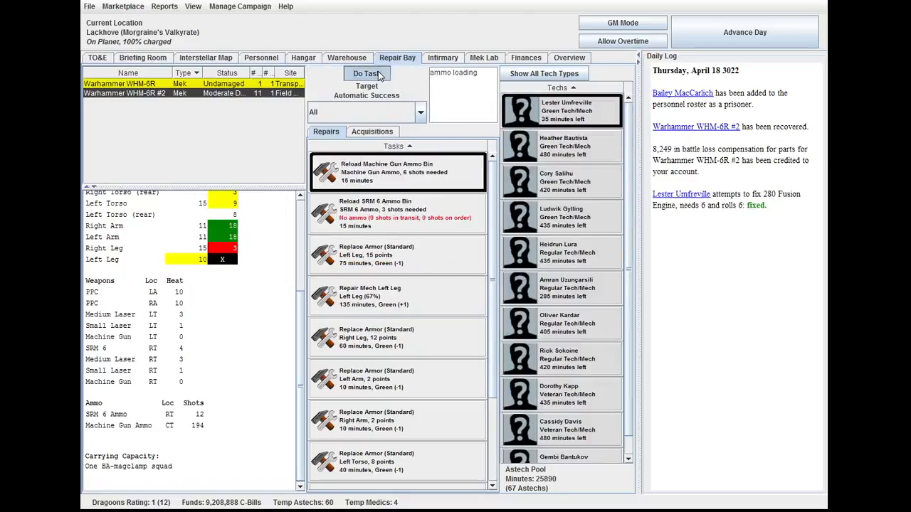
pyautogui.click(367, 74)
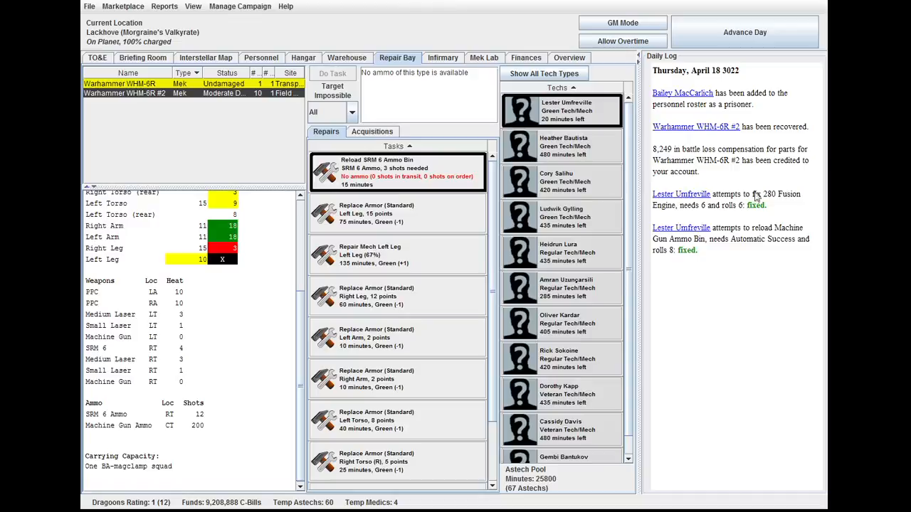
pyautogui.moveTo(771, 215)
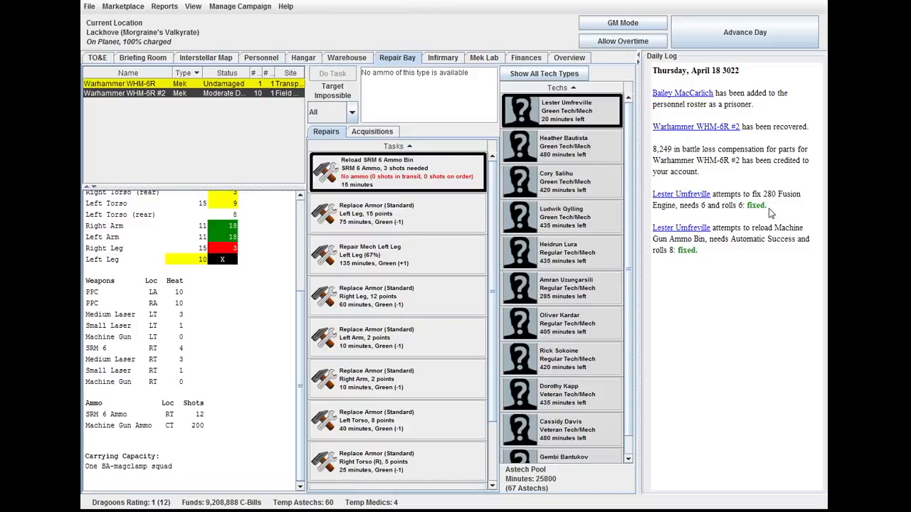
pyautogui.moveTo(450, 182)
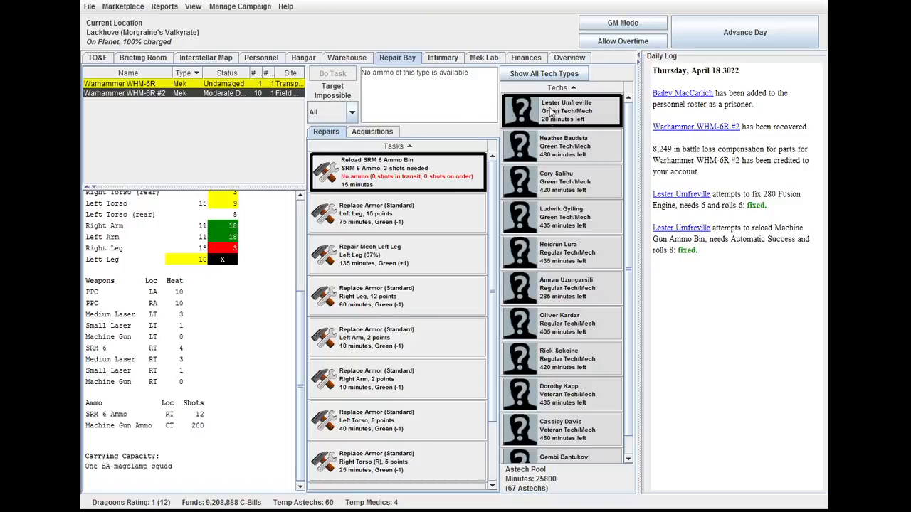
pyautogui.click(372, 131)
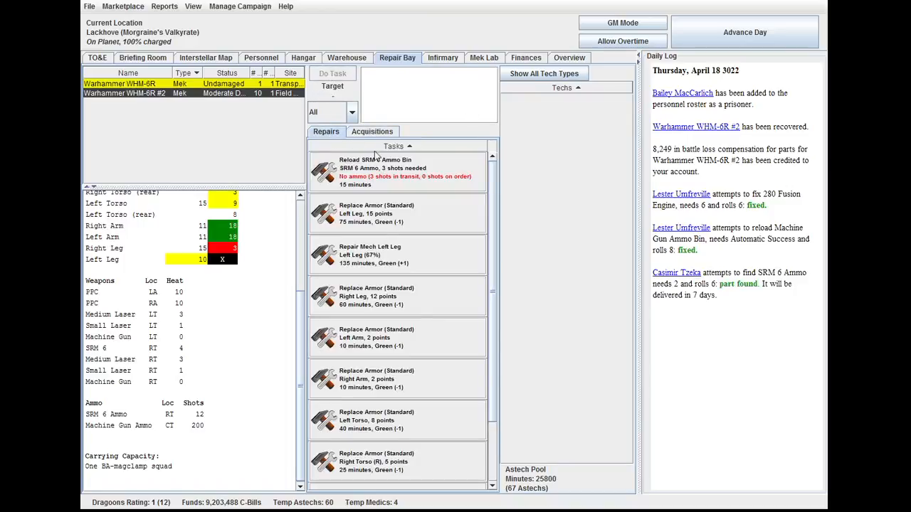
# - Attempt the leg armor replacements and the left leg repair, setting the leg repair to Extra time (x4)
pyautogui.click(396, 213)
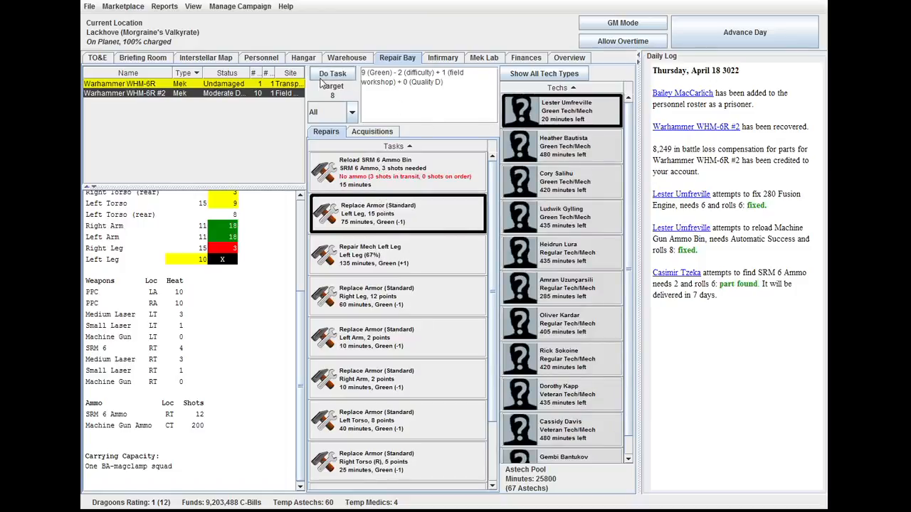
pyautogui.click(333, 74)
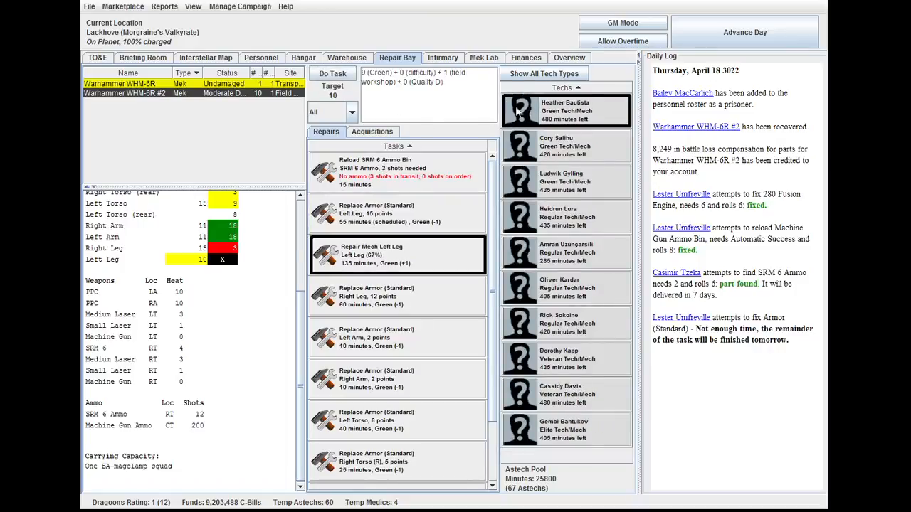
pyautogui.click(333, 74)
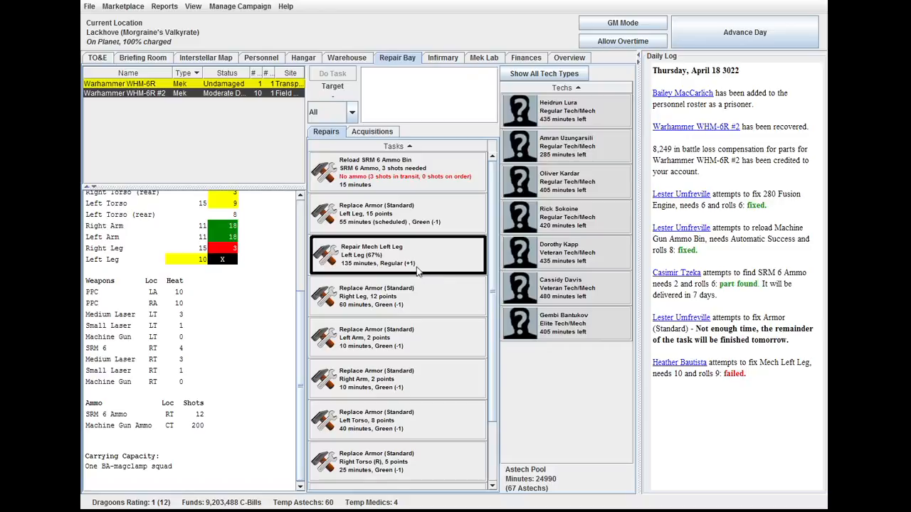
pyautogui.rightClick(398, 253)
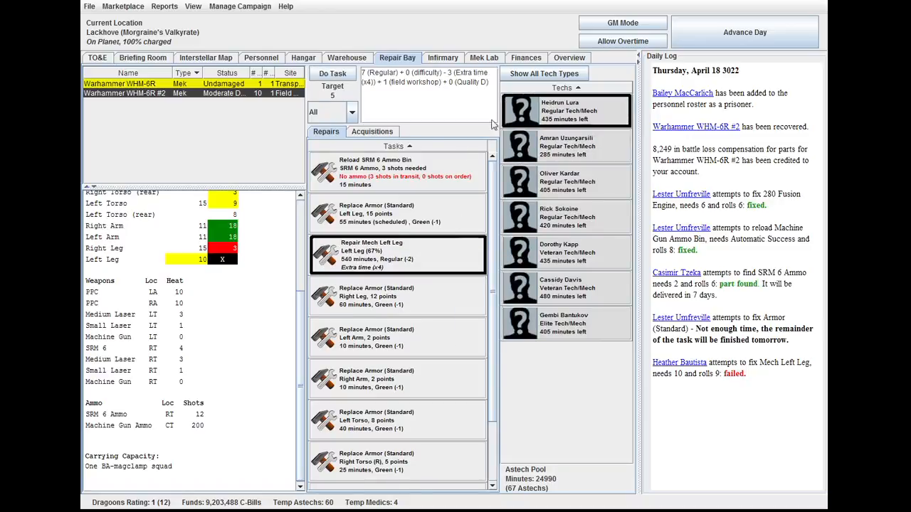
pyautogui.click(331, 74)
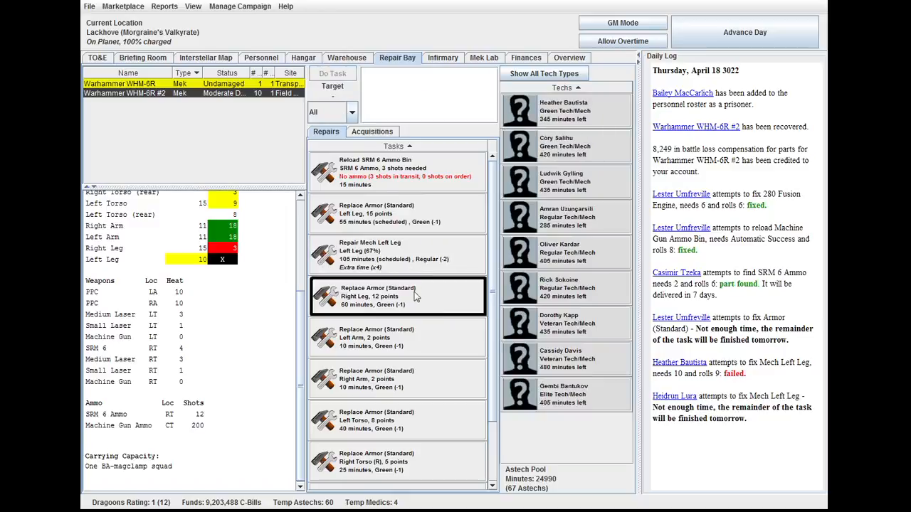
pyautogui.click(332, 74)
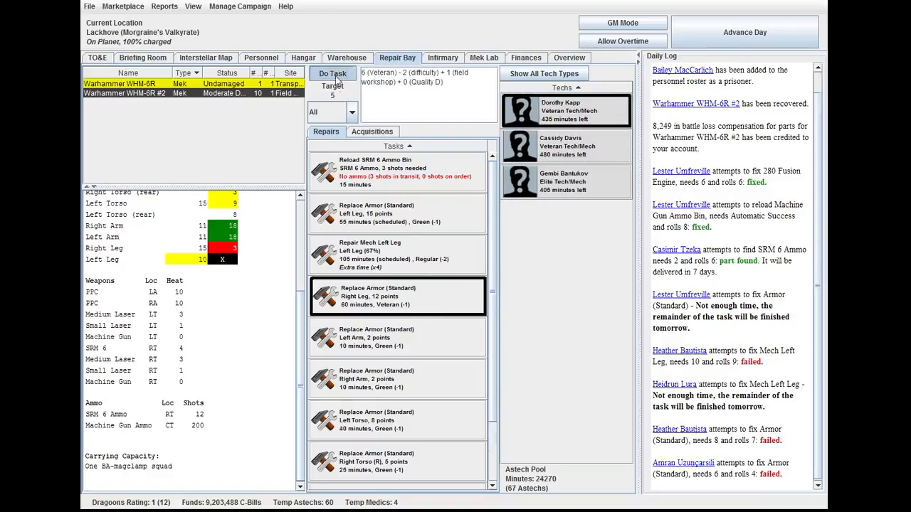
# - Assign a green tech to the left arm armor replacement and set it to Extra time (x4)
pyautogui.click(333, 74)
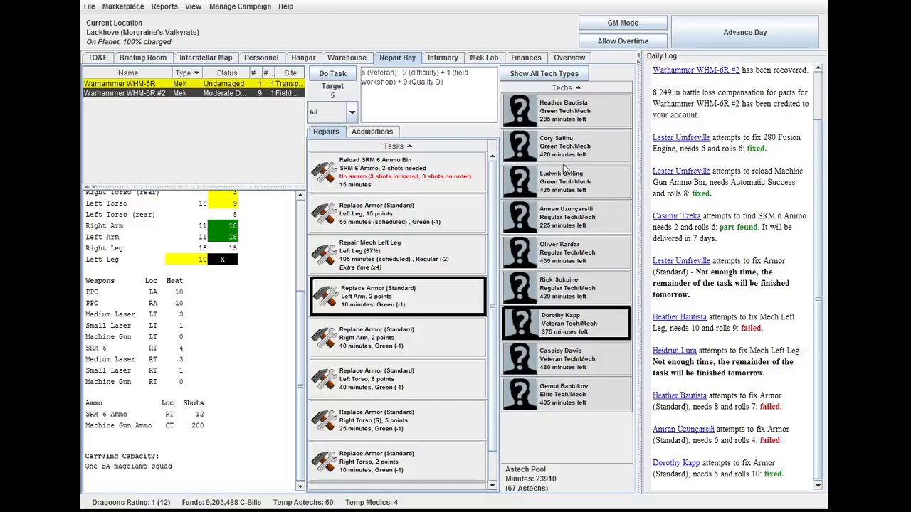
pyautogui.click(566, 111)
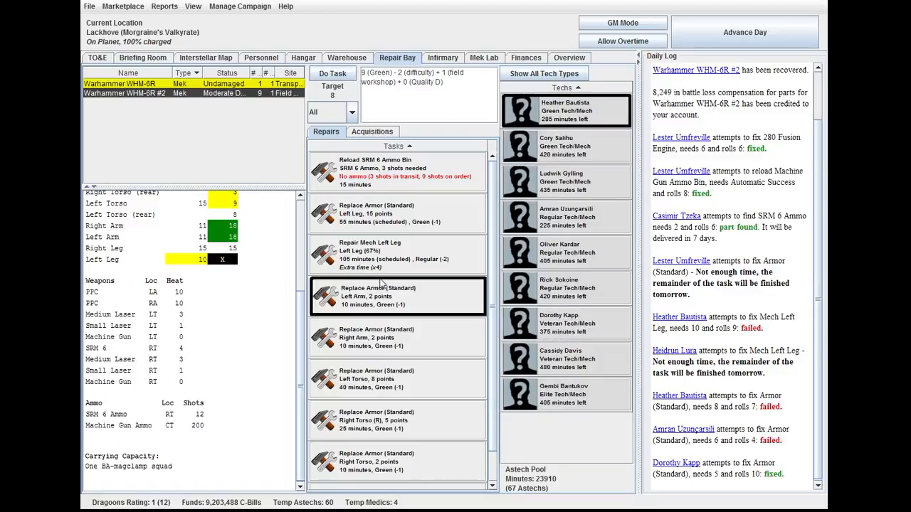
pyautogui.rightClick(378, 294)
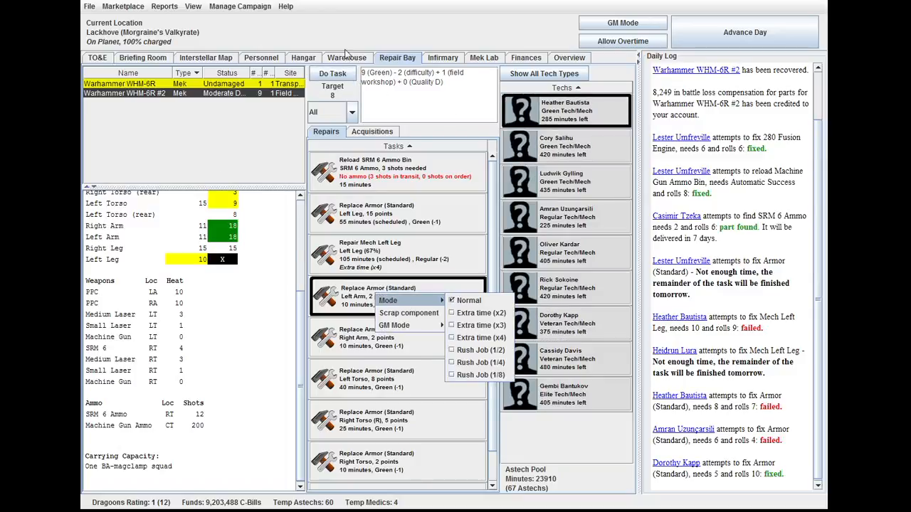
pyautogui.click(302, 57)
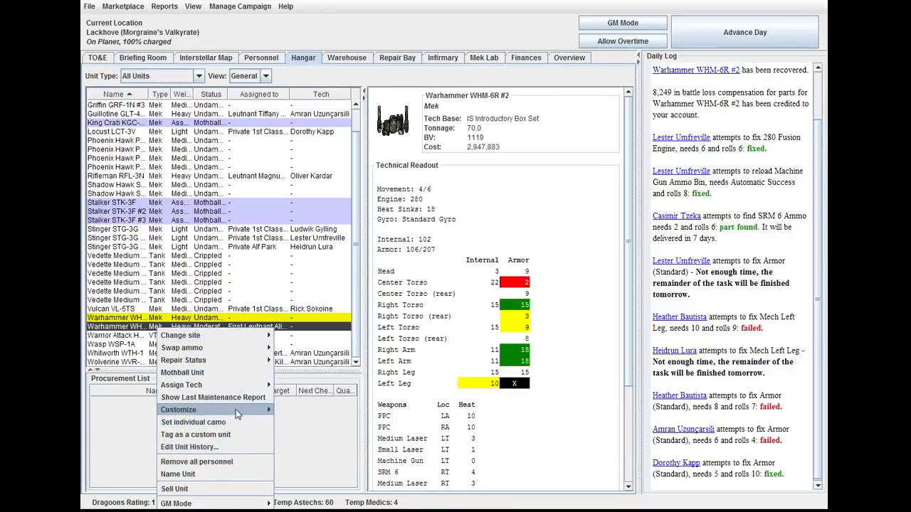
pyautogui.moveTo(183, 372)
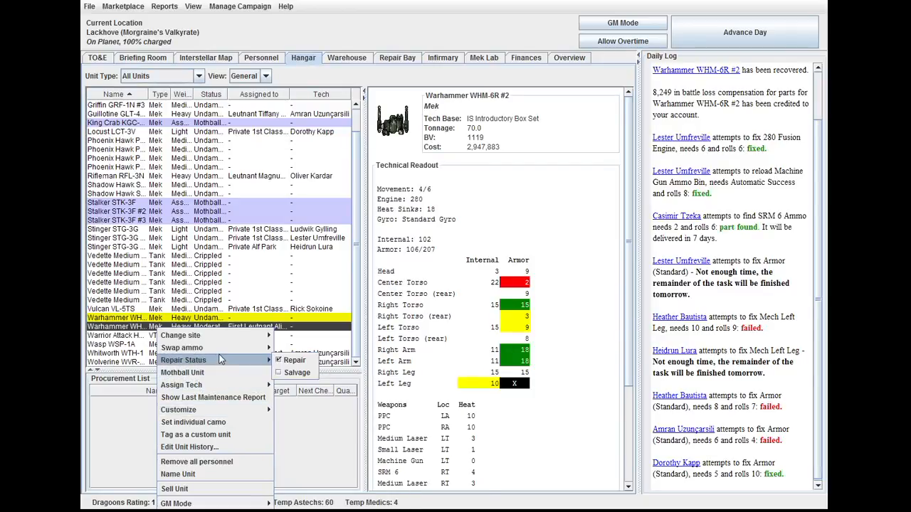
pyautogui.moveTo(181, 336)
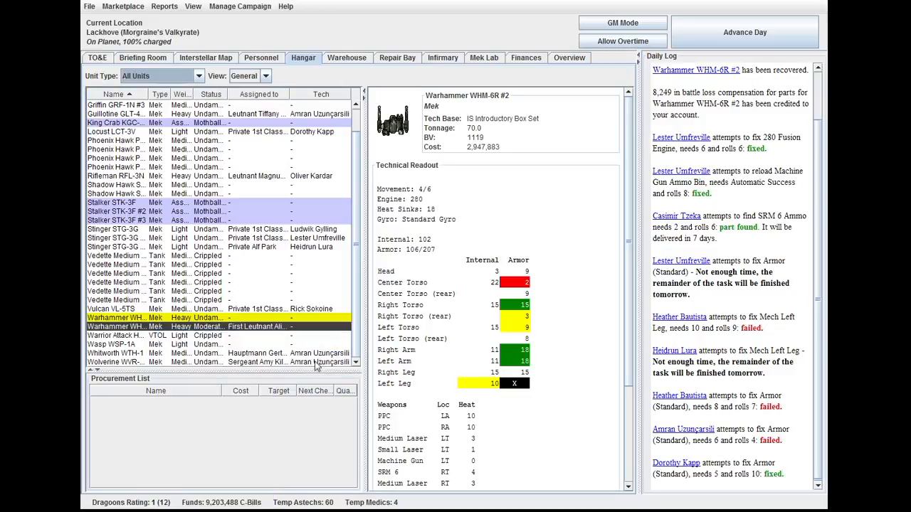
# - Return to the Repair Bay task list after moving the Warhammer to the transport bay
pyautogui.click(347, 57)
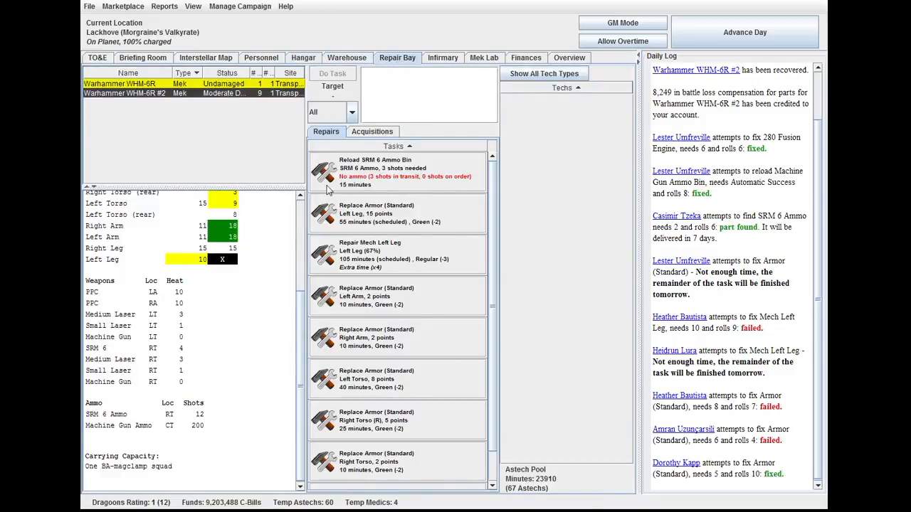
# - Set the left torso armor replacement to Extra time (x4) and bring up the right torso's work mode options
pyautogui.click(396, 171)
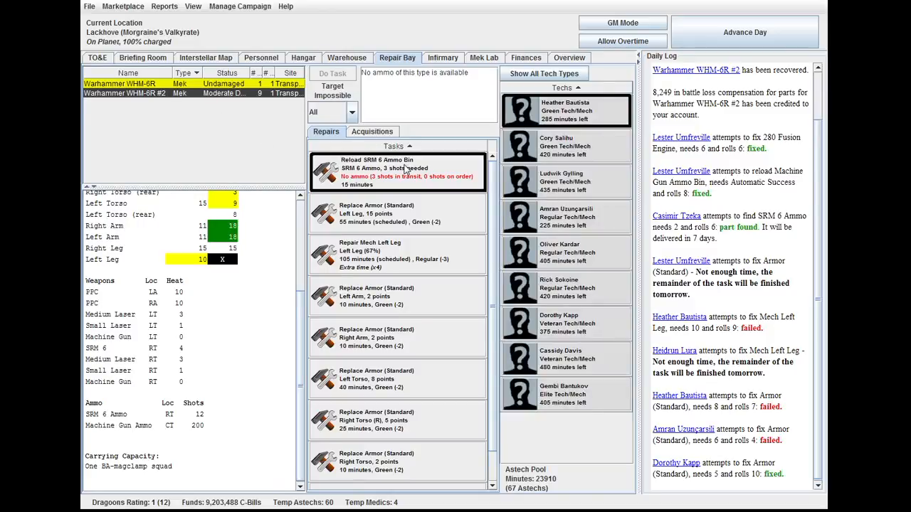
pyautogui.click(396, 213)
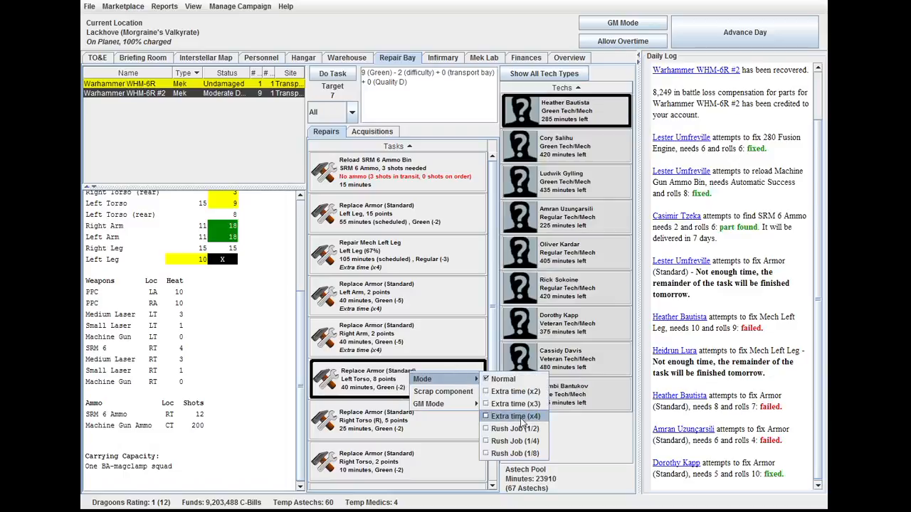
pyautogui.click(515, 415)
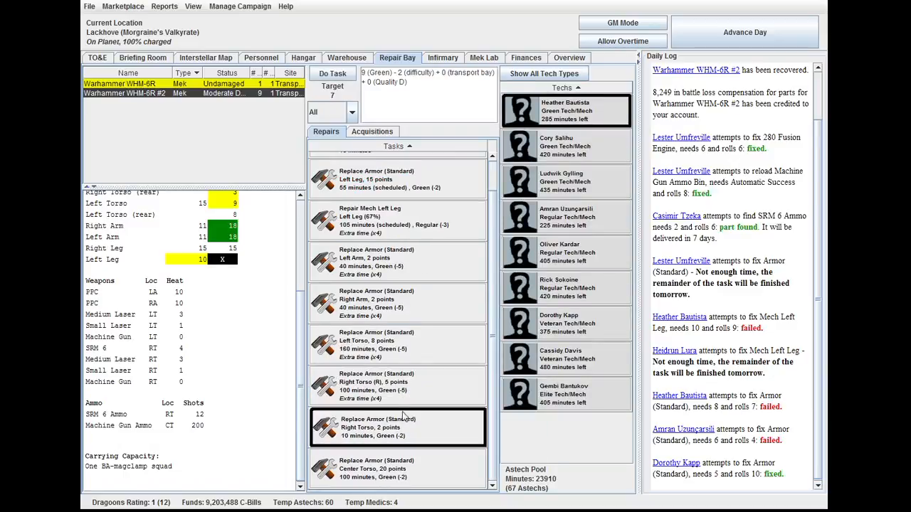
pyautogui.rightClick(397, 427)
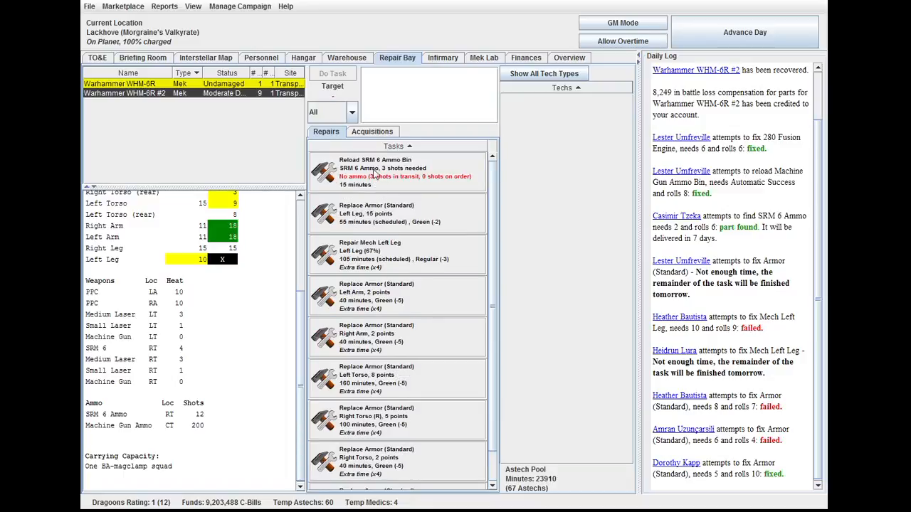
# - Try the left leg repair with a tech, then assign the next armor replacement to a technician
pyautogui.click(396, 255)
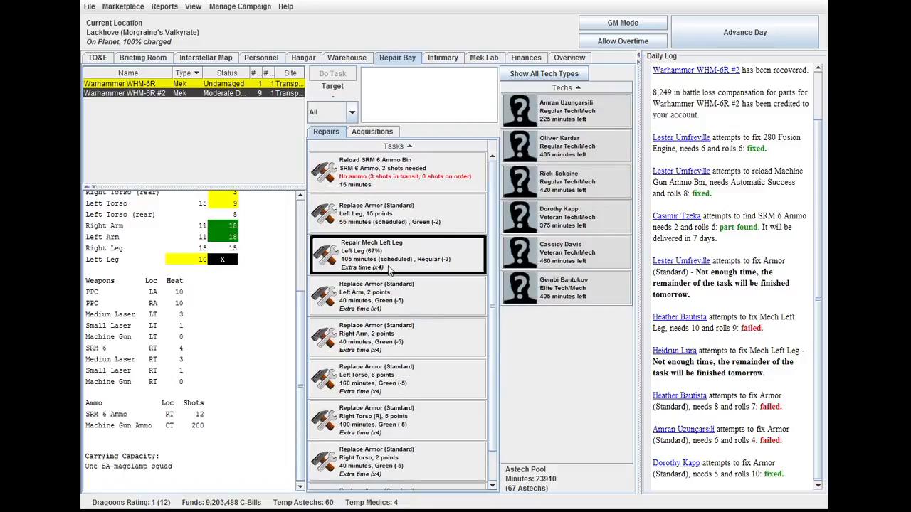
pyautogui.click(566, 111)
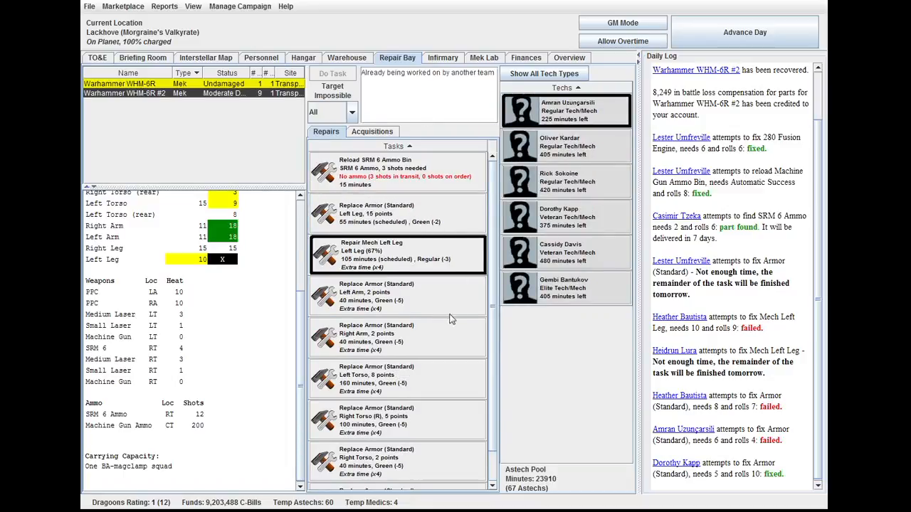
pyautogui.click(397, 295)
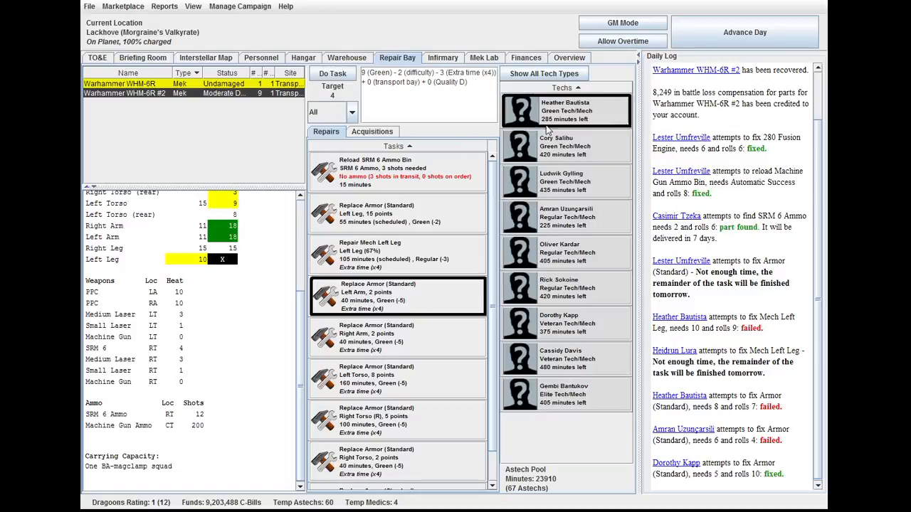
pyautogui.click(332, 74)
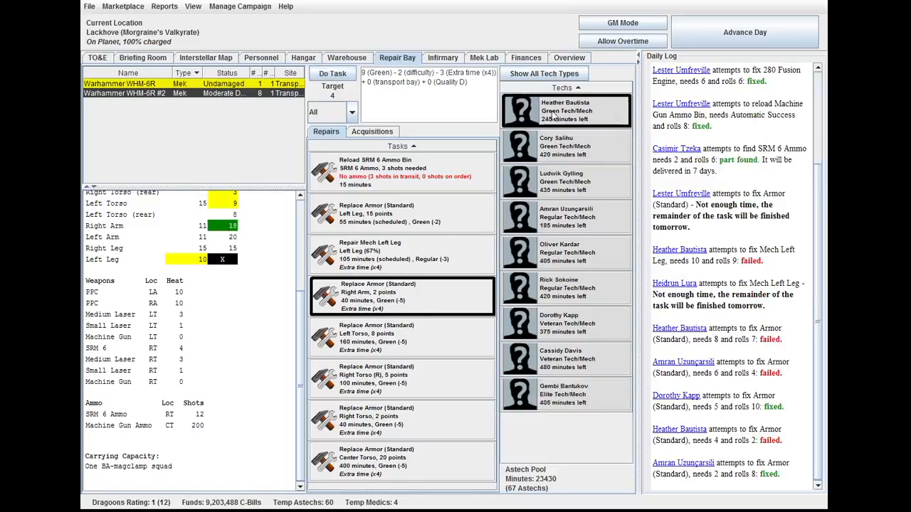
# - Assign another armor replacement and the right torso armor job to free technicians
pyautogui.click(332, 76)
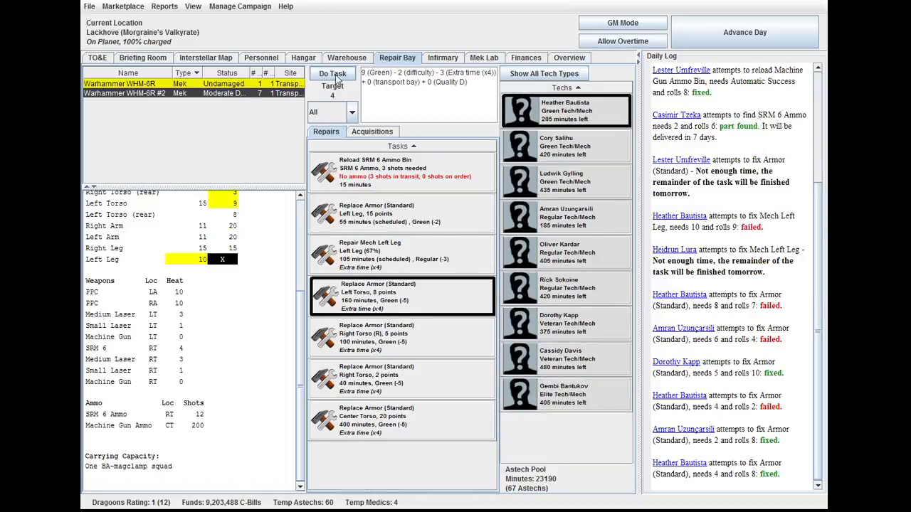
pyautogui.click(333, 74)
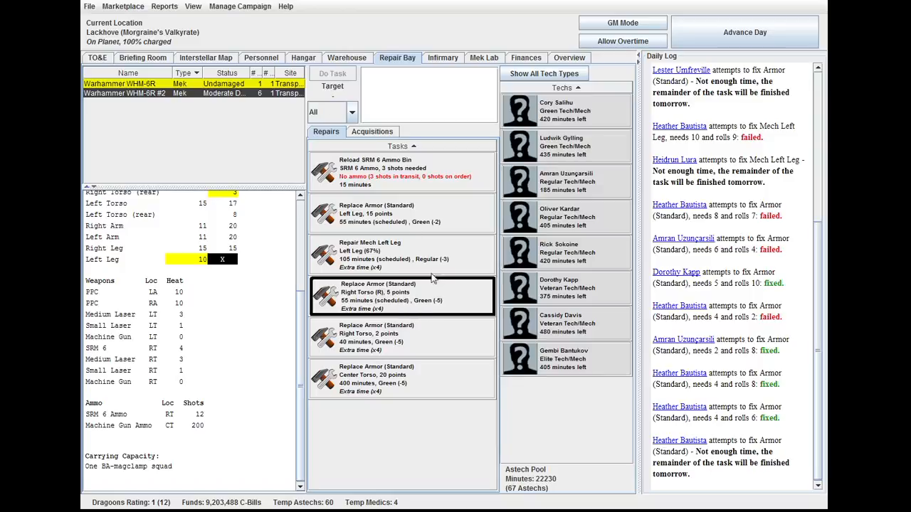
pyautogui.click(402, 337)
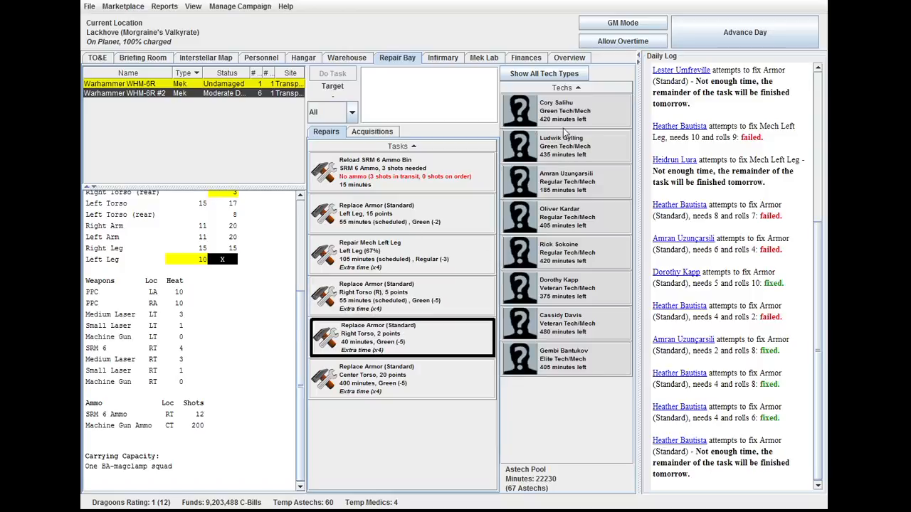
pyautogui.click(333, 74)
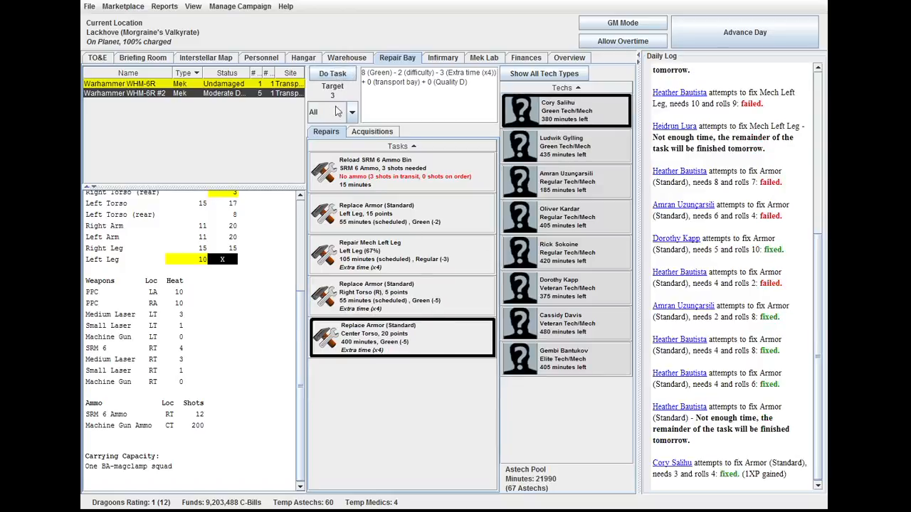
pyautogui.click(333, 74)
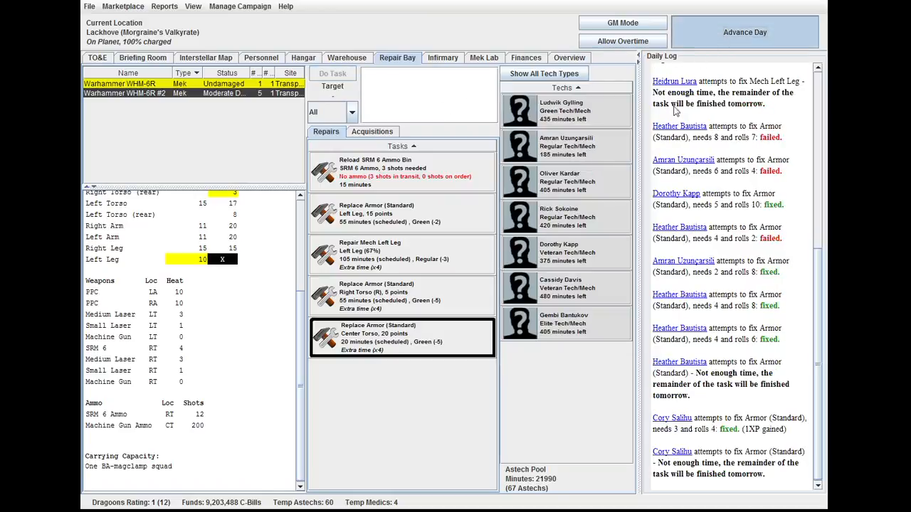
# - Advance the campaign day by day to April 26 3022, checking the Briefing Room between days
pyautogui.click(744, 31)
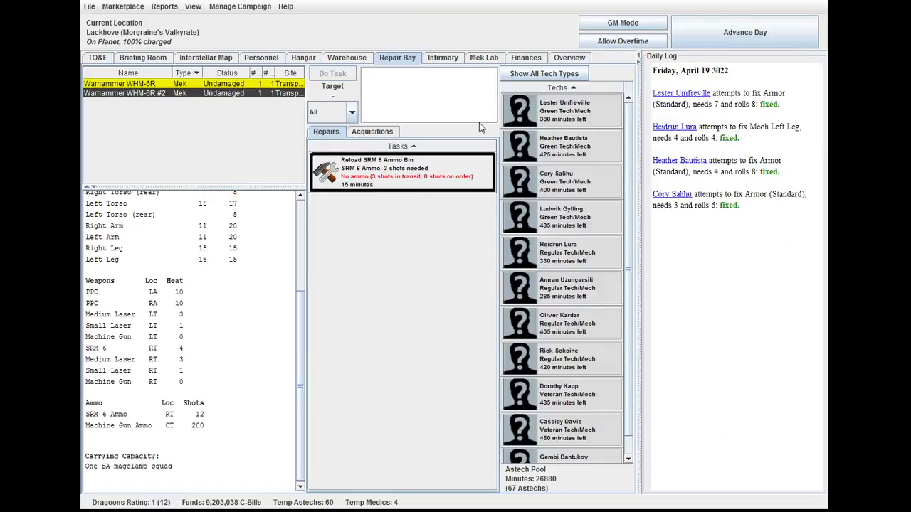
pyautogui.moveTo(624, 162)
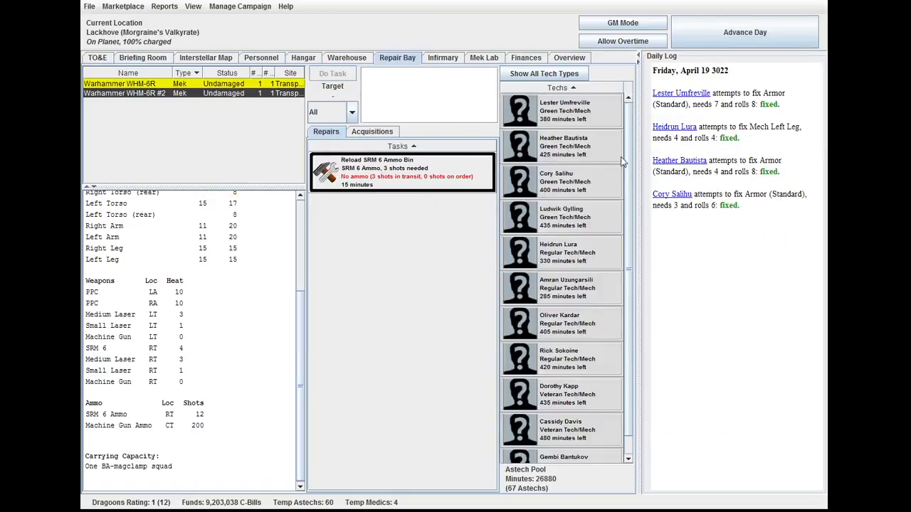
pyautogui.click(143, 57)
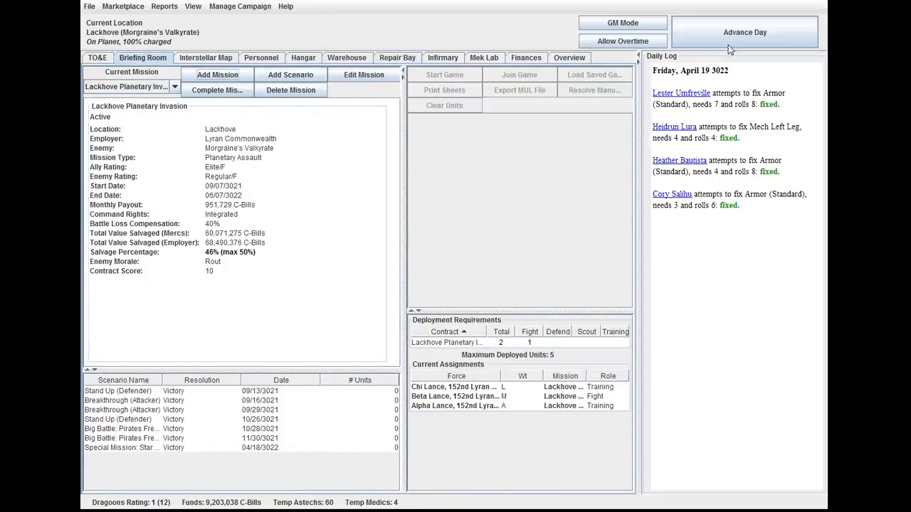
pyautogui.click(745, 31)
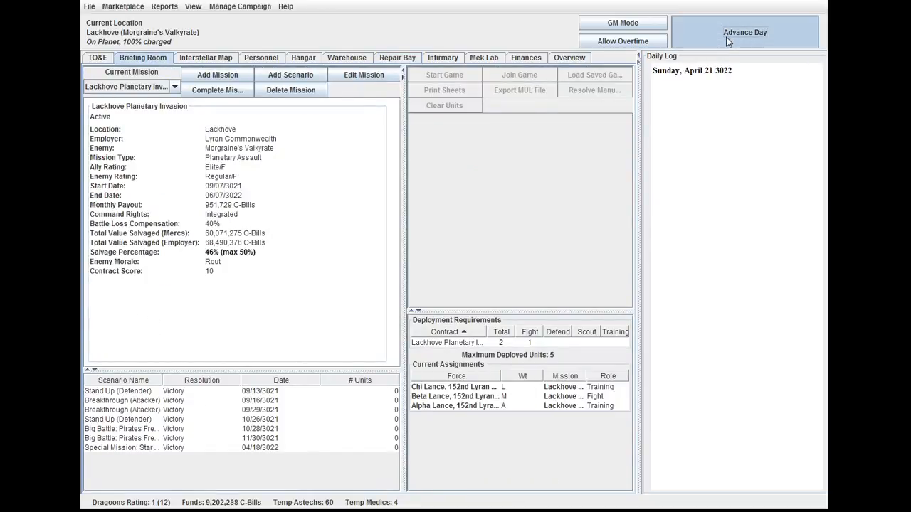
pyautogui.click(744, 31)
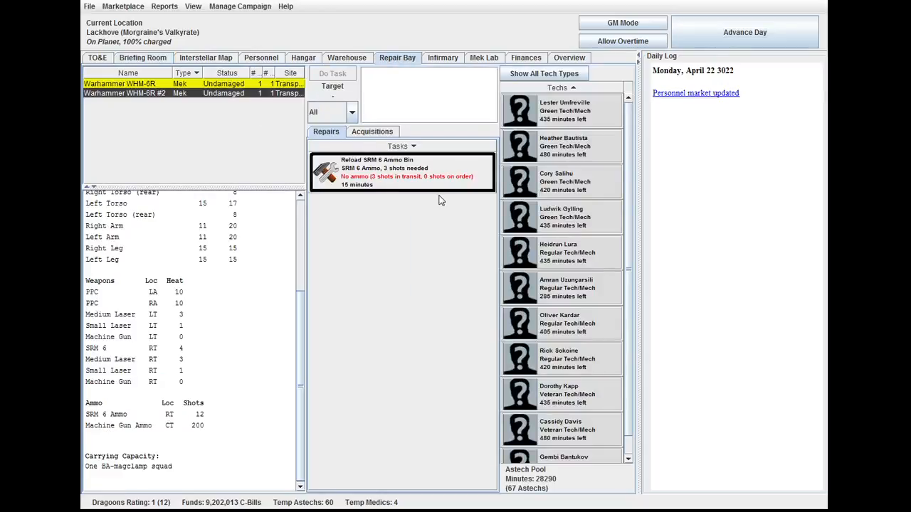
pyautogui.moveTo(478, 179)
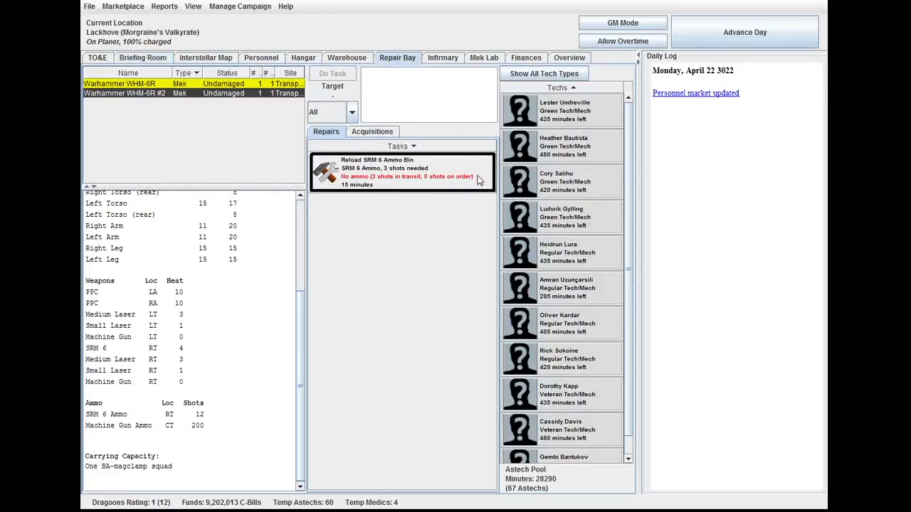
pyautogui.click(744, 32)
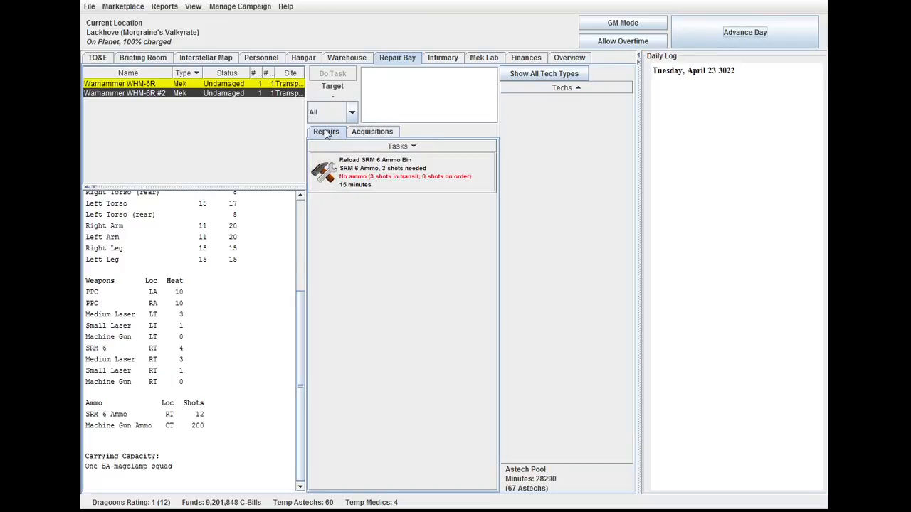
pyautogui.click(744, 31)
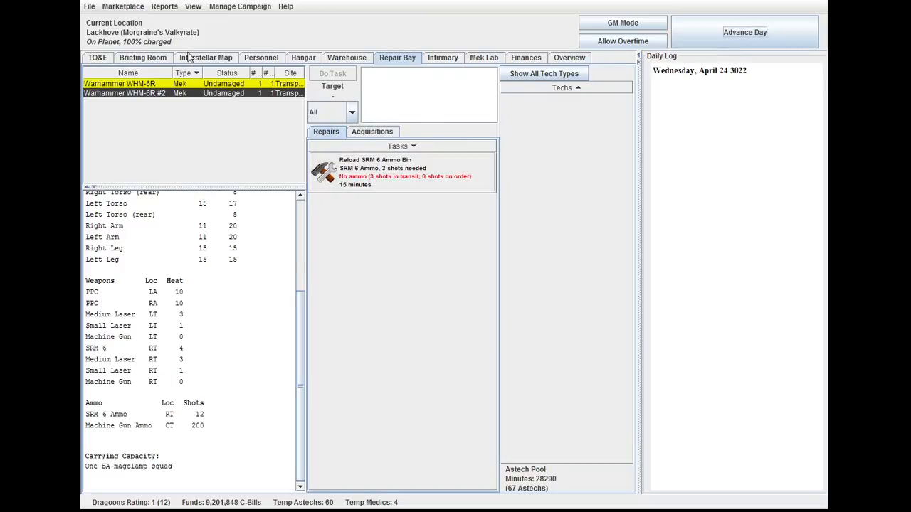
pyautogui.click(142, 57)
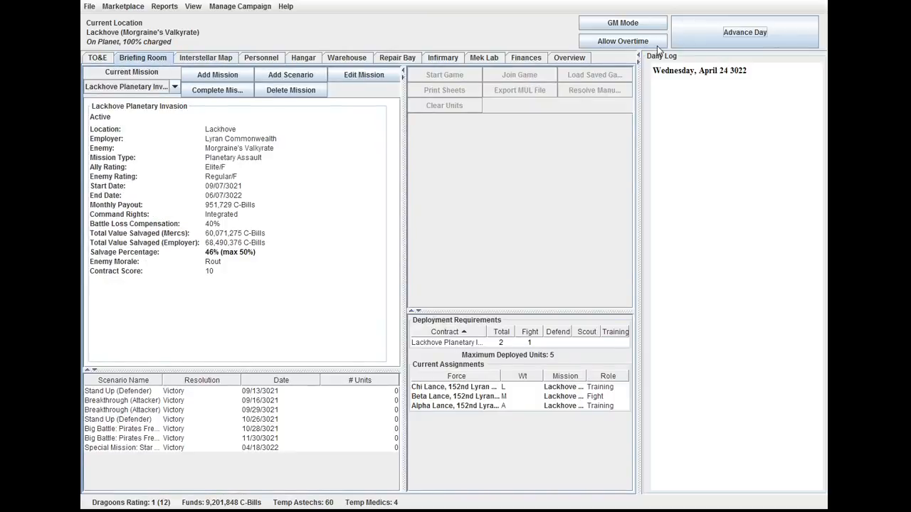
pyautogui.click(745, 31)
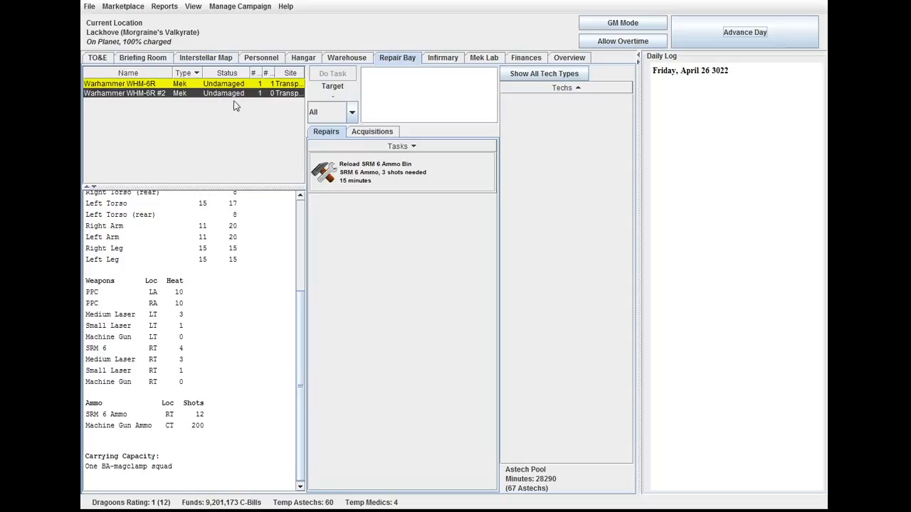
# - Assign the Warhammer's SRM 6 ammo reload to a technician
pyautogui.click(401, 171)
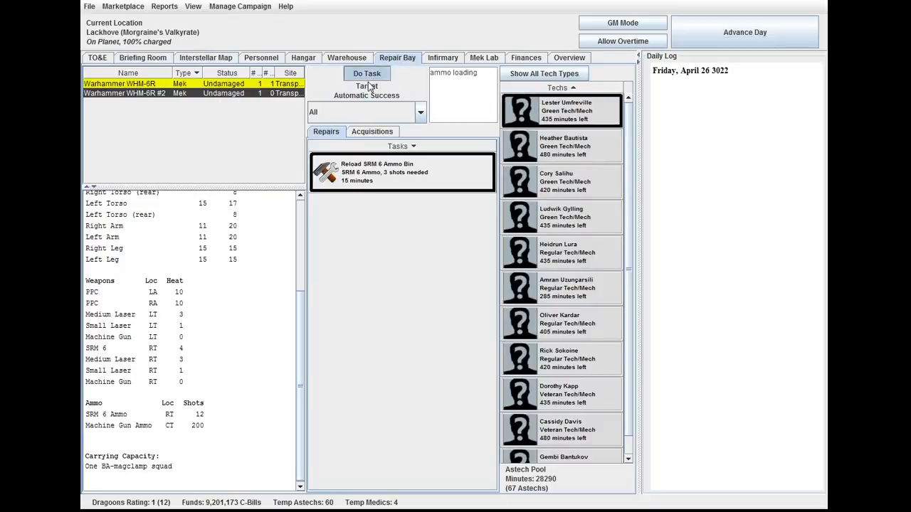
pyautogui.click(367, 74)
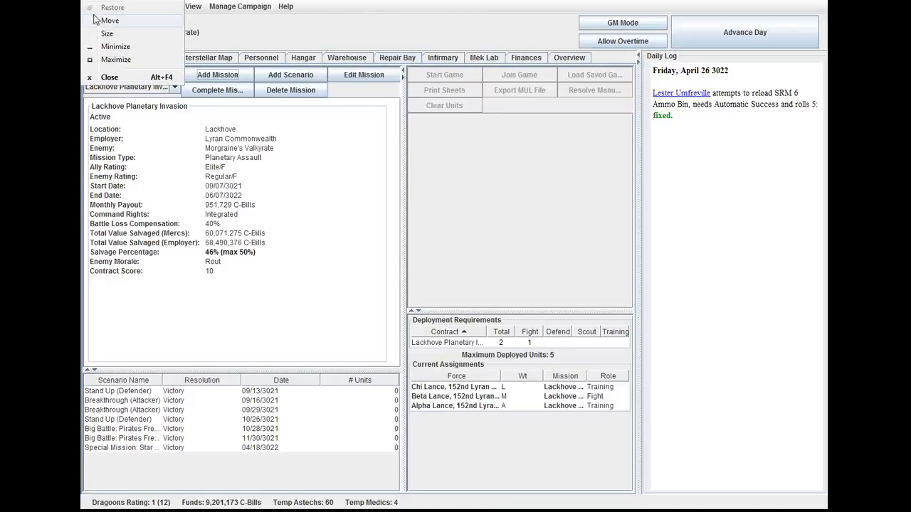
# - Save the campaign over the 152nd Lyran Reserve Campaign.cpnx file
pyautogui.click(90, 5)
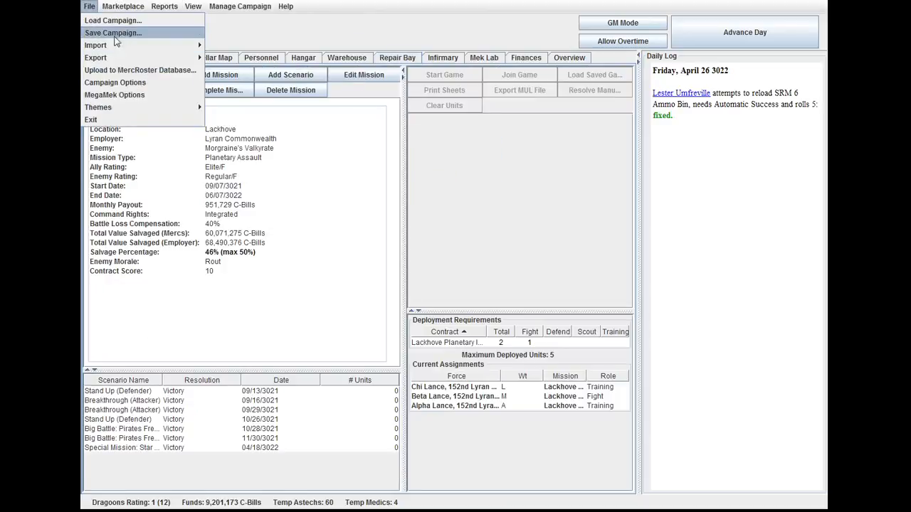
pyautogui.click(111, 32)
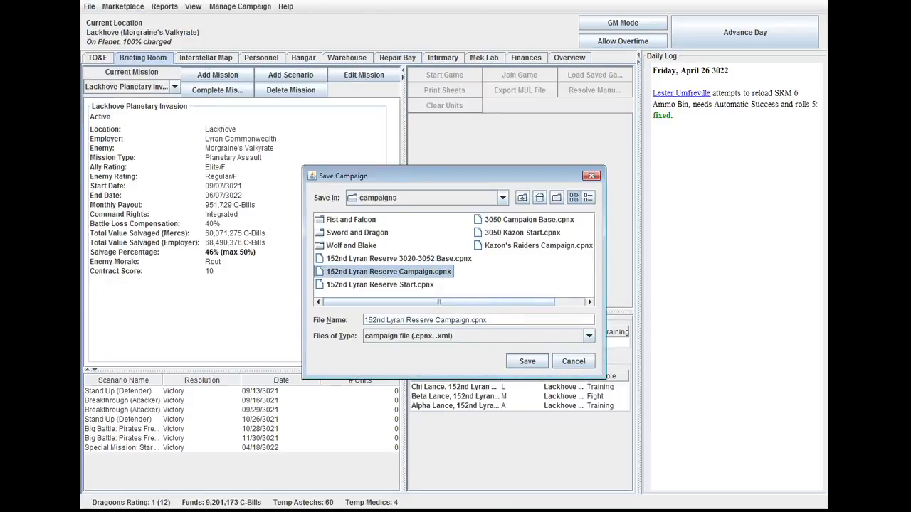
pyautogui.click(527, 361)
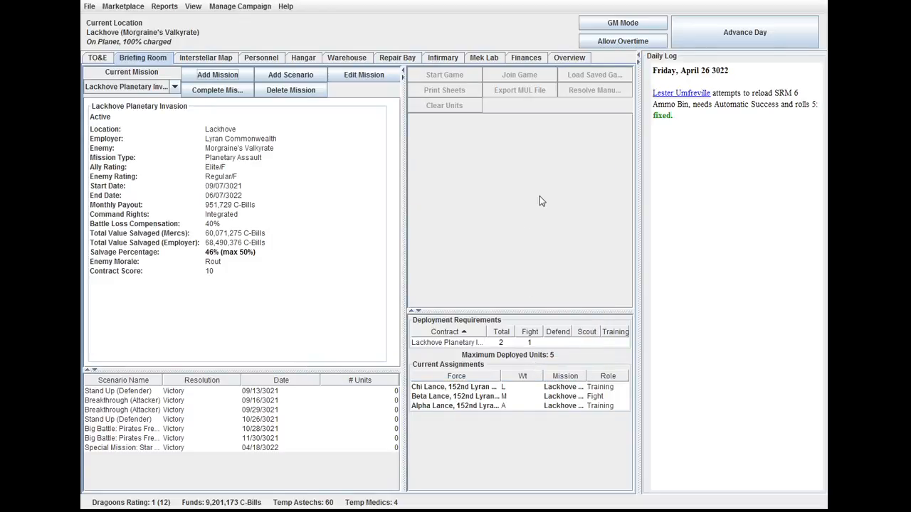
# - Advance the calendar four days to May 1 3022, collecting the monthly contract payout
pyautogui.click(744, 32)
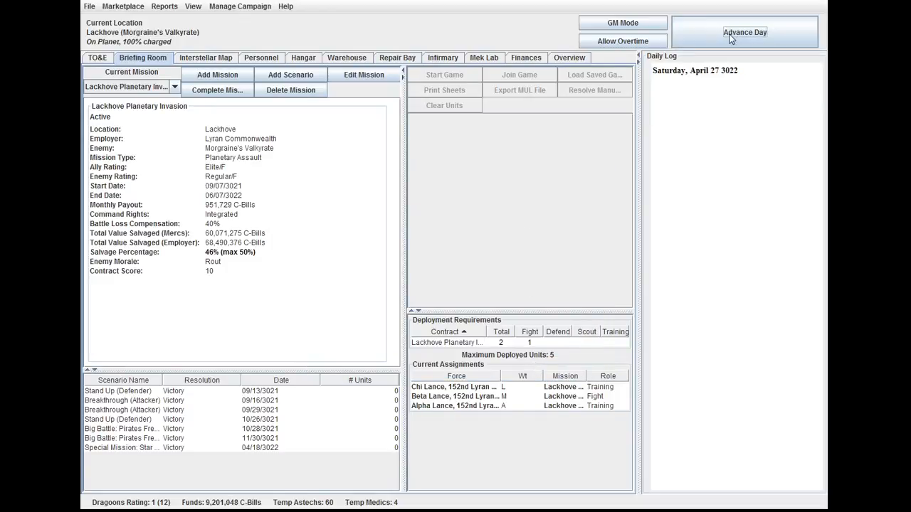
pyautogui.click(744, 31)
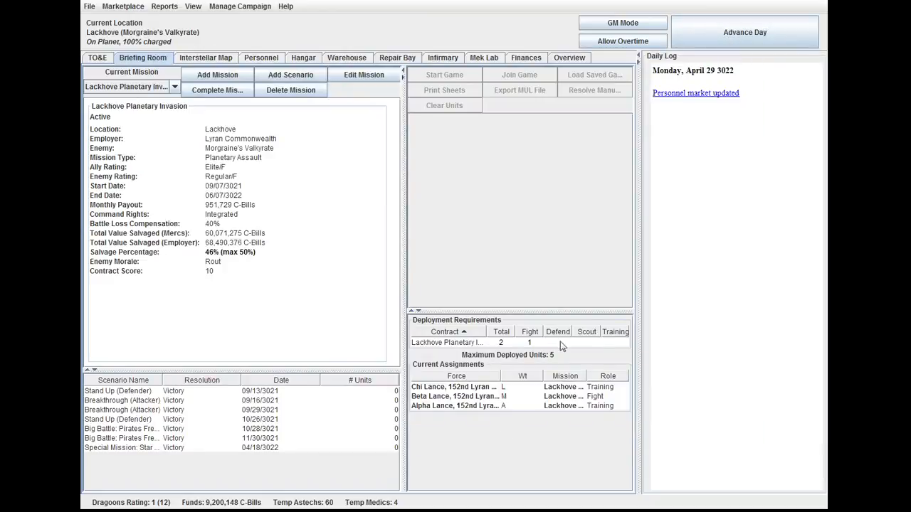
pyautogui.click(744, 31)
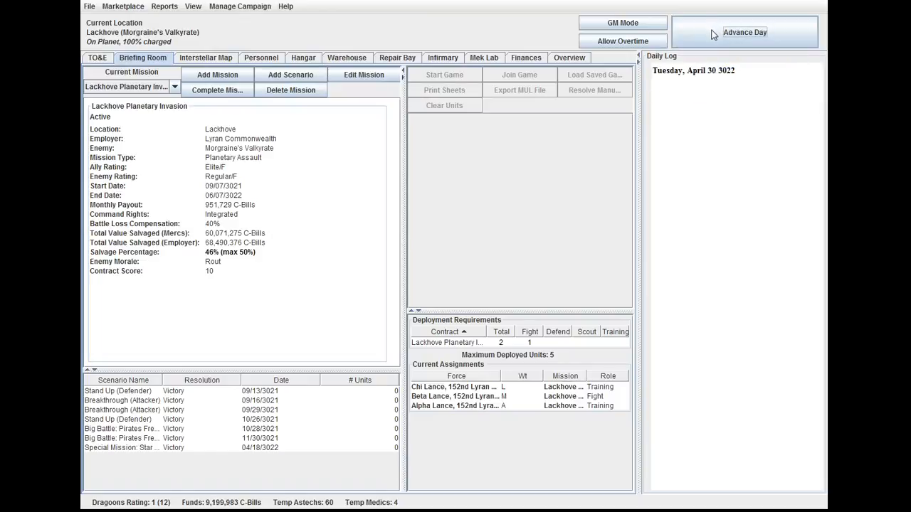
pyautogui.click(744, 31)
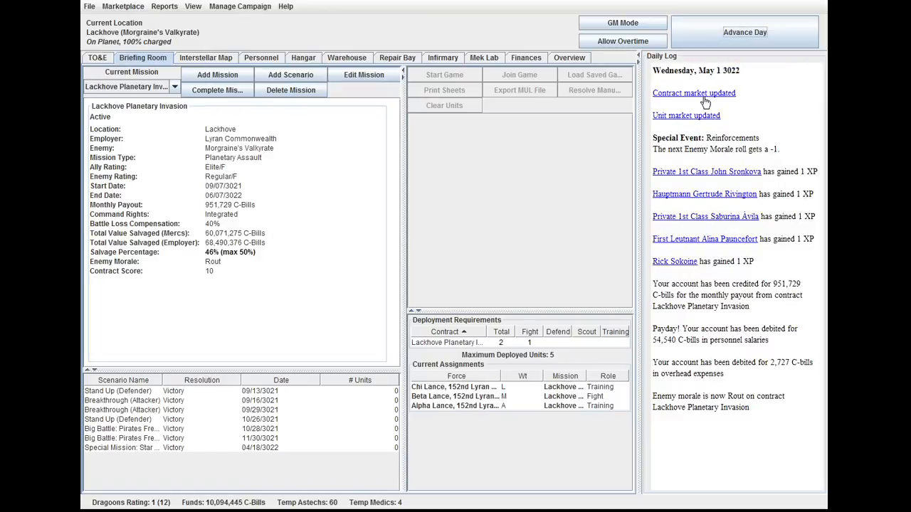
pyautogui.moveTo(666, 154)
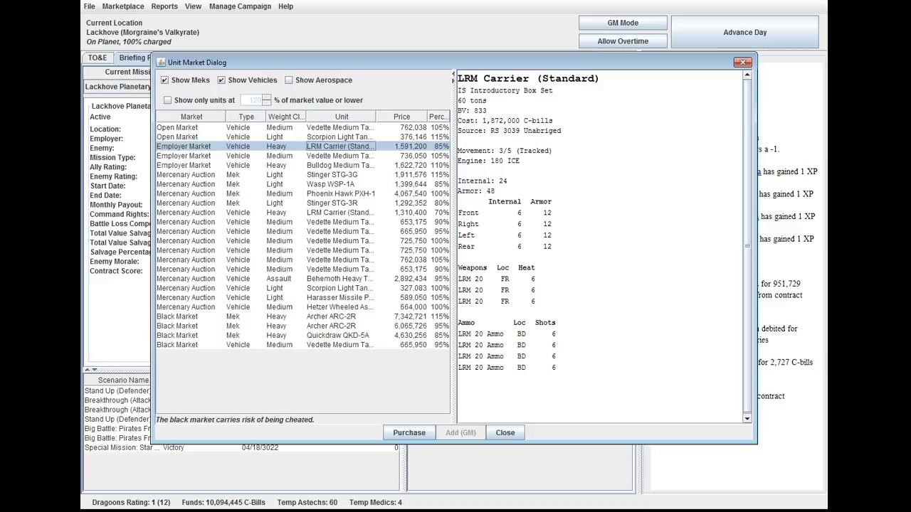
# - View the auctioned and employer-market LRM Carrier (Standard) offers, then close the unit market
pyautogui.click(340, 277)
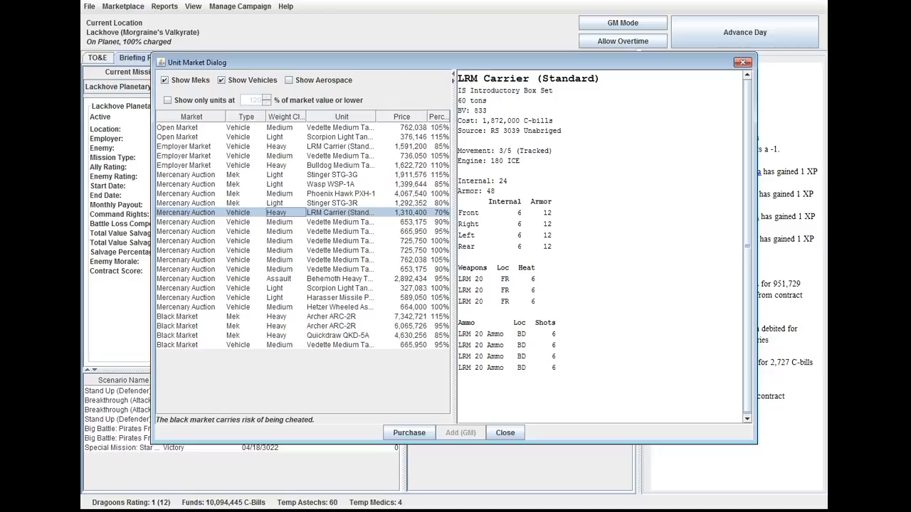
pyautogui.click(330, 184)
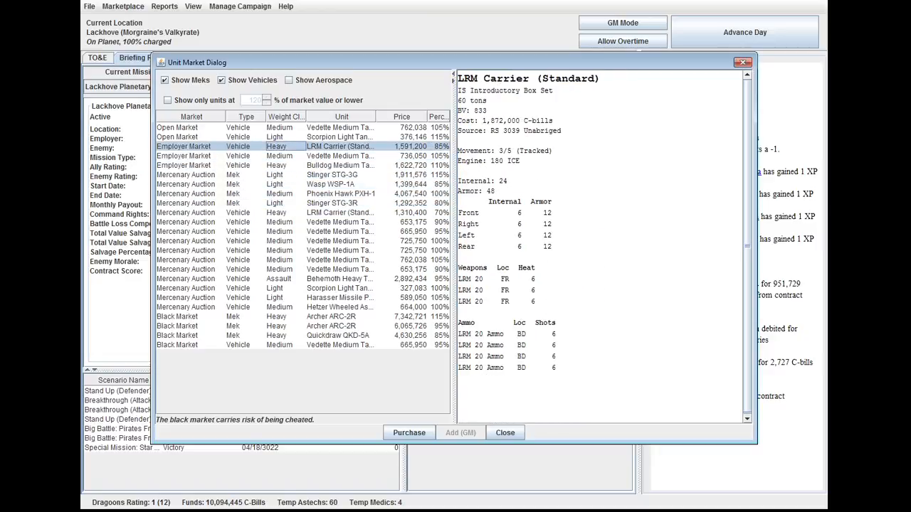
pyautogui.click(504, 432)
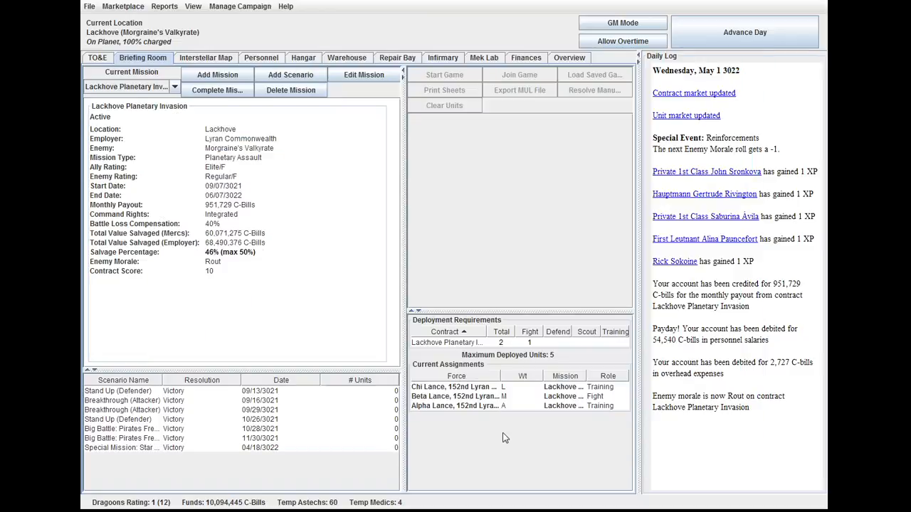
# - Advance the campaign through mid-May, dismissing the empty Personnel Market whenever it appears
pyautogui.click(744, 32)
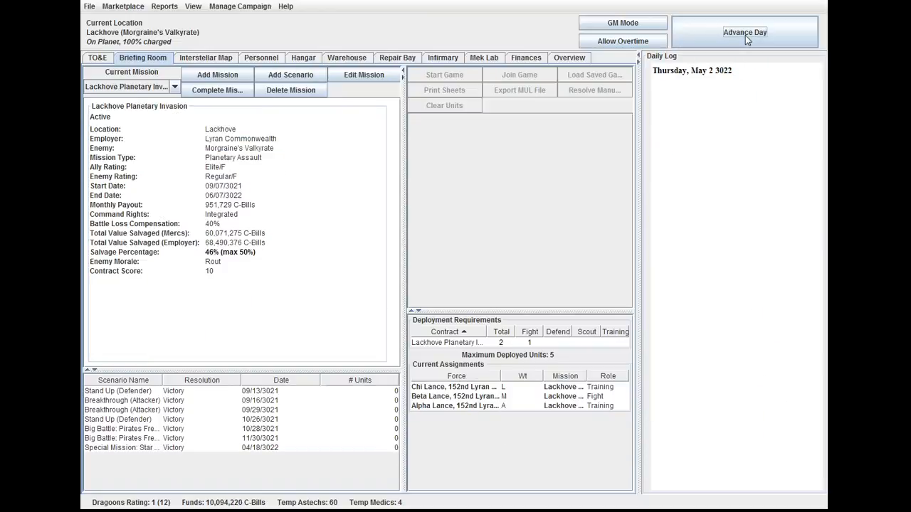
pyautogui.click(744, 31)
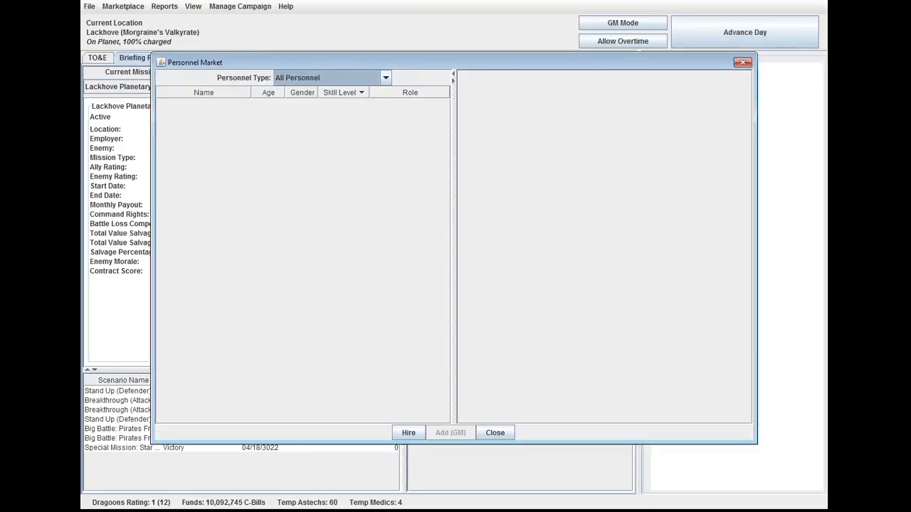
pyautogui.click(495, 433)
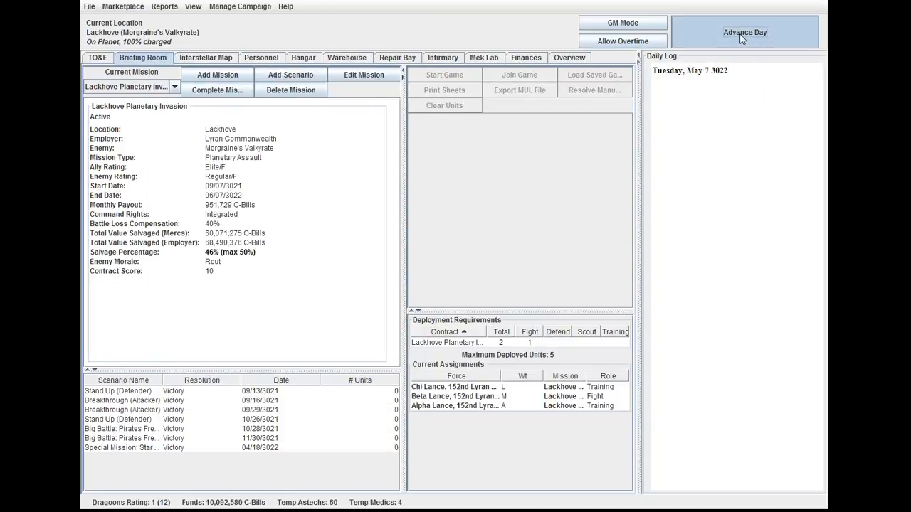
pyautogui.click(744, 32)
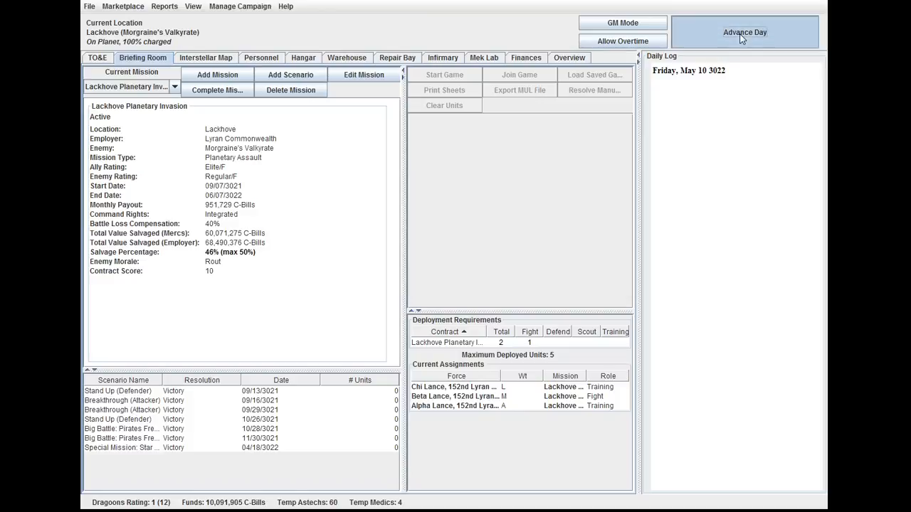
pyautogui.click(744, 31)
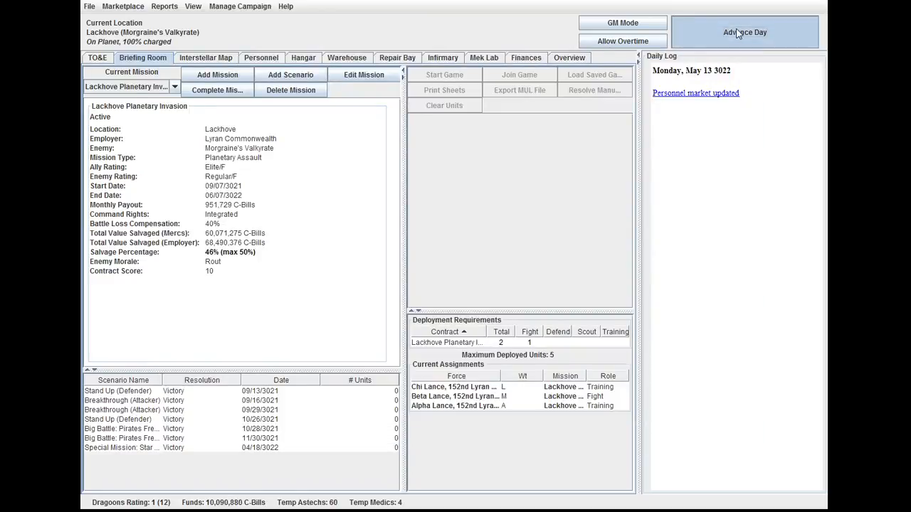
pyautogui.click(745, 31)
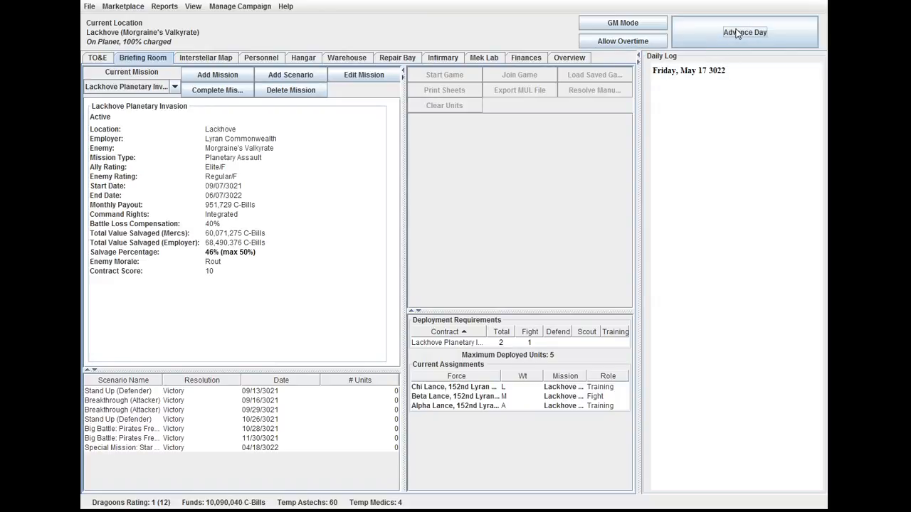
pyautogui.click(745, 32)
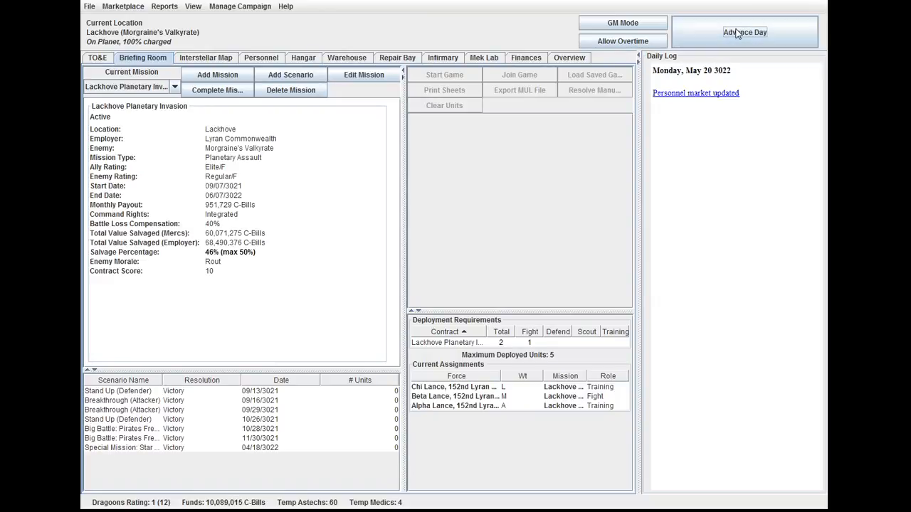
pyautogui.click(695, 92)
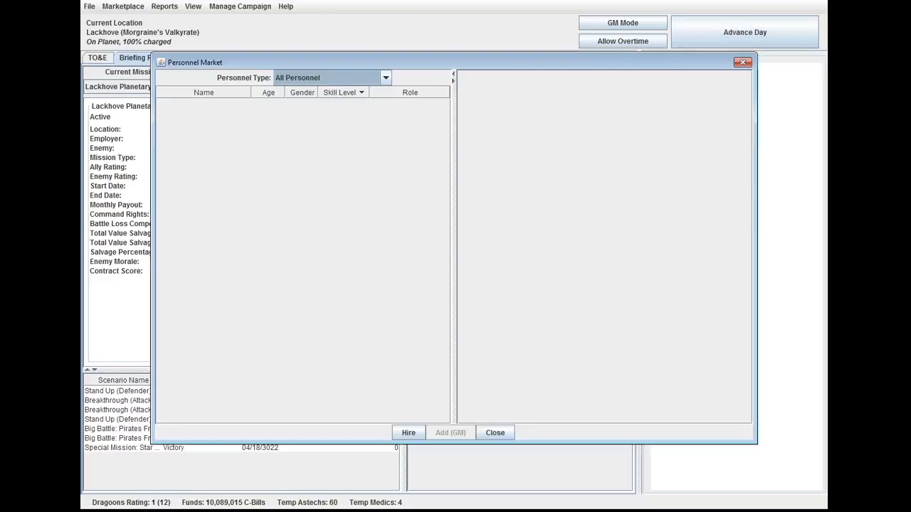
pyautogui.click(496, 433)
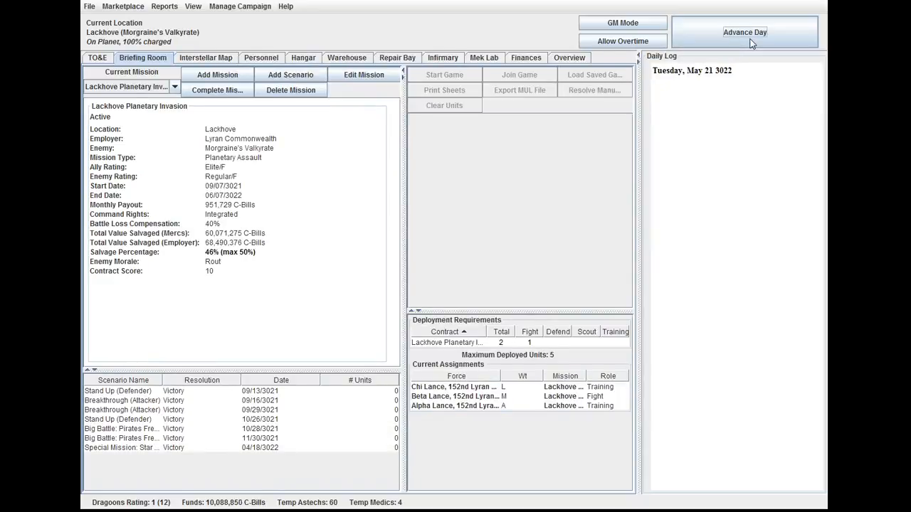
# - Advance to June 1 3022, glancing at a recruit's Stinger in the Personnel Market without hiring
pyautogui.click(744, 31)
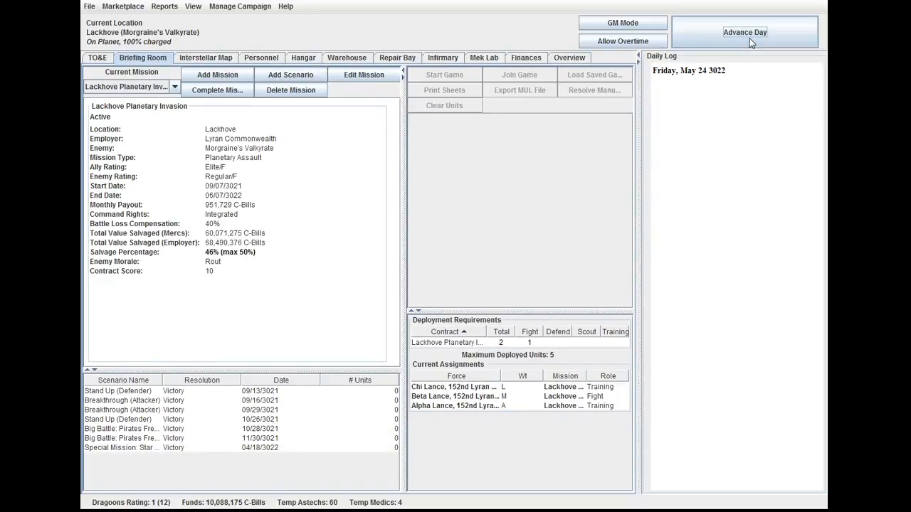
pyautogui.click(744, 32)
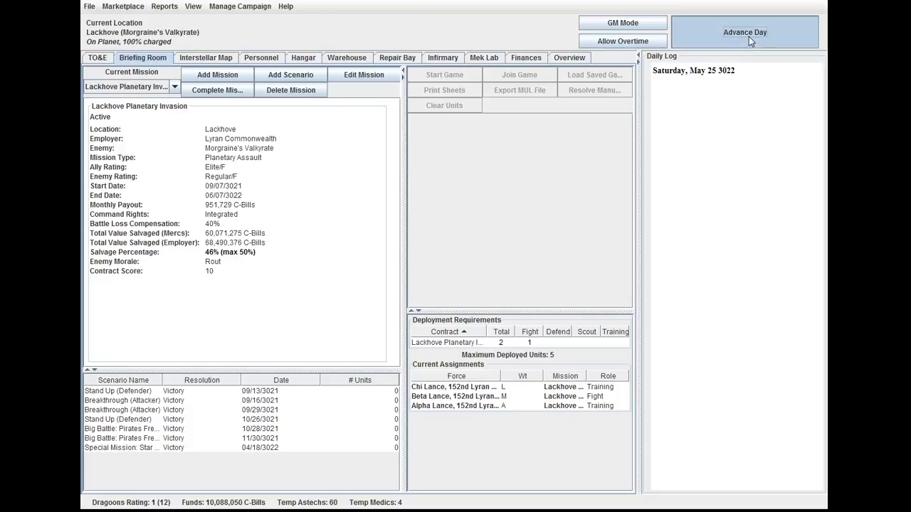
pyautogui.click(744, 31)
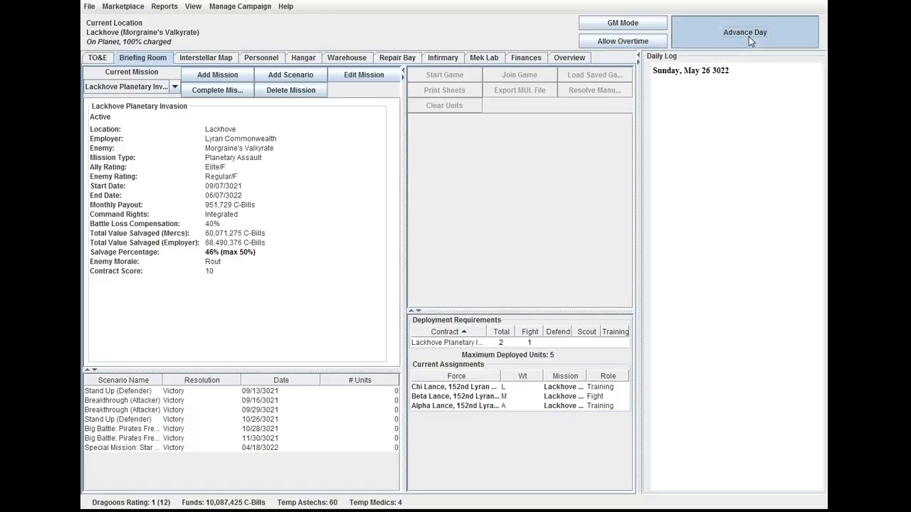
pyautogui.click(744, 31)
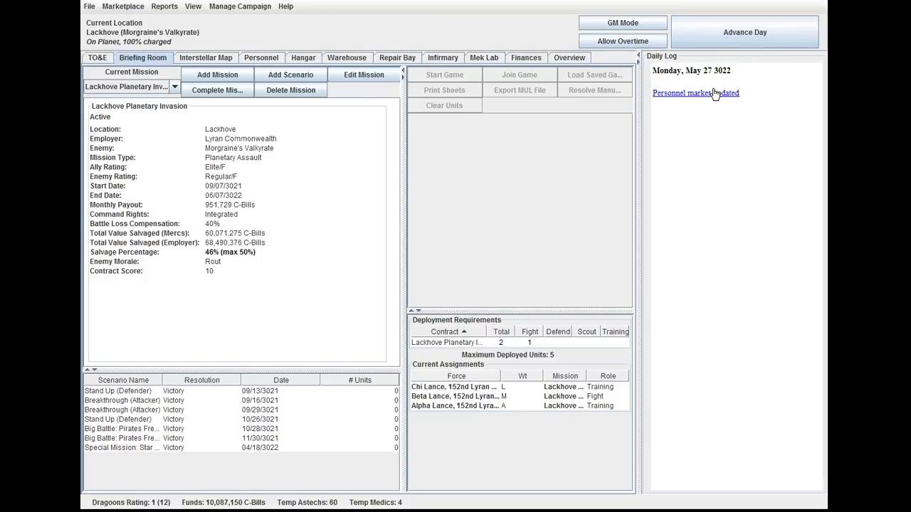
pyautogui.click(694, 93)
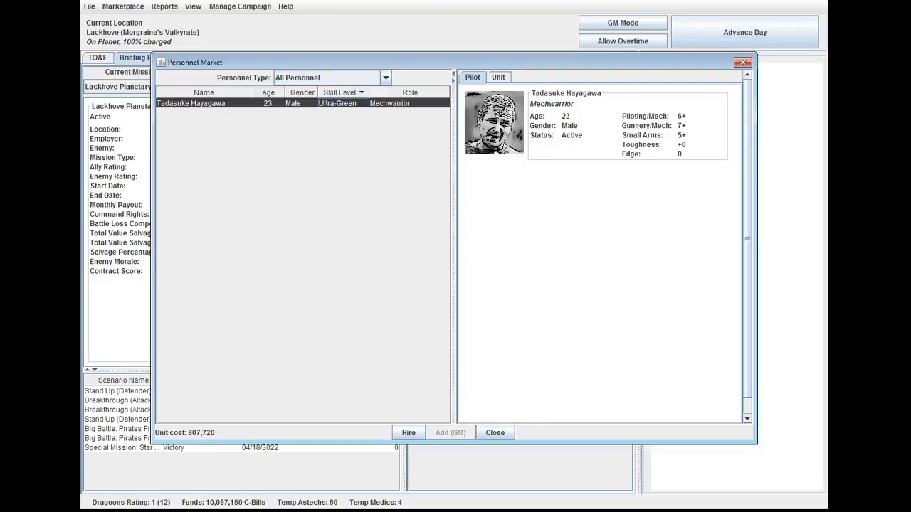
pyautogui.click(498, 77)
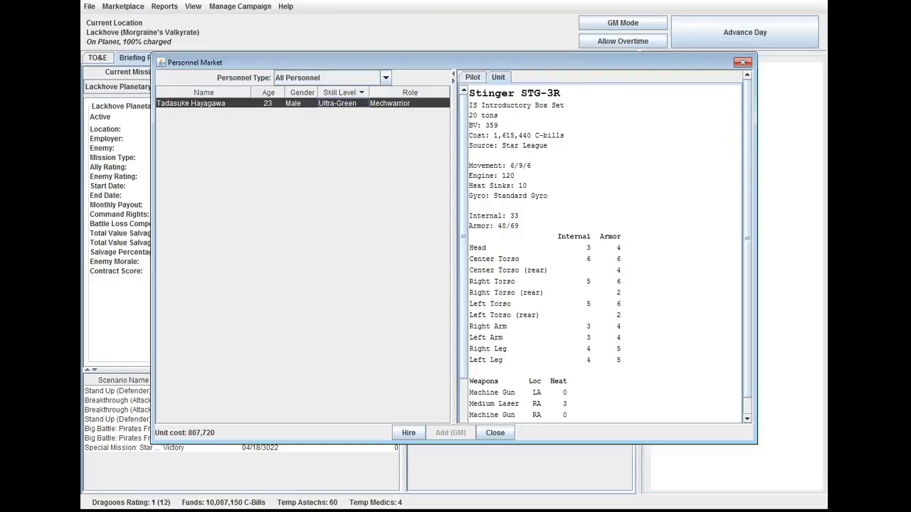
pyautogui.click(744, 31)
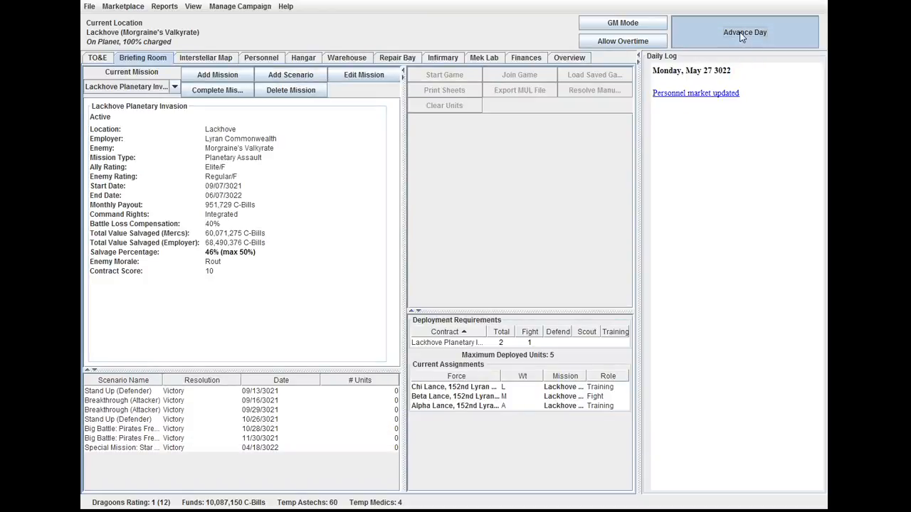
pyautogui.click(744, 32)
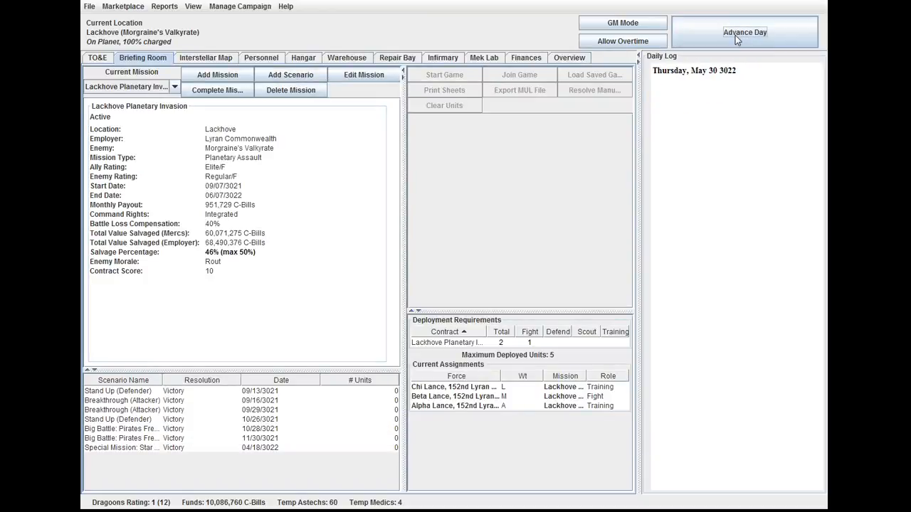
pyautogui.click(745, 31)
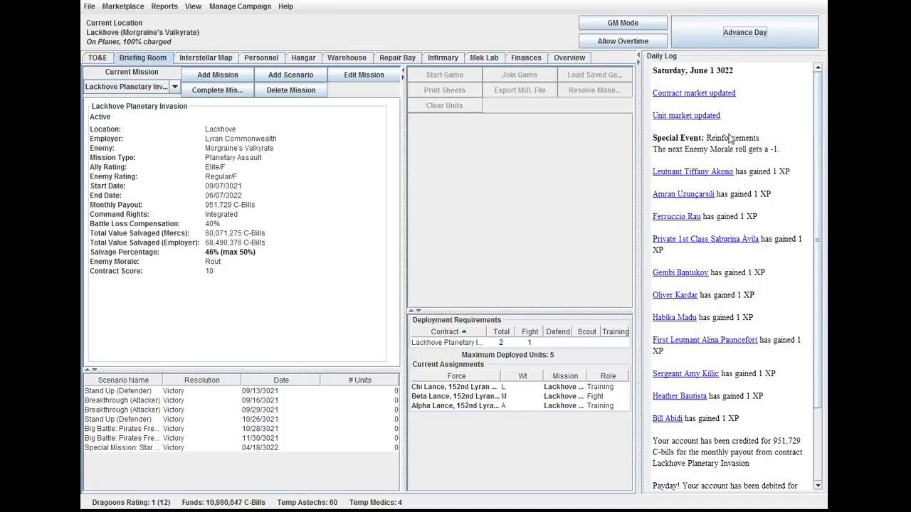
# - Browse the unit market's LRM Carrier and Behemoth Heavy Tank listings
pyautogui.scroll(-3)
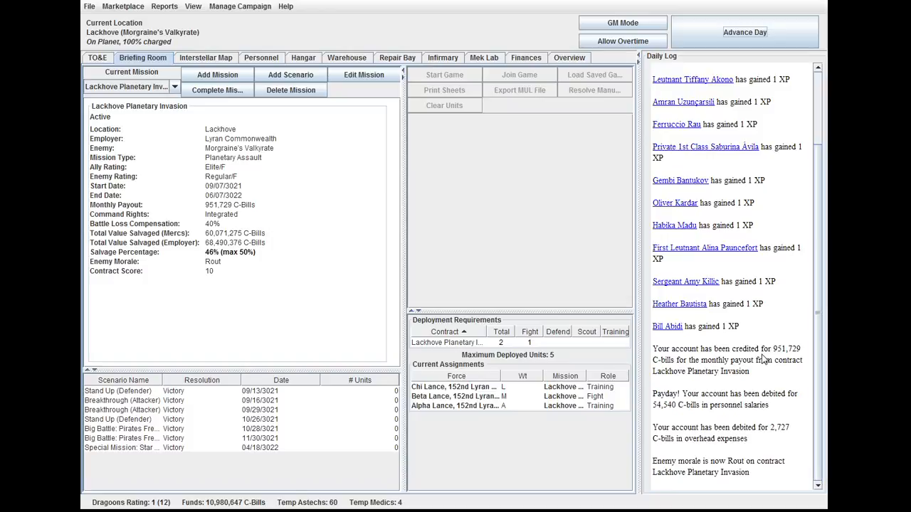
pyautogui.moveTo(245, 331)
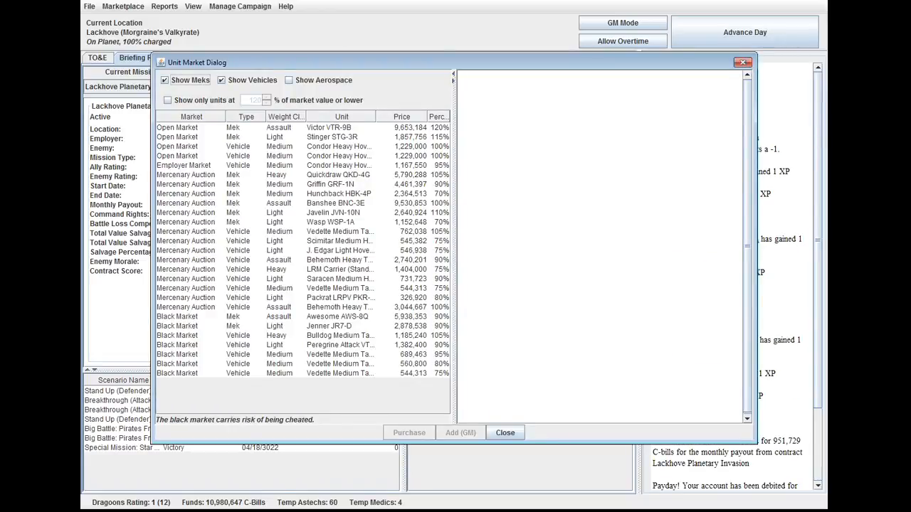
pyautogui.click(338, 308)
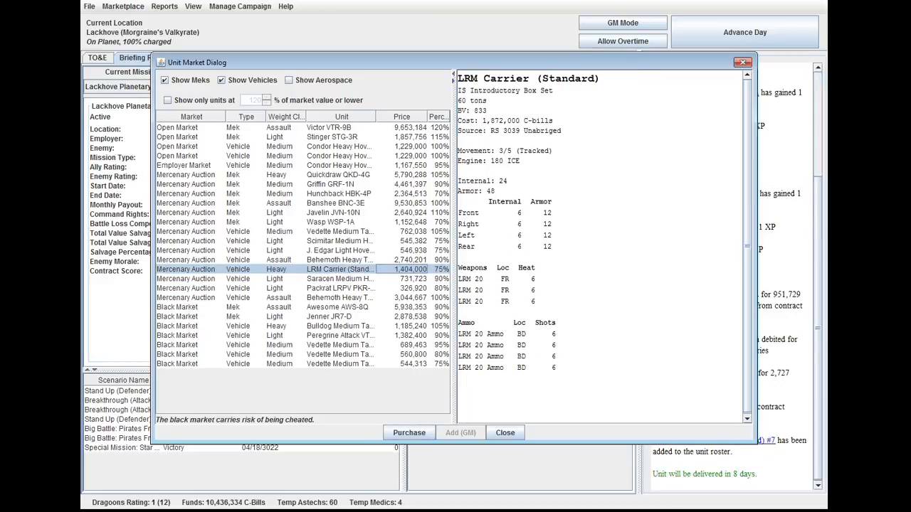
pyautogui.click(339, 259)
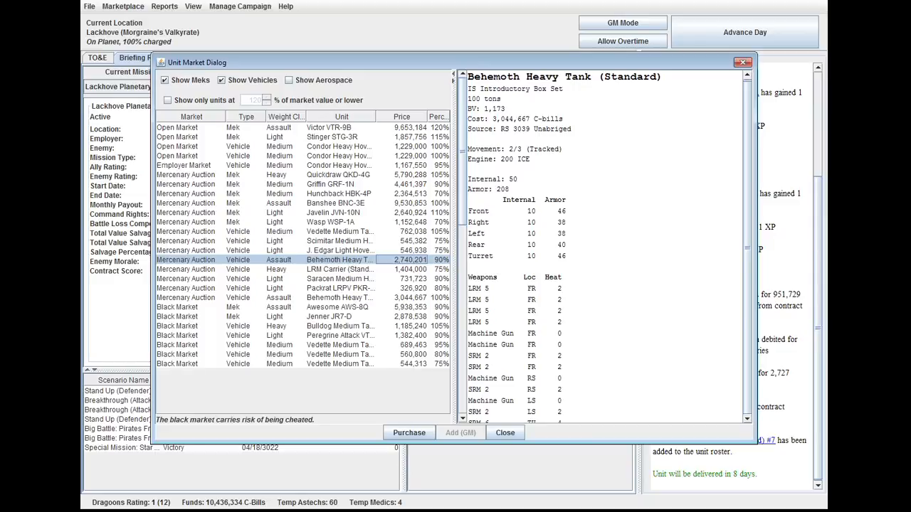
pyautogui.scroll(-3)
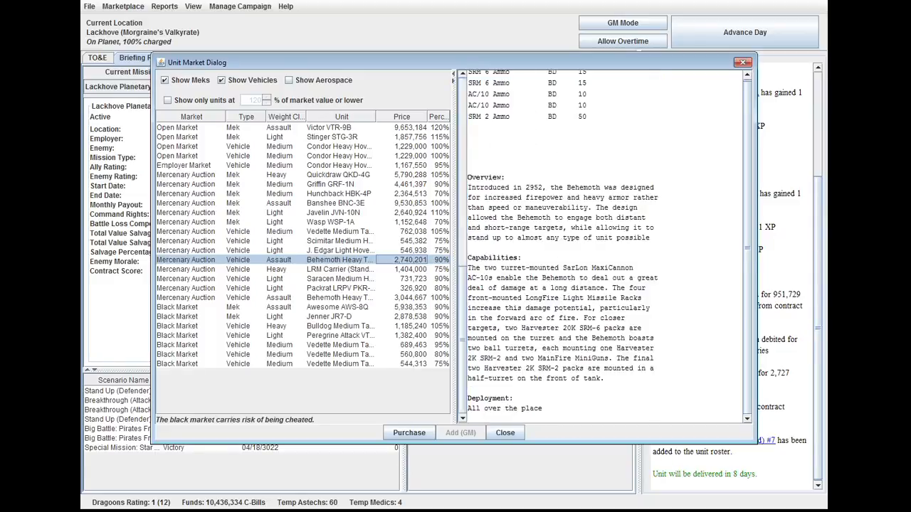
pyautogui.scroll(3)
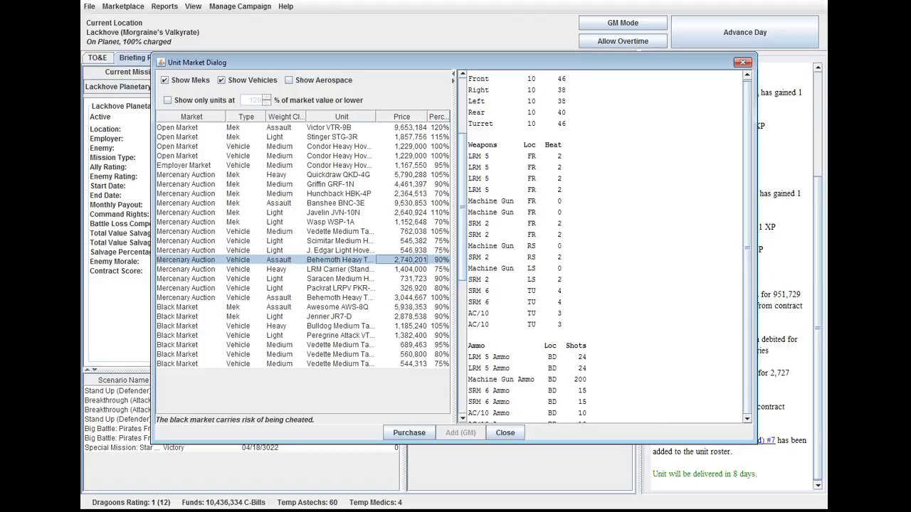
# - Inspect the J. Edgar, Wasp WSP-1A, Quickdraw QKD-4G and Victor VTR-9B listings, then close the market
pyautogui.click(339, 251)
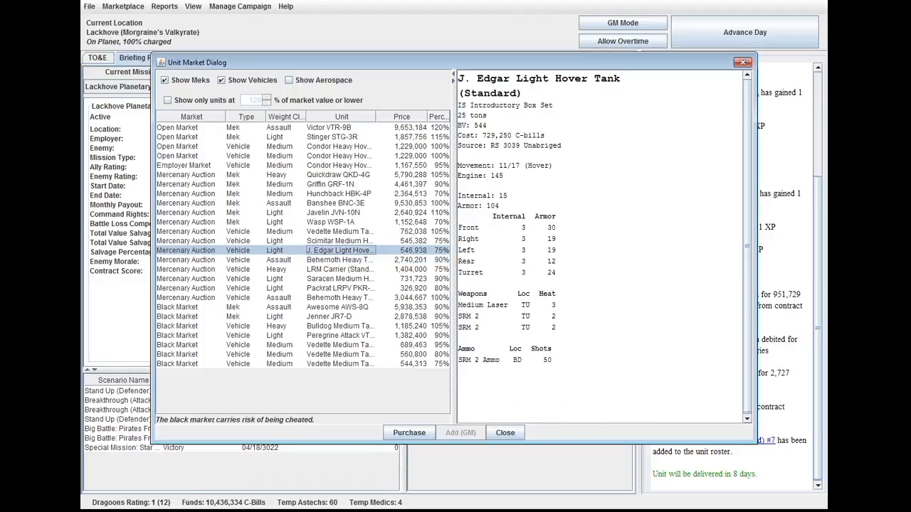
pyautogui.click(330, 222)
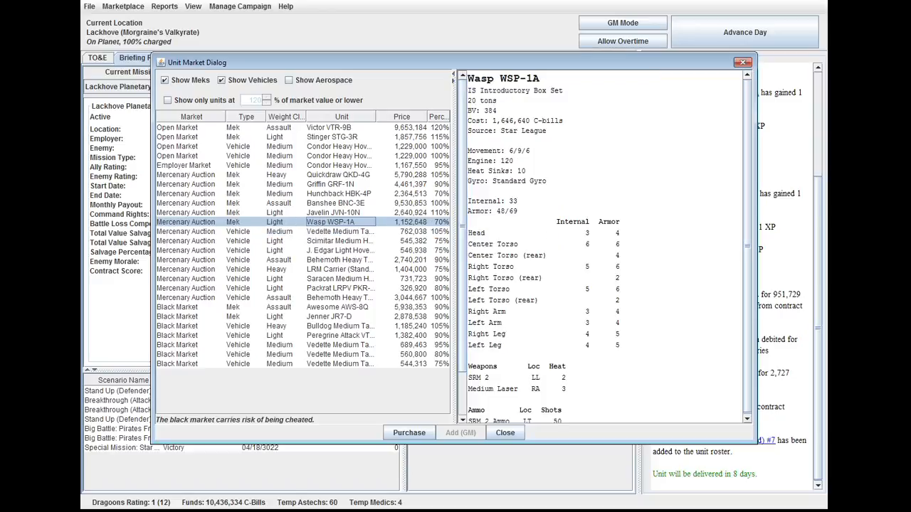
pyautogui.click(339, 193)
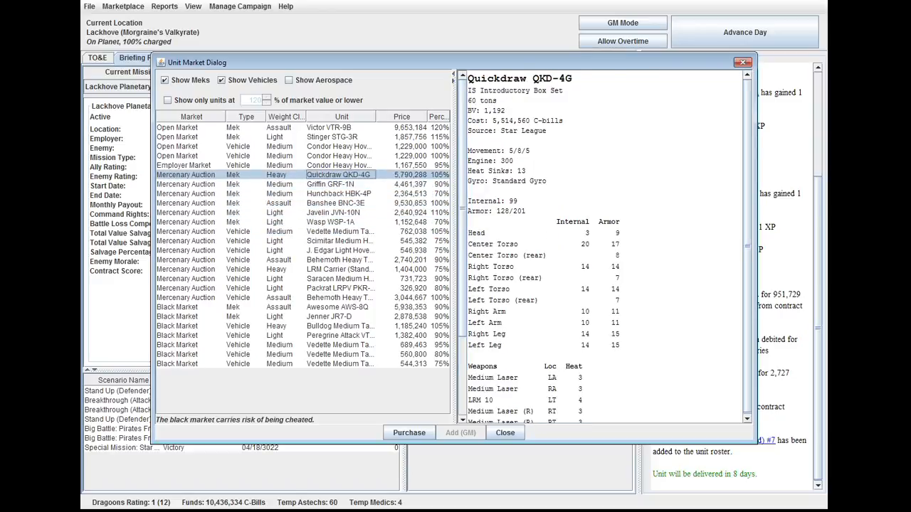
pyautogui.click(329, 128)
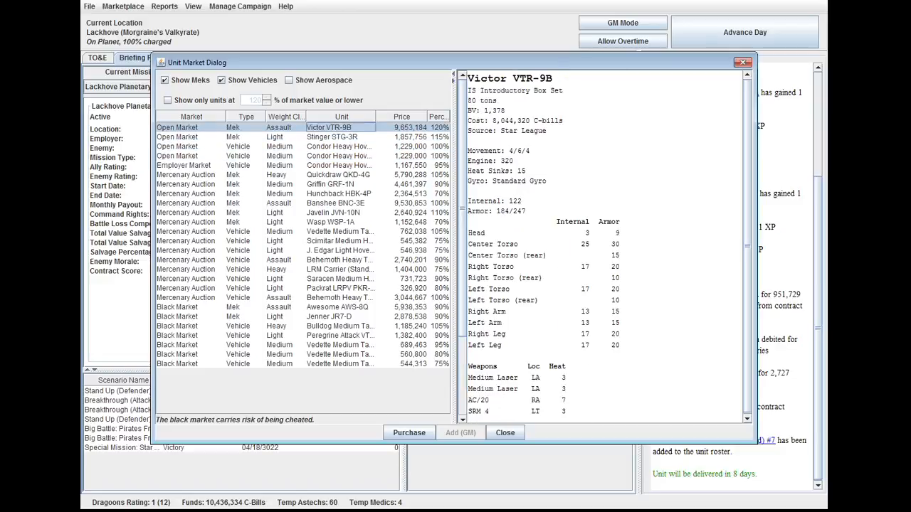
pyautogui.click(504, 433)
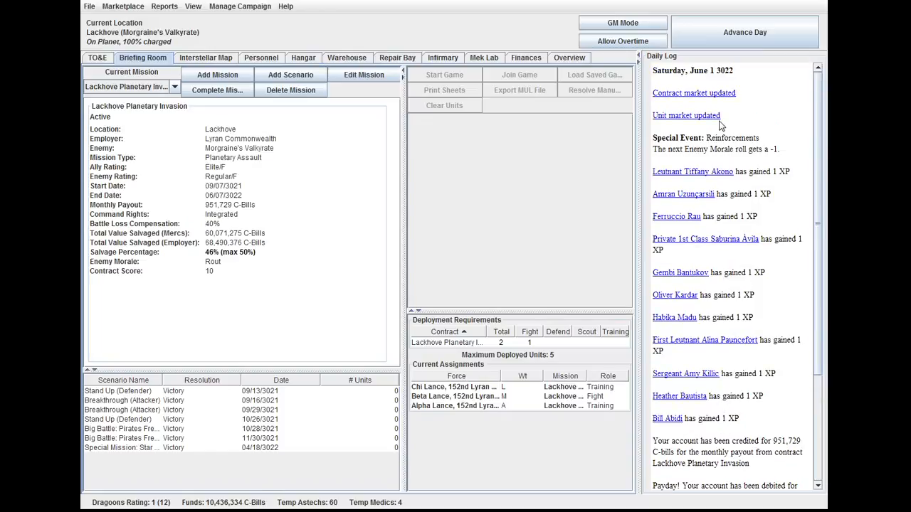
# - Advance the campaign day by day until the calendar reads Friday, June 7 3022
pyautogui.click(744, 32)
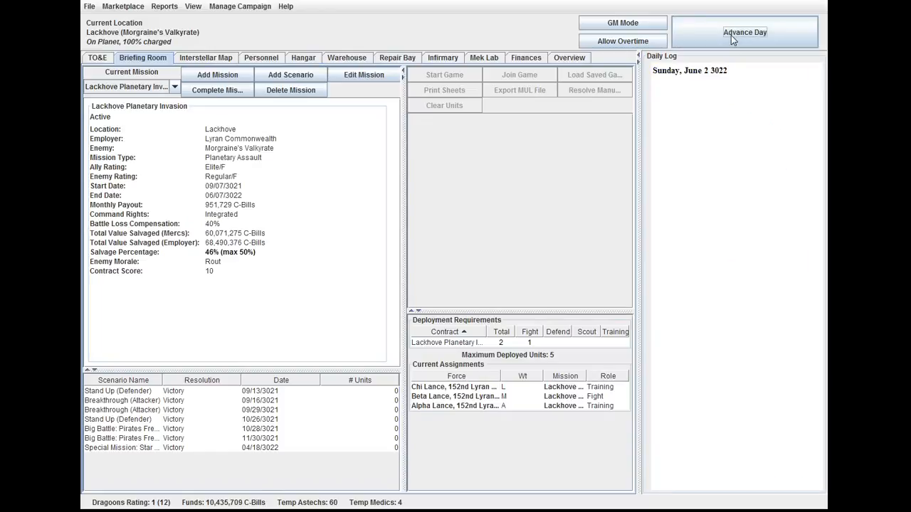
pyautogui.click(744, 32)
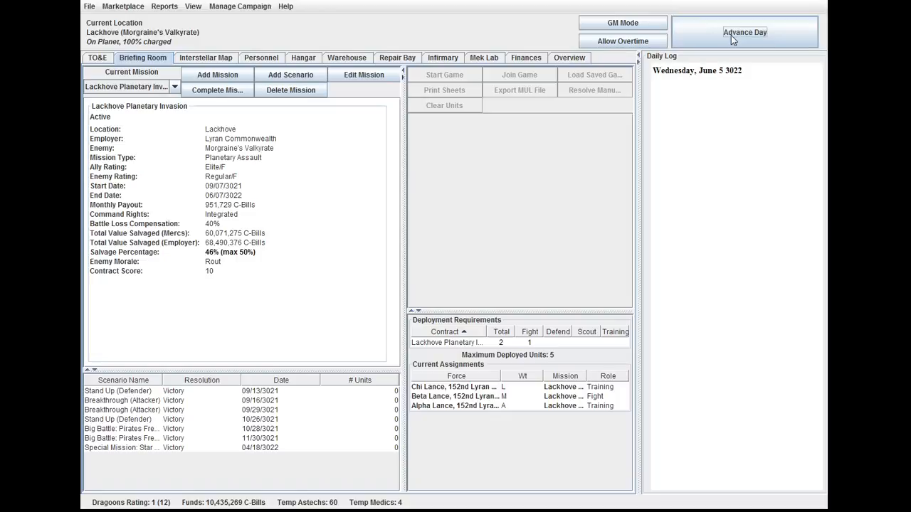
pyautogui.click(745, 31)
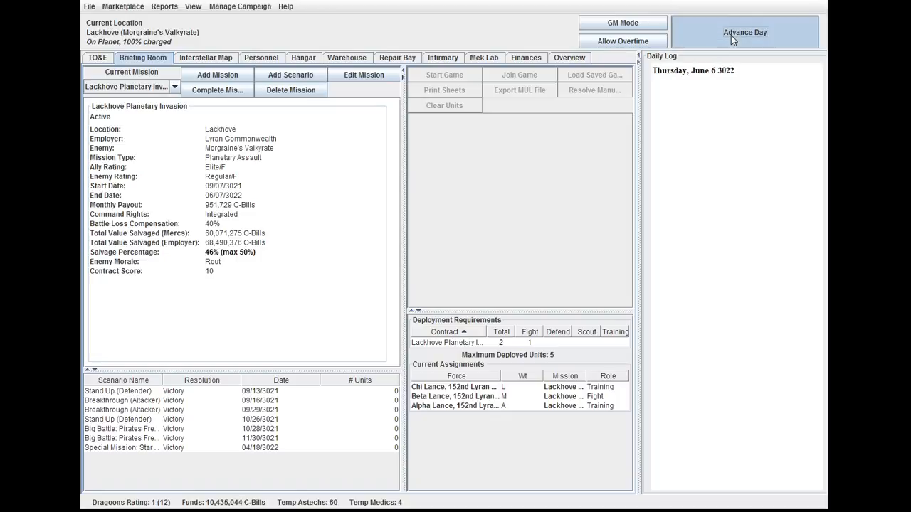
pyautogui.click(744, 31)
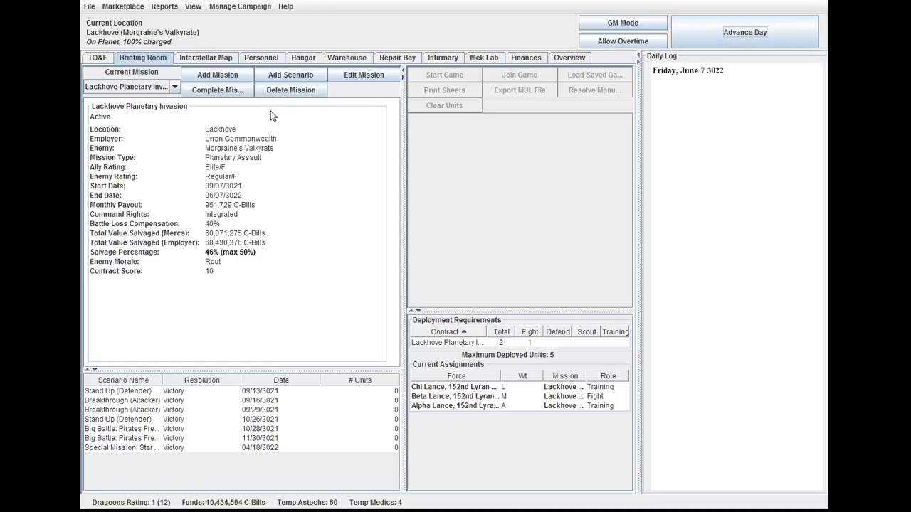
pyautogui.moveTo(216, 90)
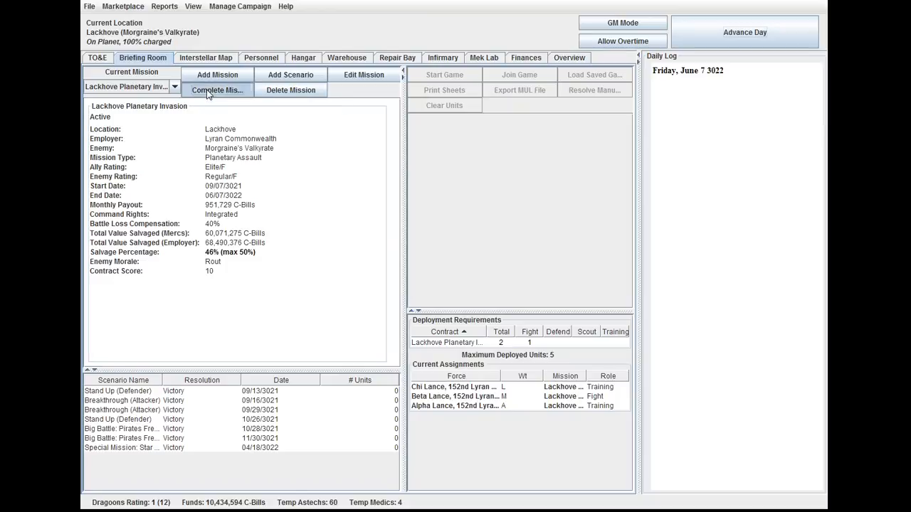
# - Complete the Lackhove Planetary Invasion mission with the outcome left as Success
pyautogui.click(217, 89)
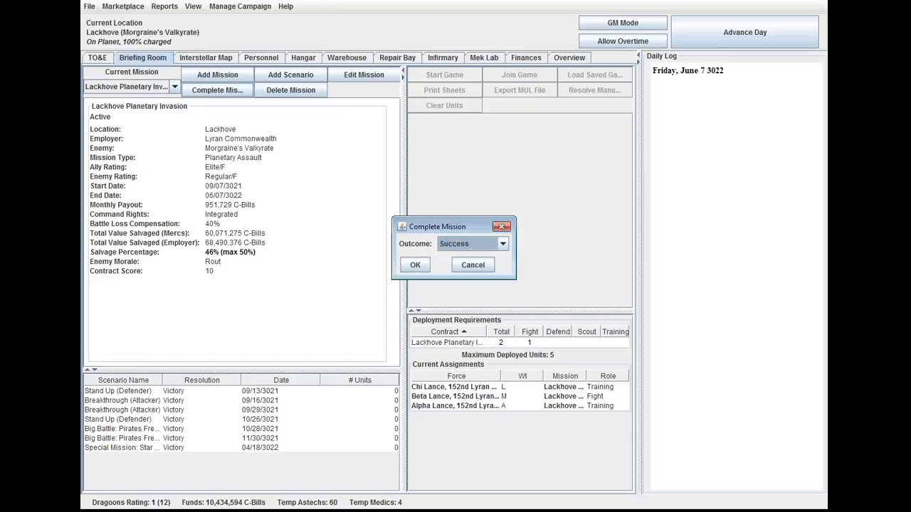
pyautogui.click(502, 243)
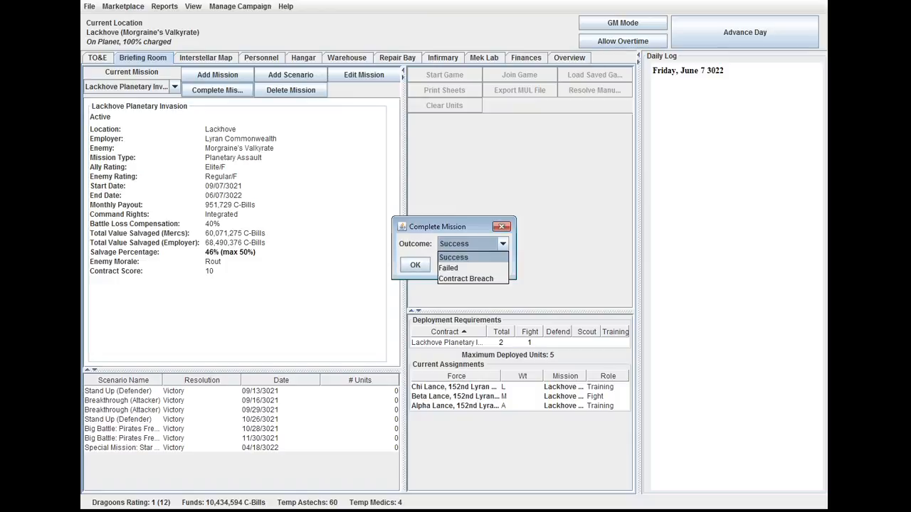
pyautogui.moveTo(465, 277)
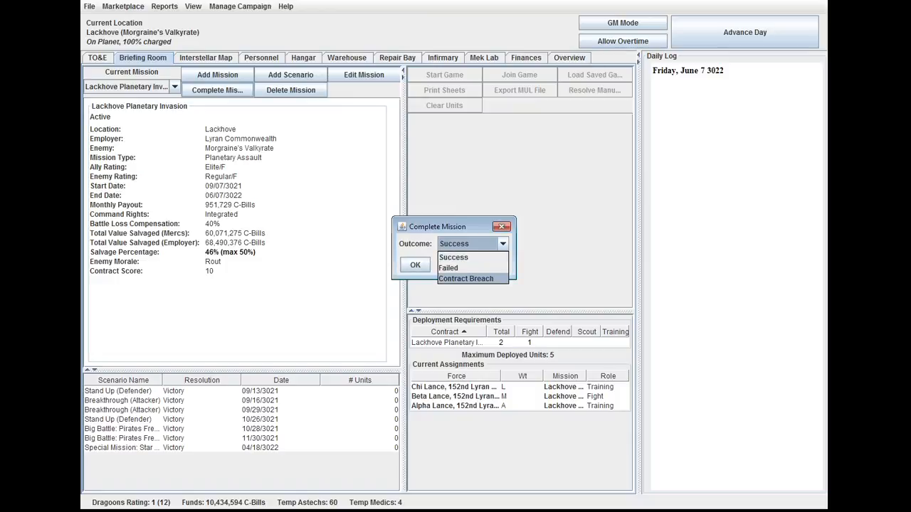
pyautogui.click(453, 256)
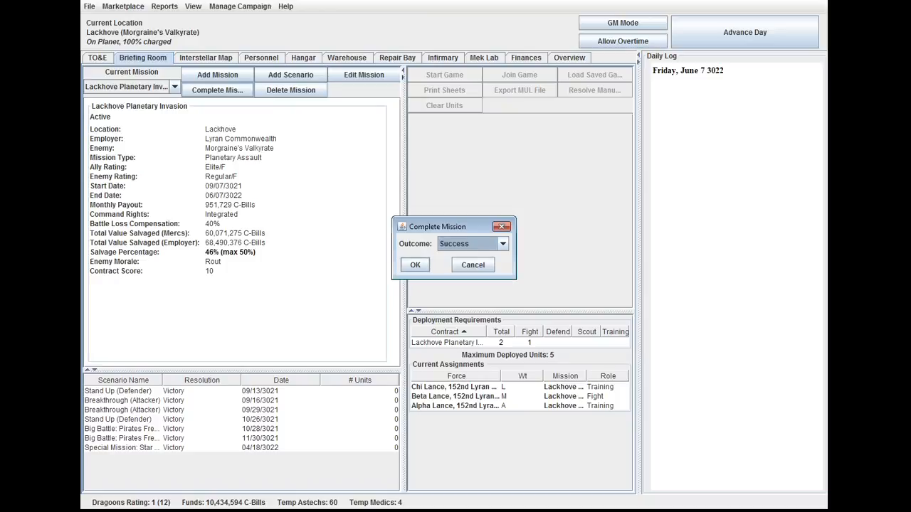
pyautogui.click(416, 264)
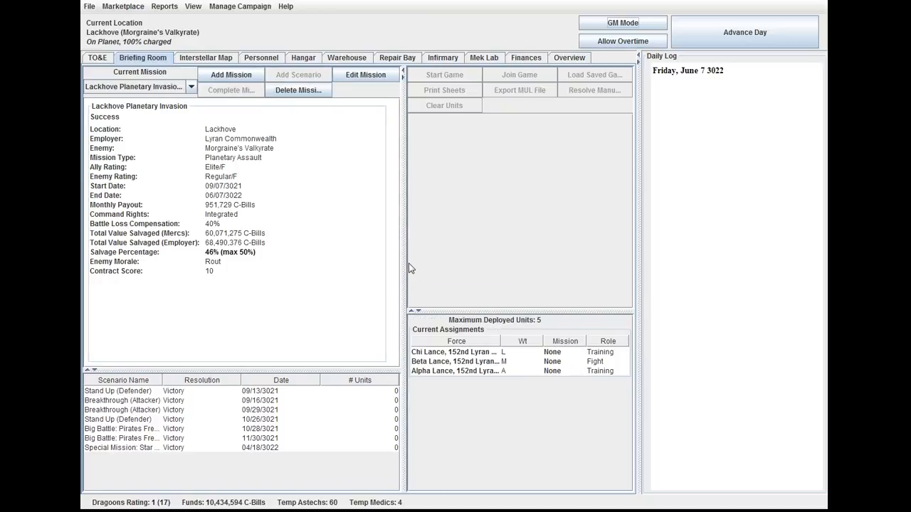
pyautogui.moveTo(208, 110)
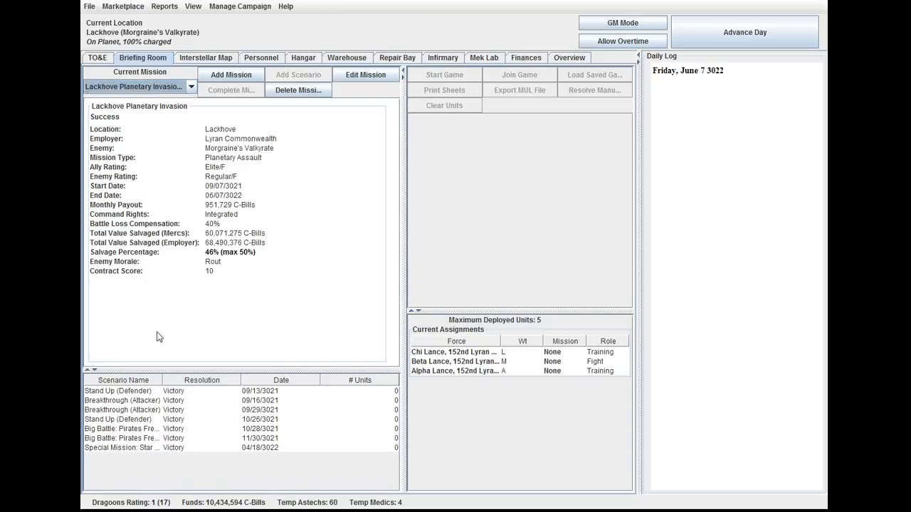
# - Save the campaign as 152nd Lyran Reserve30220607.cpnx under the suggested name
pyautogui.click(88, 5)
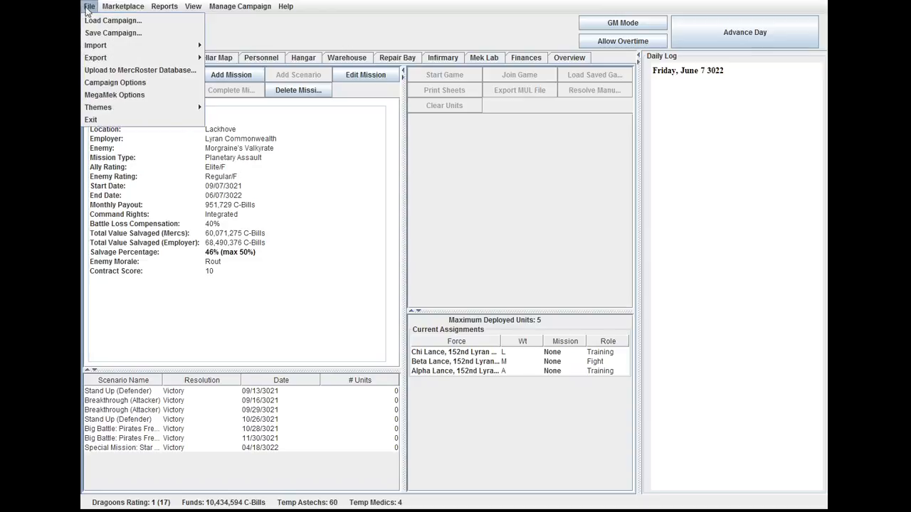
pyautogui.click(113, 33)
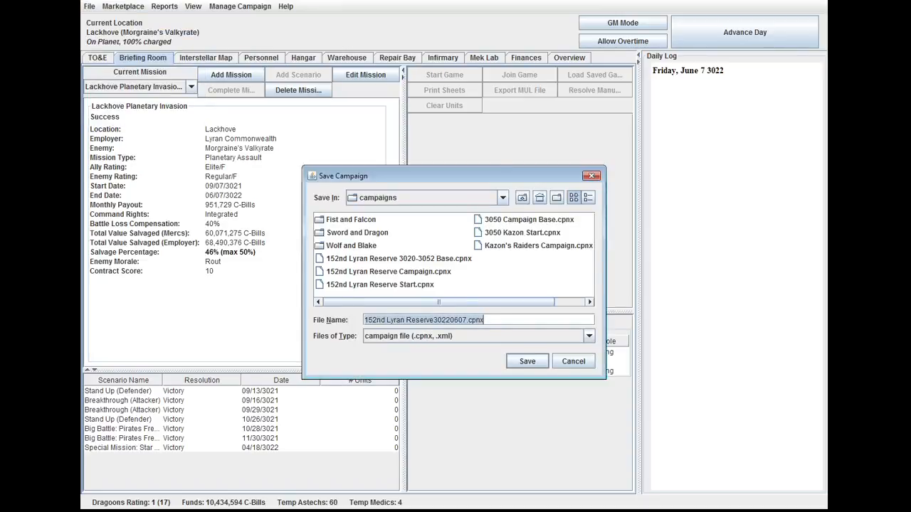
pyautogui.click(526, 362)
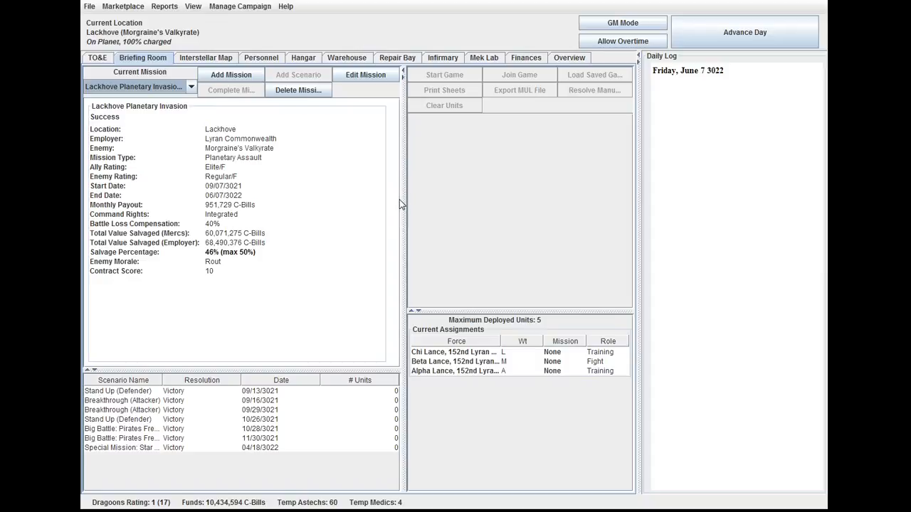
pyautogui.moveTo(397, 202)
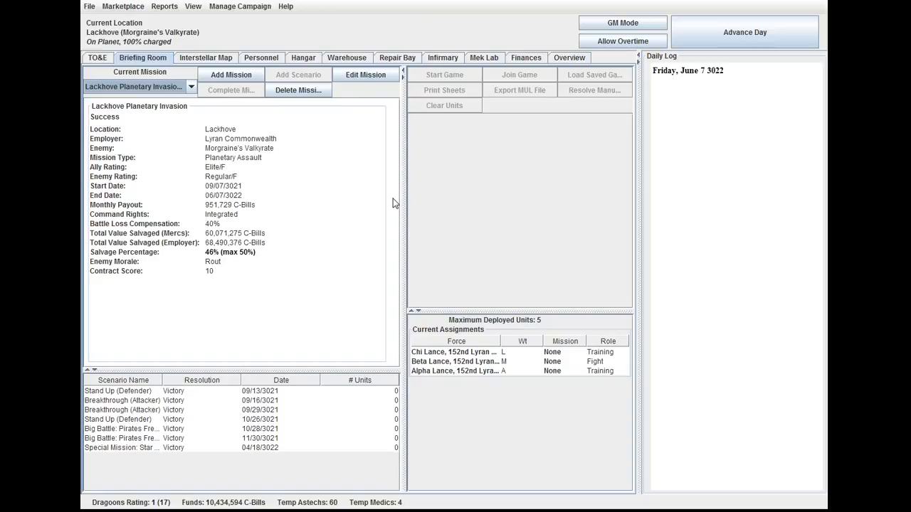
pyautogui.moveTo(157, 11)
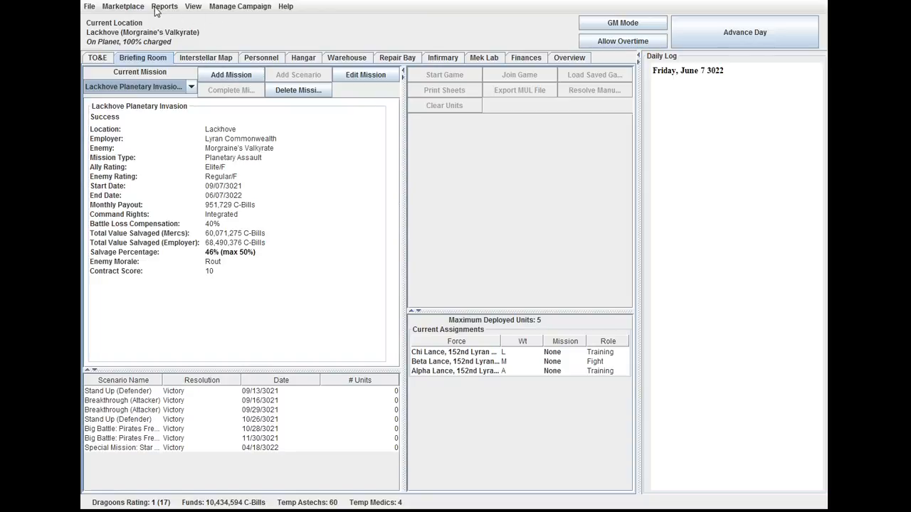
# - Reopen the Contract Market after finding it empty and generate new GM contract offers
pyautogui.click(122, 6)
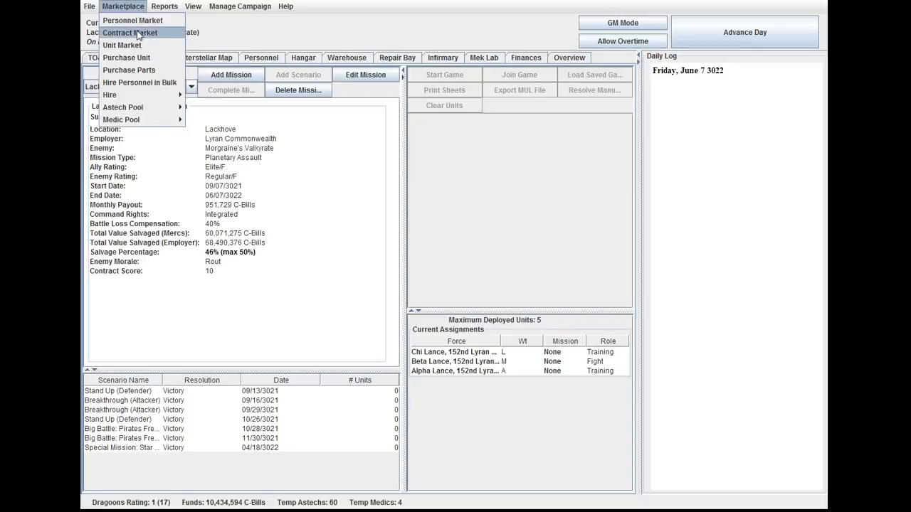
pyautogui.click(130, 32)
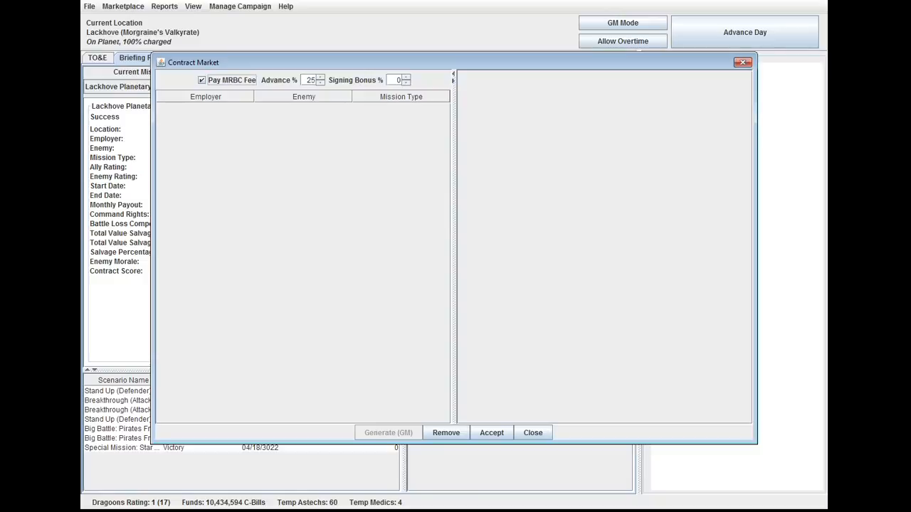
pyautogui.click(532, 432)
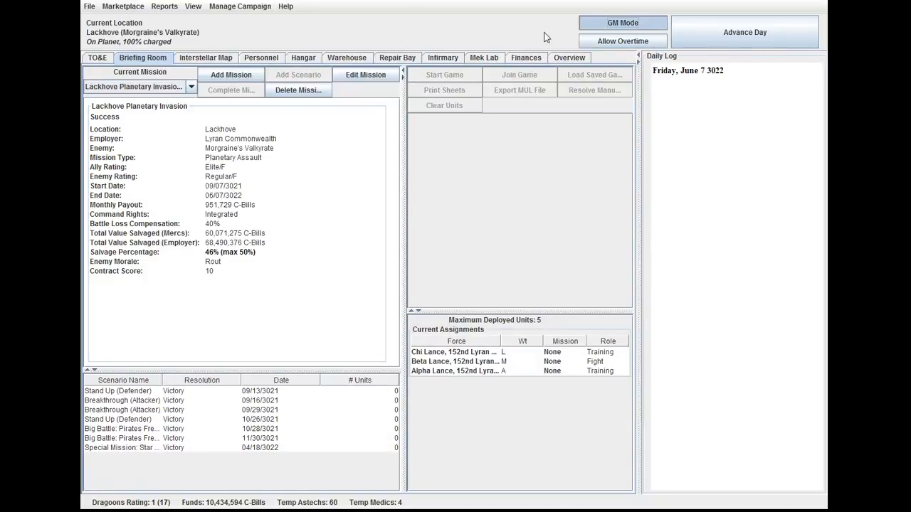
pyautogui.click(122, 6)
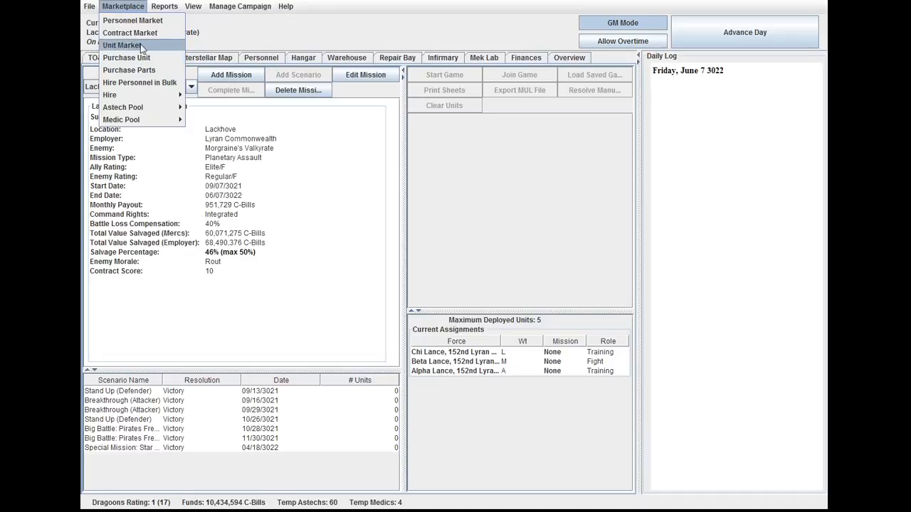
pyautogui.click(129, 33)
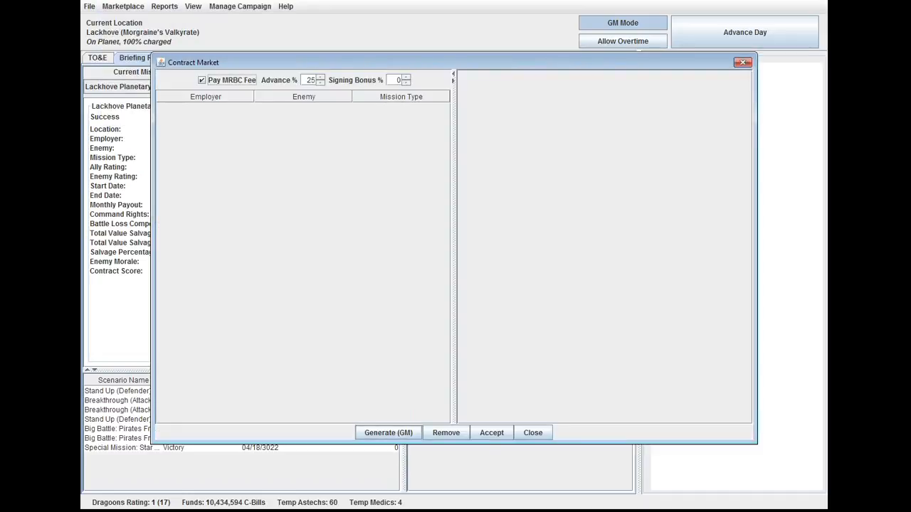
pyautogui.click(387, 432)
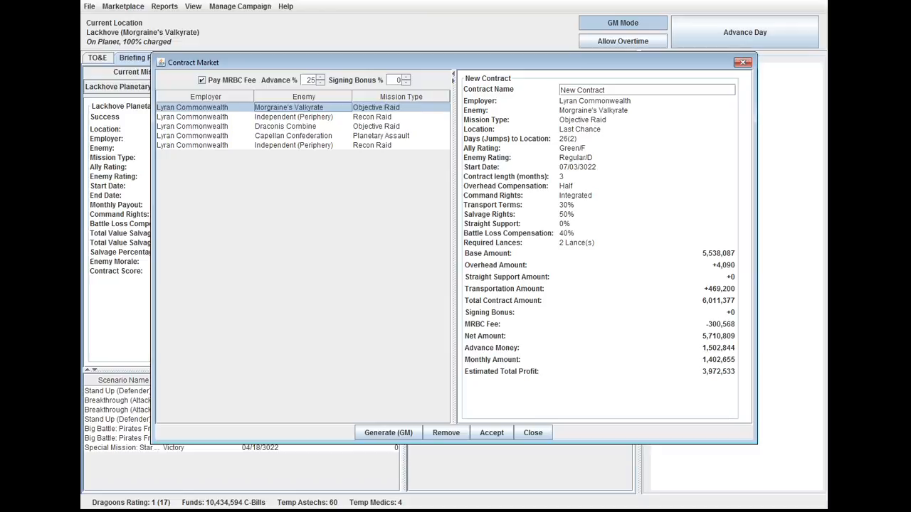
# - Review the offers and accept the Last Chance Objective Raid against Morgraine's Valkyrate
pyautogui.click(285, 125)
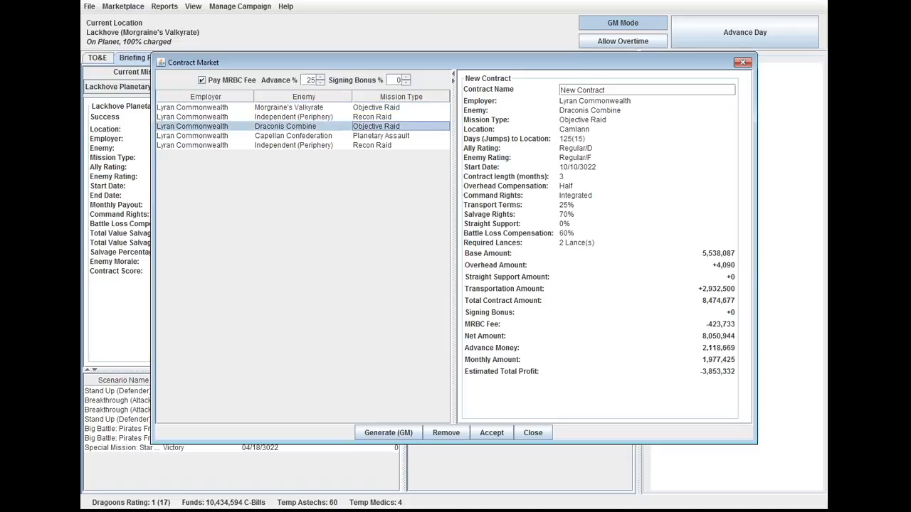
pyautogui.click(293, 145)
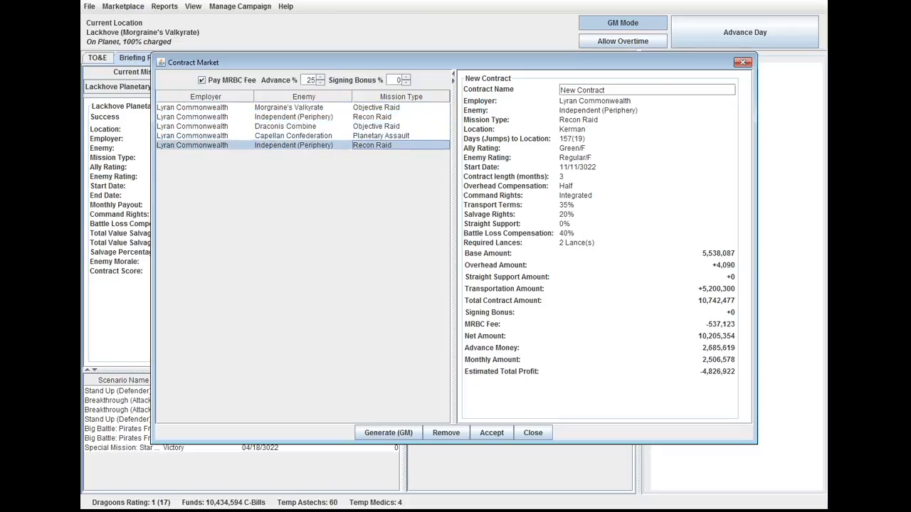
pyautogui.click(285, 107)
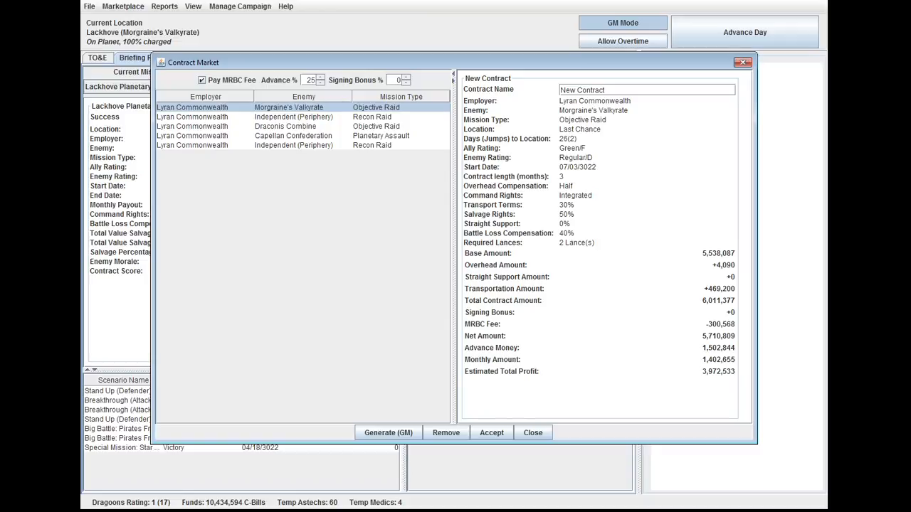
pyautogui.click(491, 432)
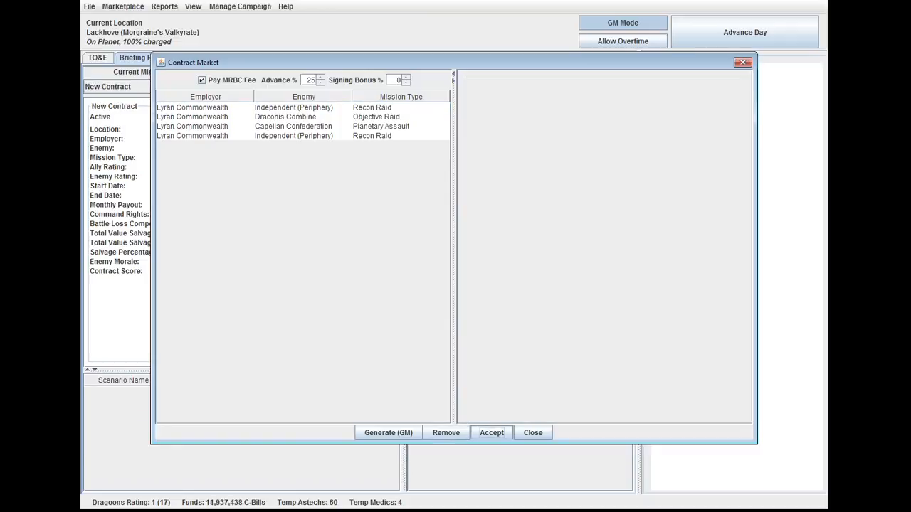
# - Close the contract market and view the Last Chance Objective Raid in the Briefing Room
pyautogui.click(491, 433)
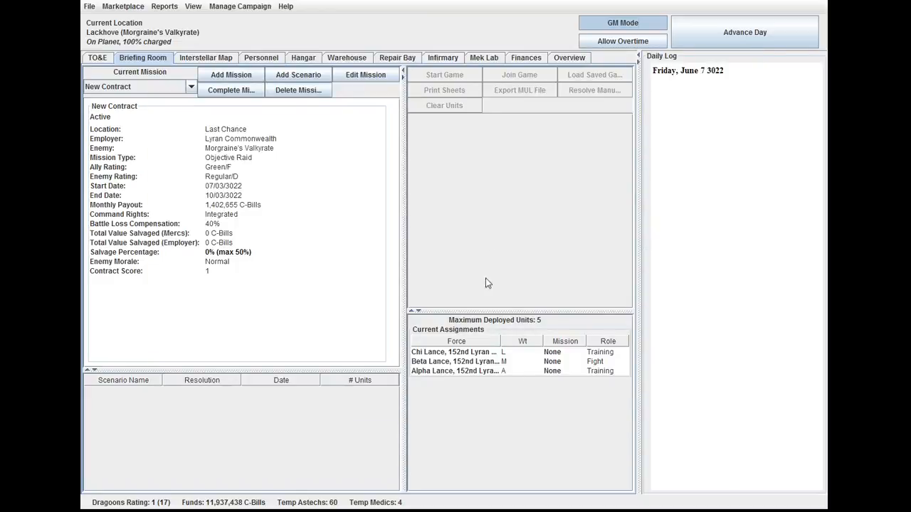
pyautogui.moveTo(469, 191)
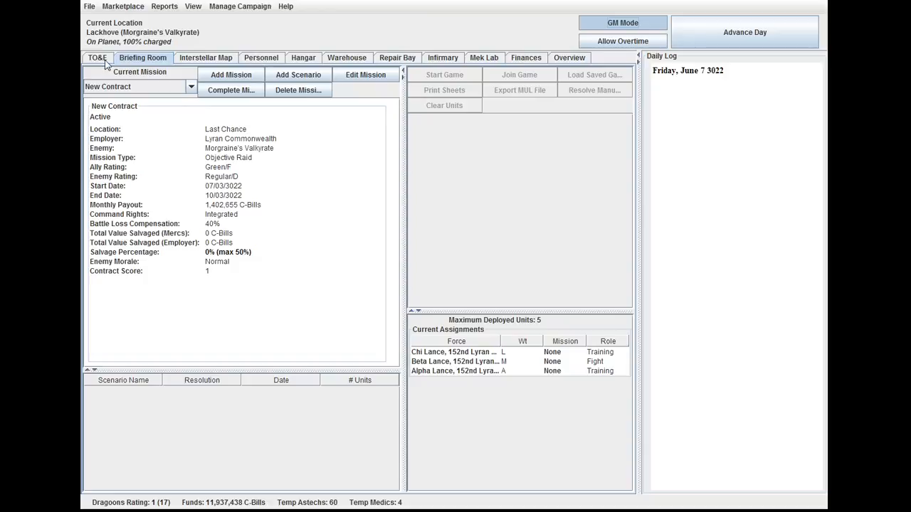
pyautogui.click(97, 57)
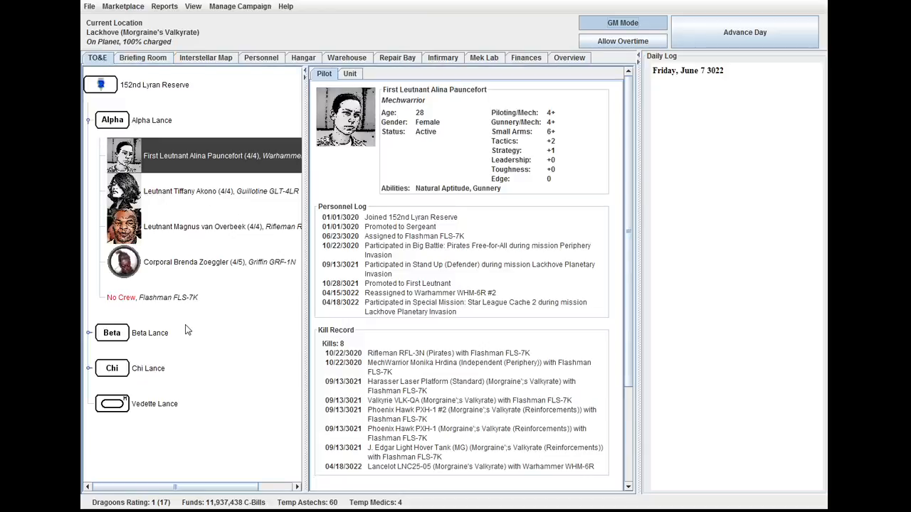
pyautogui.click(142, 57)
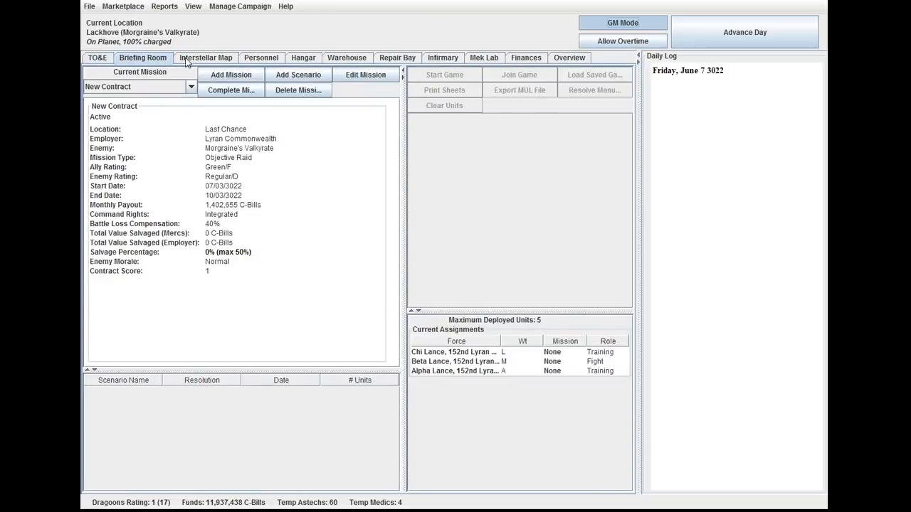
# - Plot the two-jump route to Last Chance via Gotterdammerung and begin transit
pyautogui.click(205, 57)
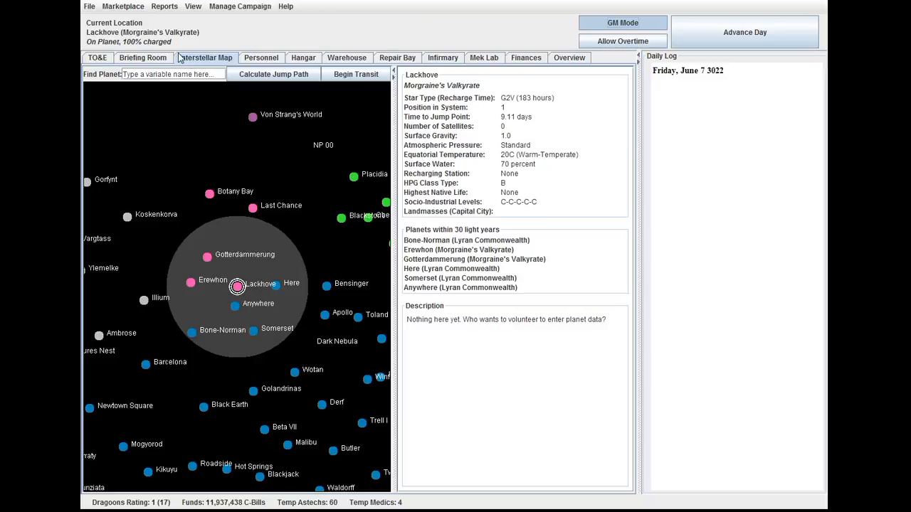
pyautogui.moveTo(241, 255)
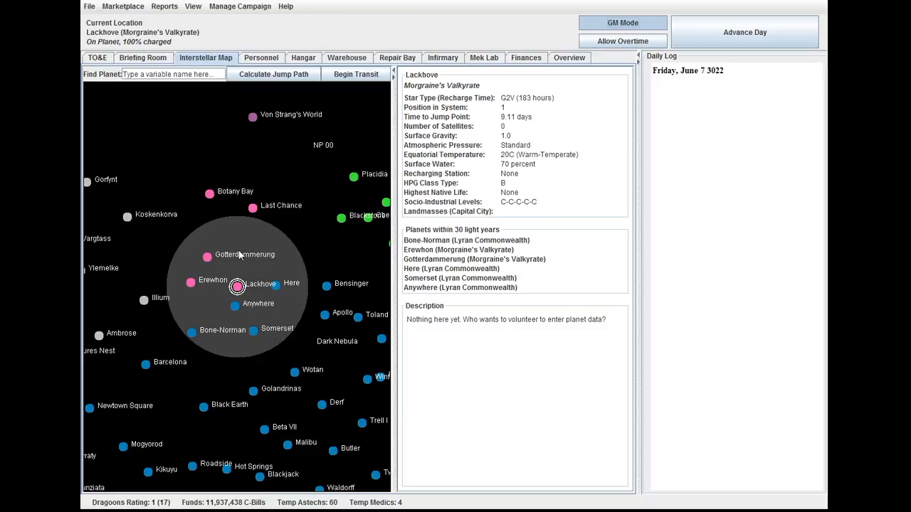
pyautogui.click(254, 205)
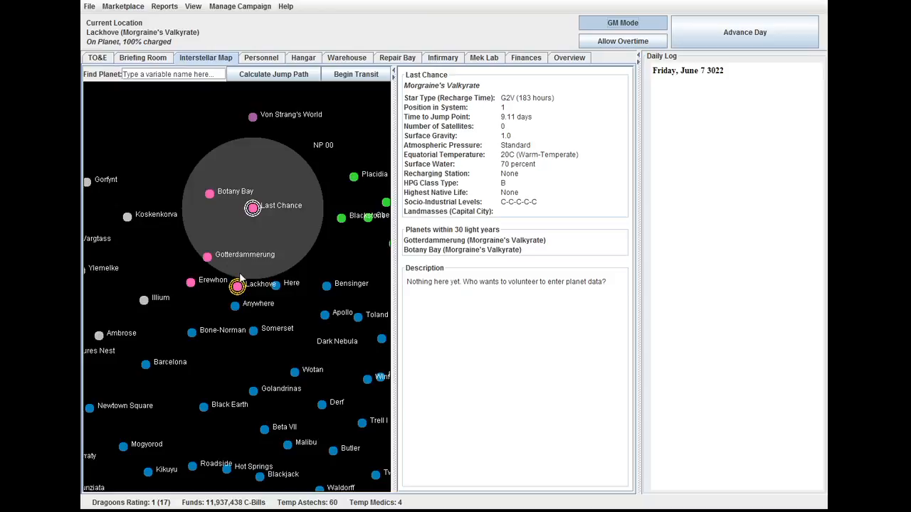
pyautogui.moveTo(276, 305)
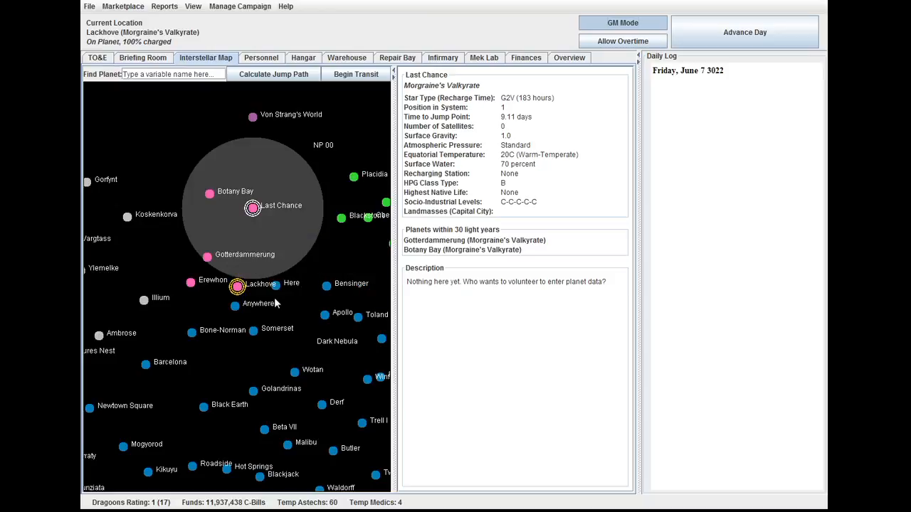
pyautogui.moveTo(219, 238)
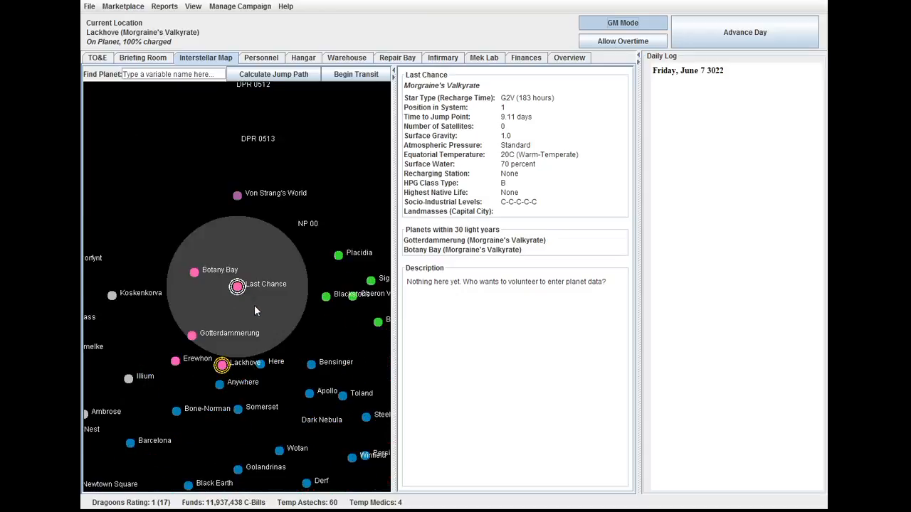
pyautogui.moveTo(288, 106)
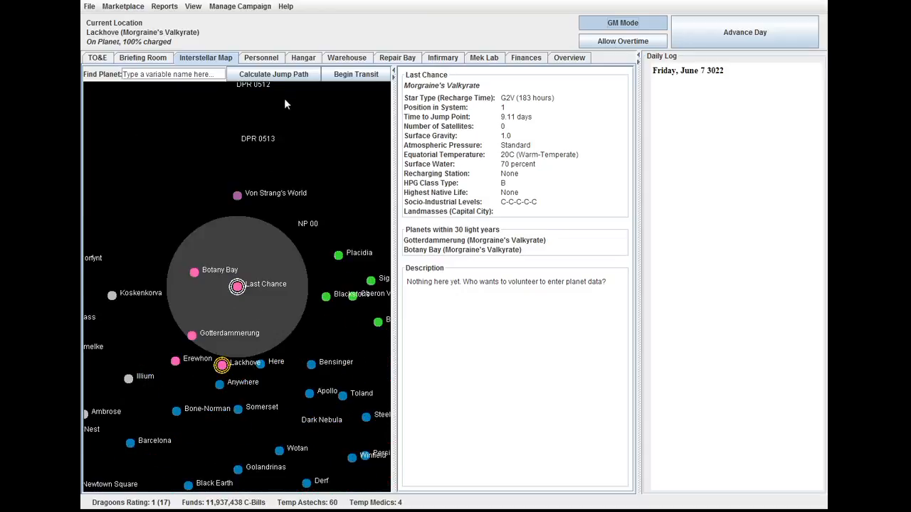
pyautogui.click(274, 74)
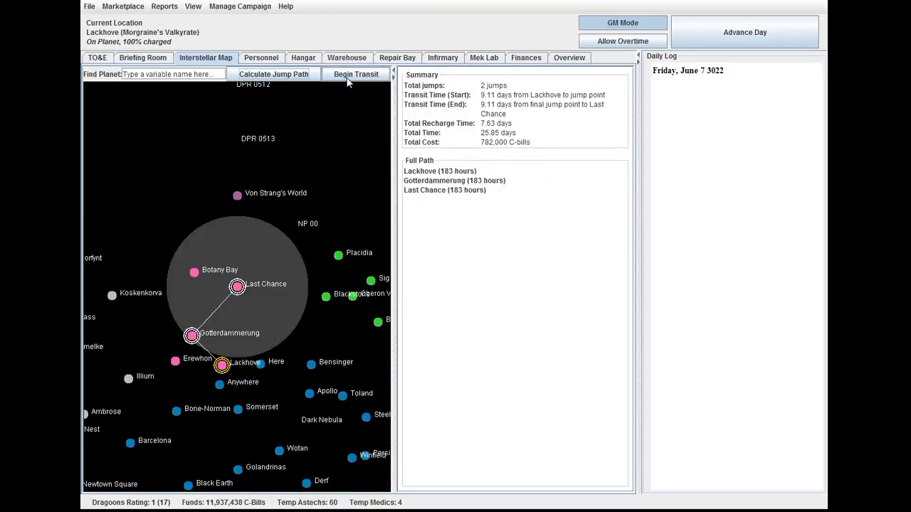
pyautogui.moveTo(356, 74)
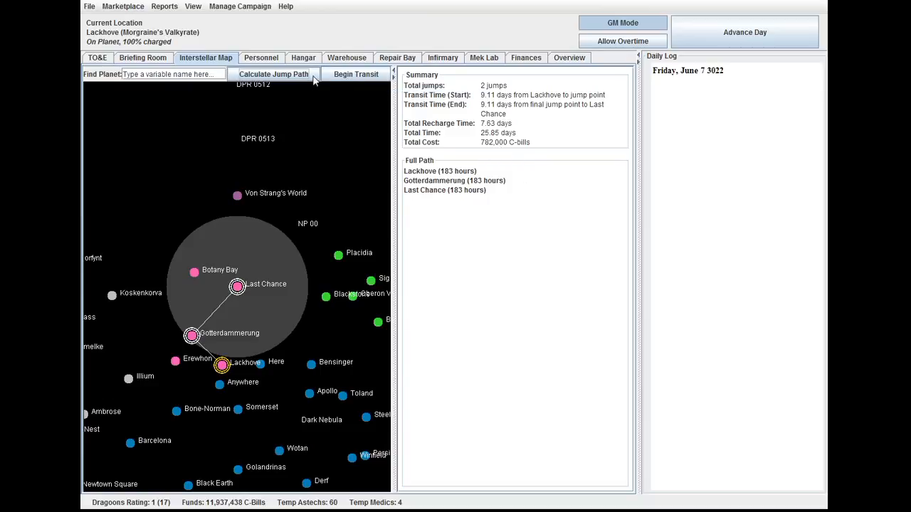
pyautogui.click(356, 74)
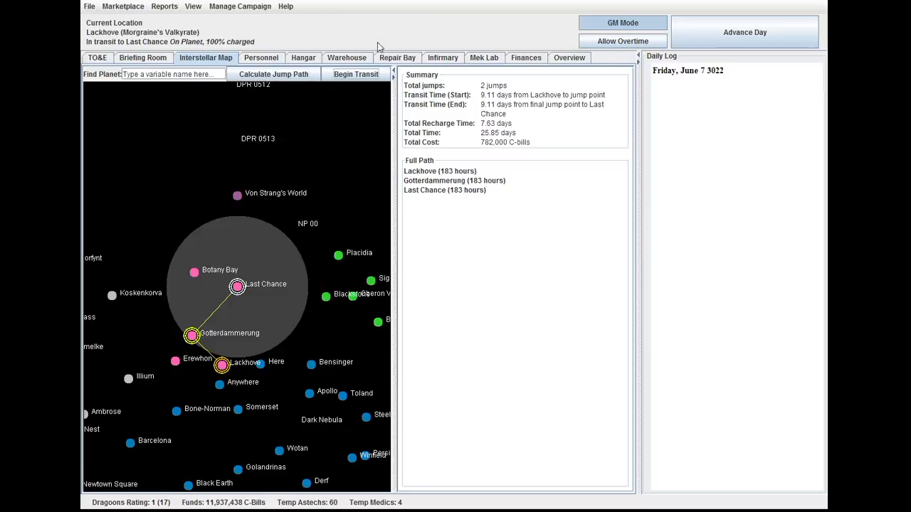
# - Check the Repair Bay, Infirmary and Hangar, then view the active personnel roster
pyautogui.click(397, 57)
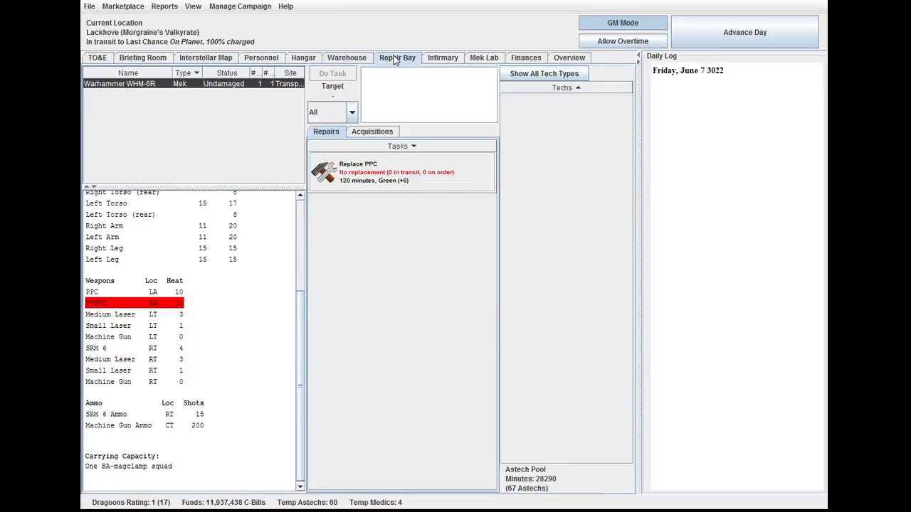
pyautogui.click(442, 57)
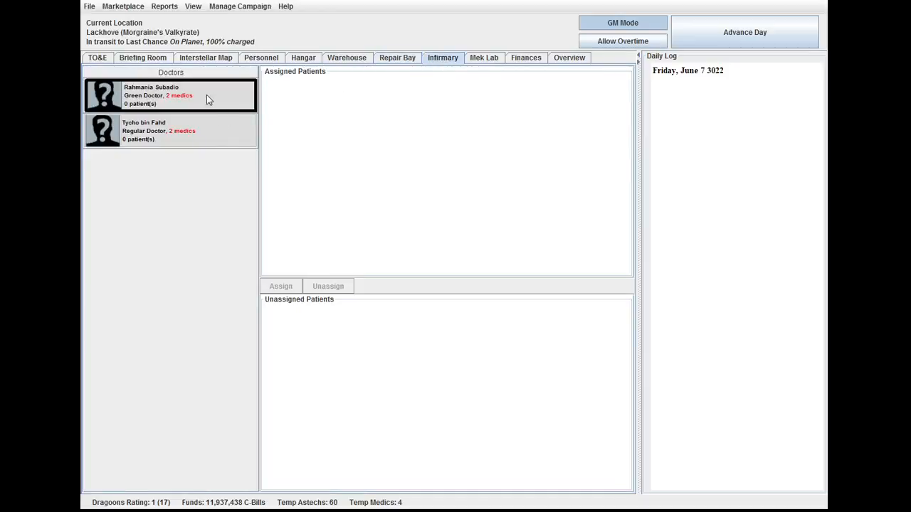
pyautogui.moveTo(188, 97)
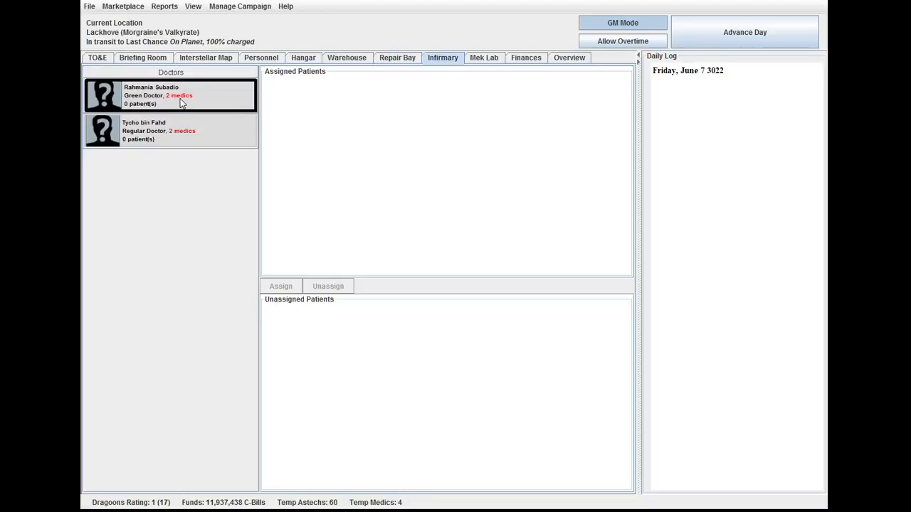
pyautogui.click(260, 57)
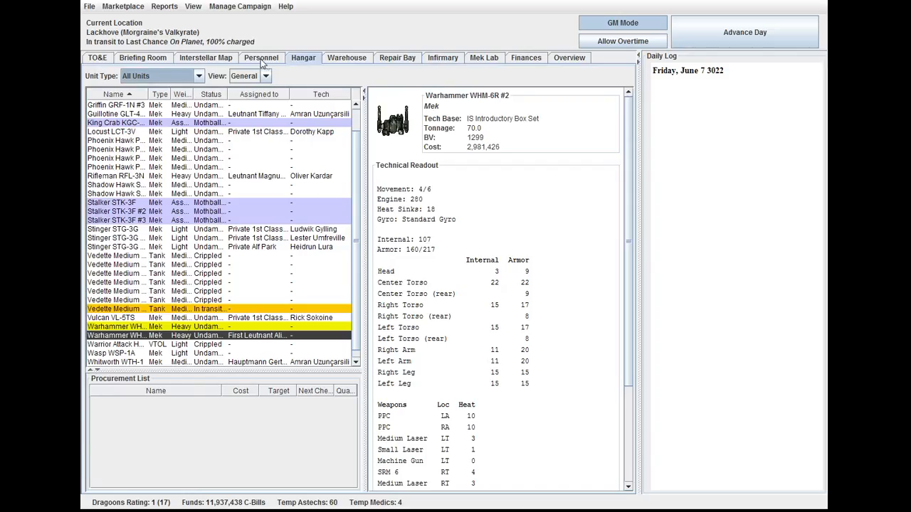
pyautogui.click(262, 57)
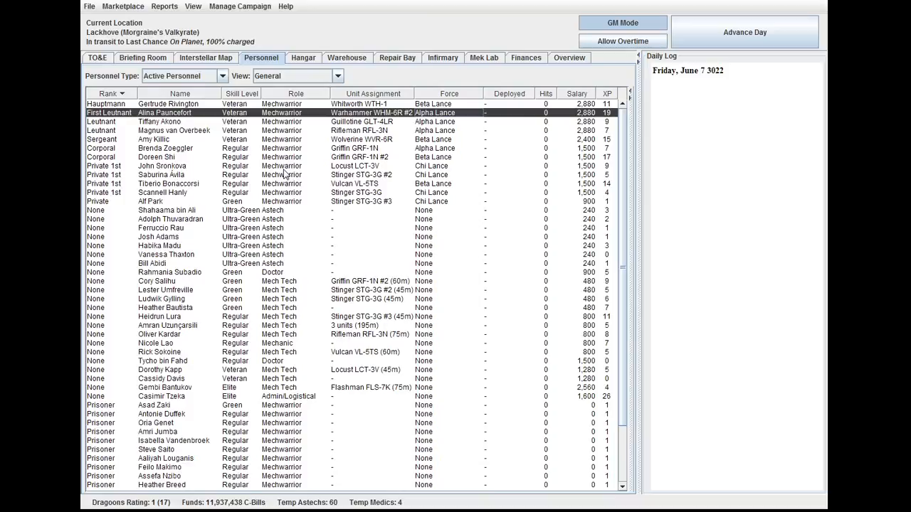
pyautogui.moveTo(279, 273)
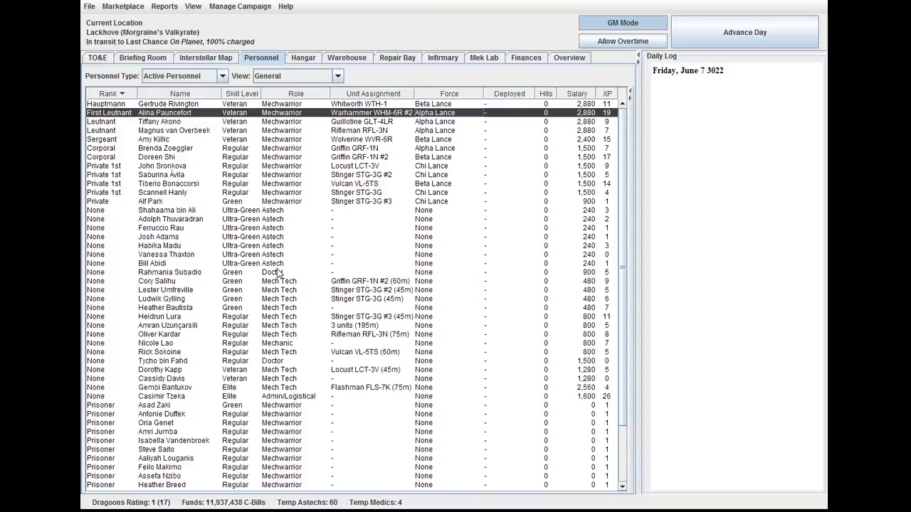
# - Retire the green doctor from Personnel with the 20,000 contract-completion payout
pyautogui.rightClick(169, 274)
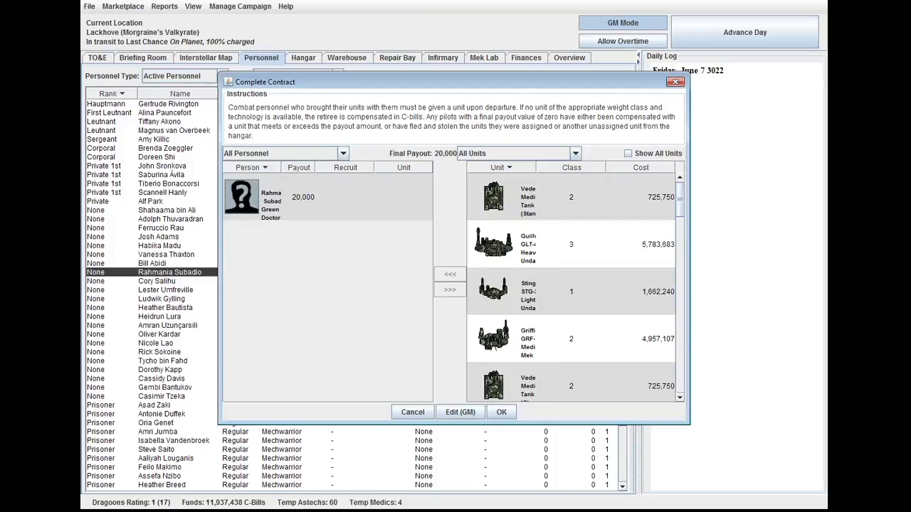
pyautogui.click(299, 197)
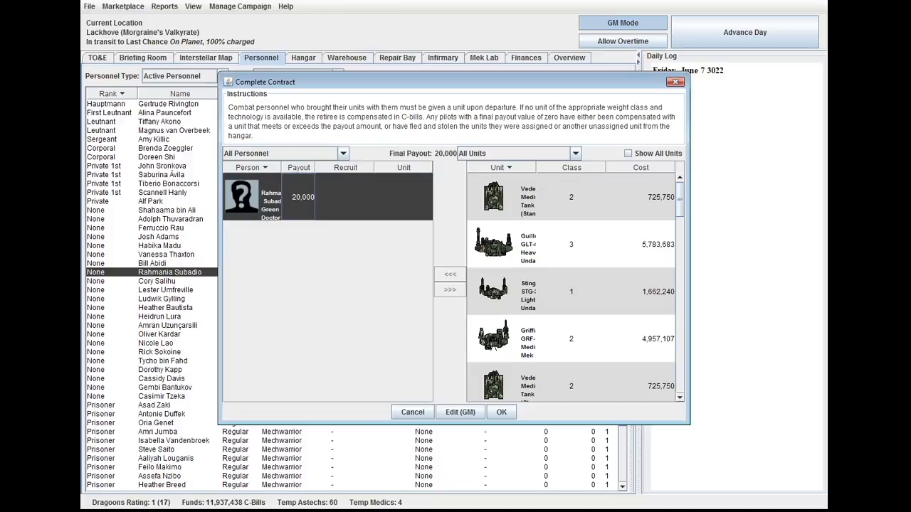
pyautogui.click(501, 413)
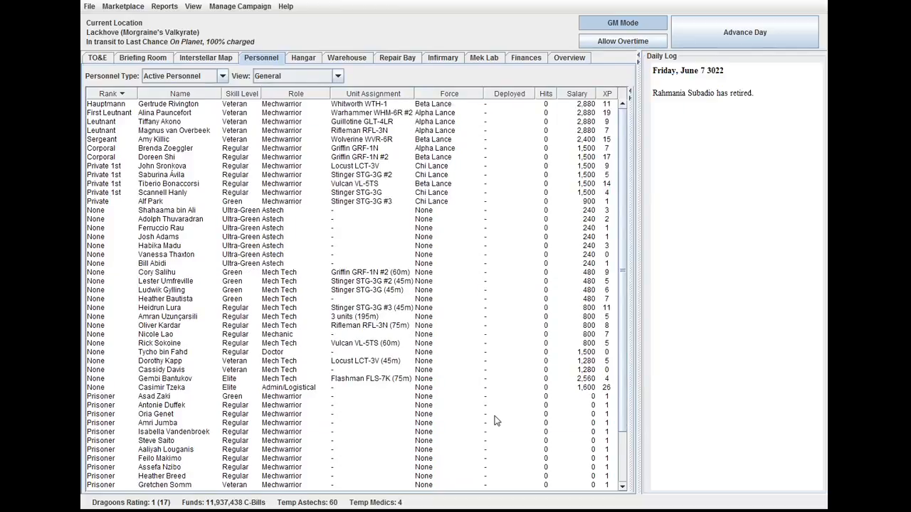
pyautogui.moveTo(320, 276)
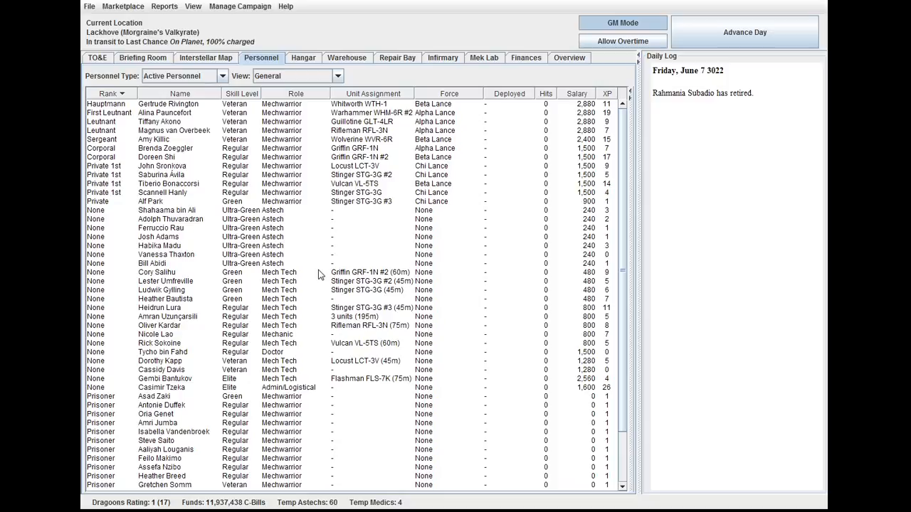
pyautogui.moveTo(309, 9)
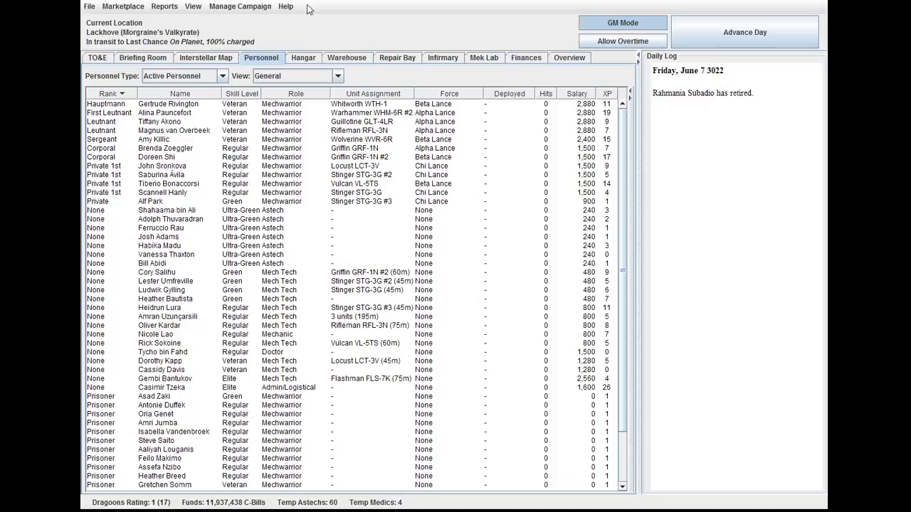
# - Recheck the Repair Bay and the single remaining doctor, then return to the TO&E view
pyautogui.click(397, 57)
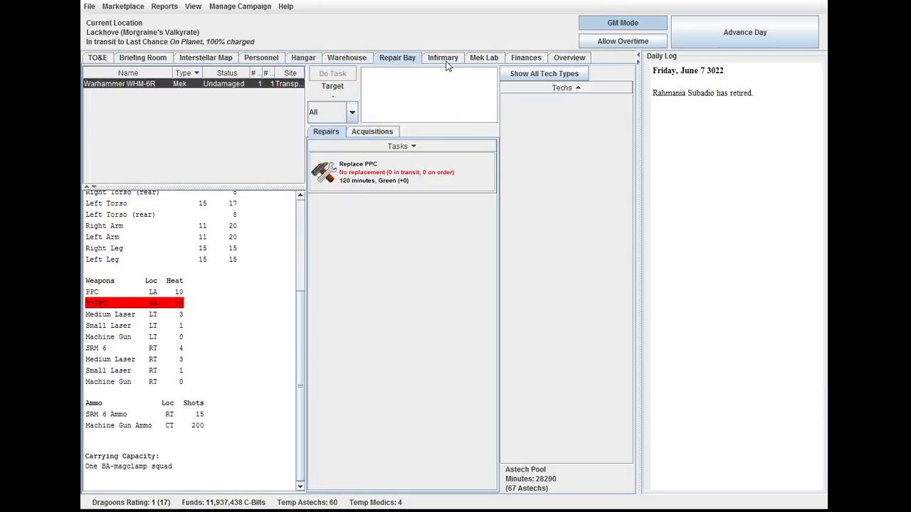
pyautogui.click(442, 56)
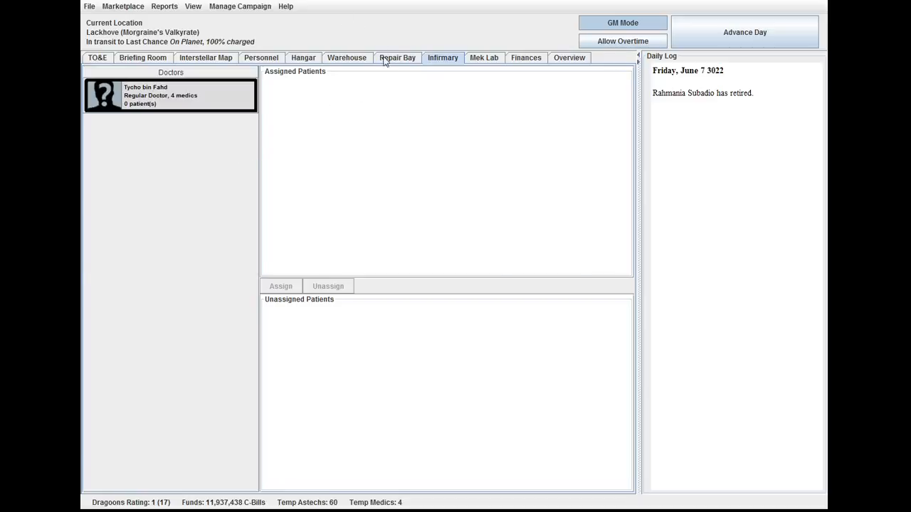
pyautogui.moveTo(436, 105)
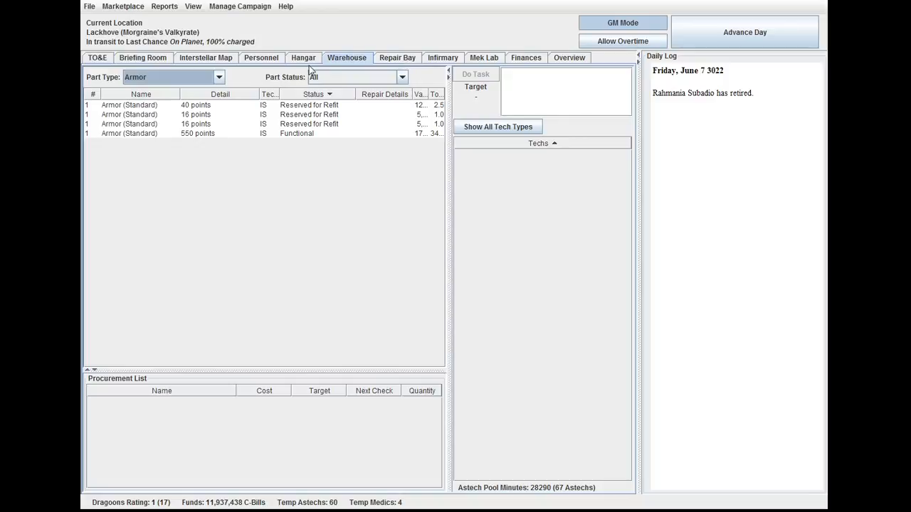
pyautogui.click(262, 57)
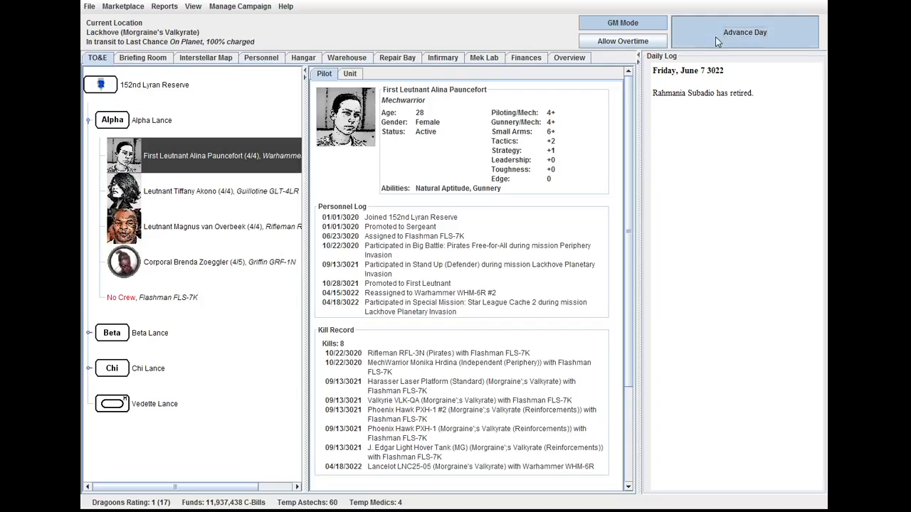
# - Advance the calendar to June 24 3022 at Last Chance and show the raid contract briefing
pyautogui.click(744, 31)
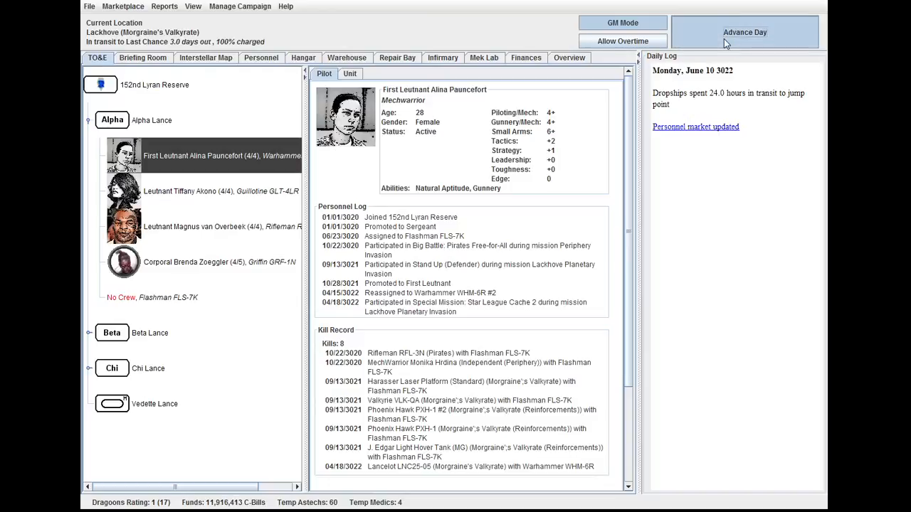
pyautogui.click(744, 31)
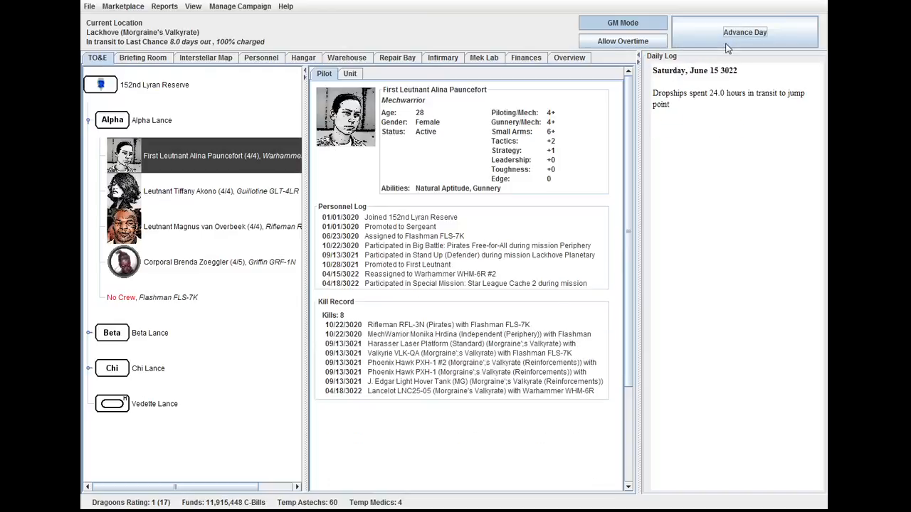
pyautogui.click(745, 31)
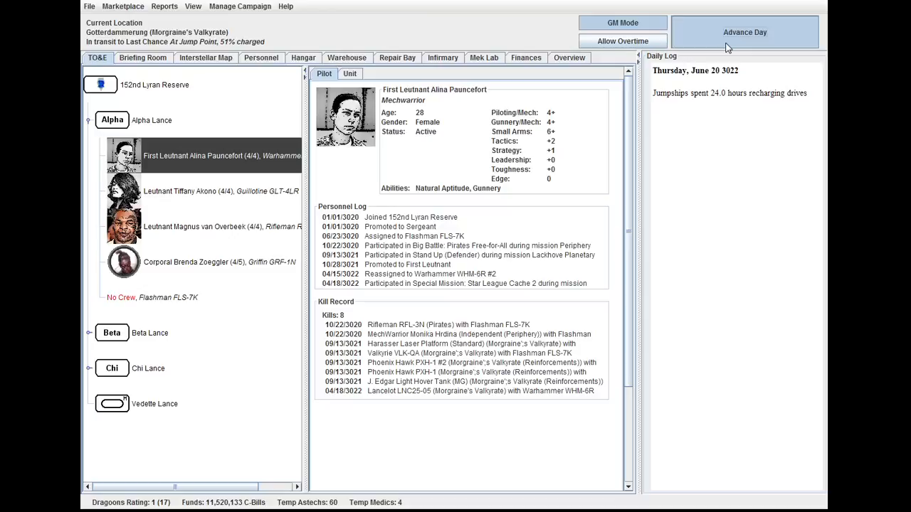
pyautogui.click(744, 31)
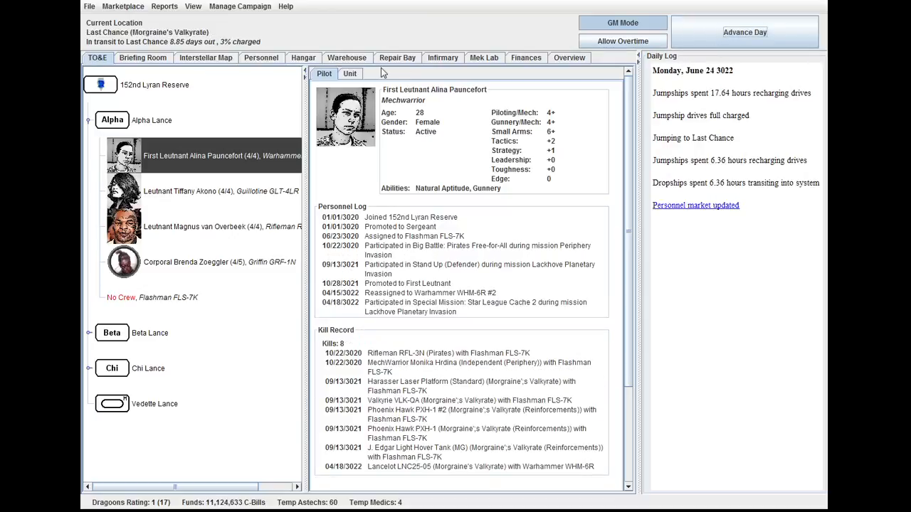
pyautogui.moveTo(410, 94)
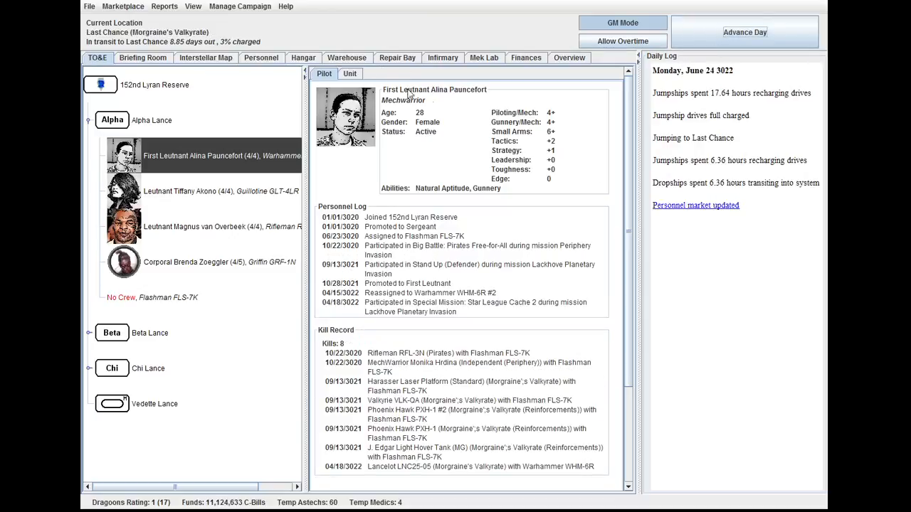
pyautogui.click(142, 57)
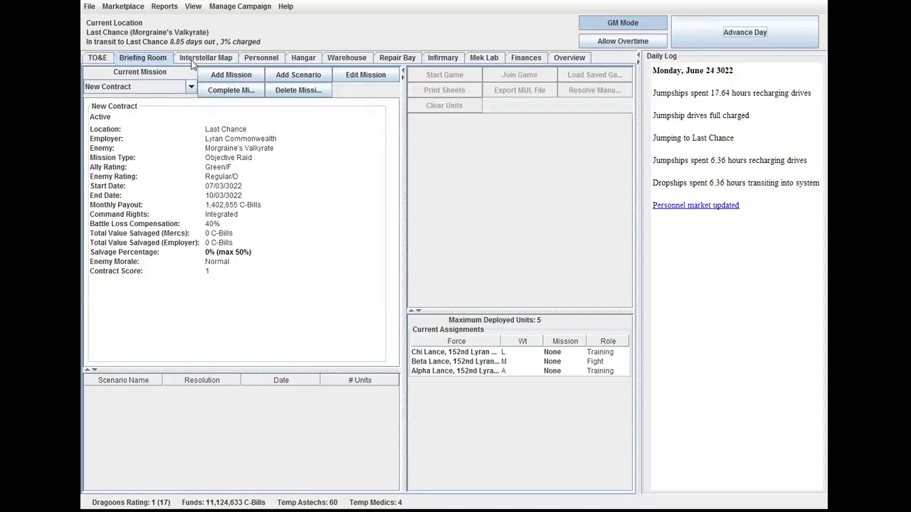
# - Advance the campaign day by day on the Interstellar Map until Monday, July 1 3022
pyautogui.click(205, 57)
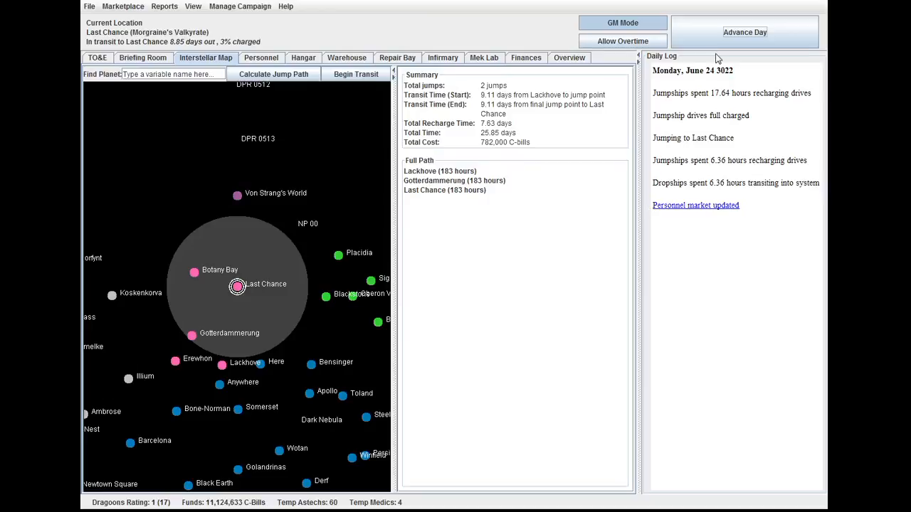
pyautogui.click(744, 31)
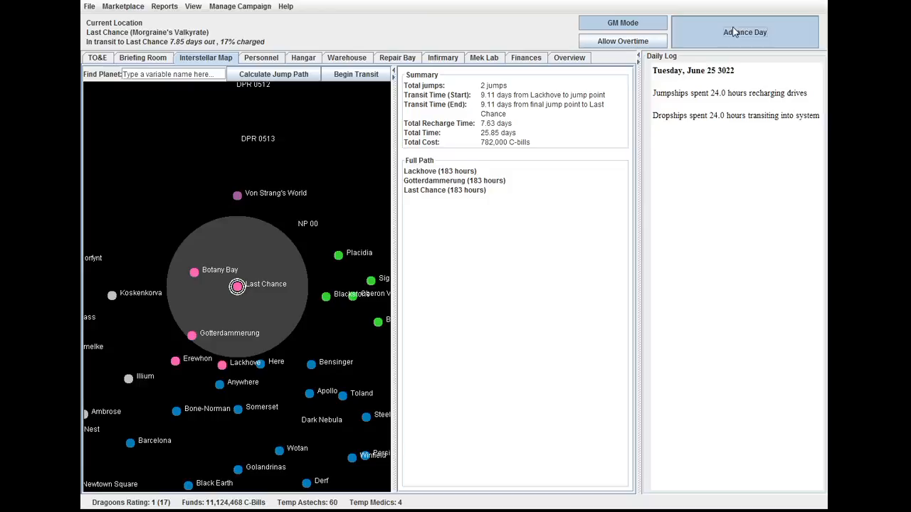
pyautogui.click(744, 31)
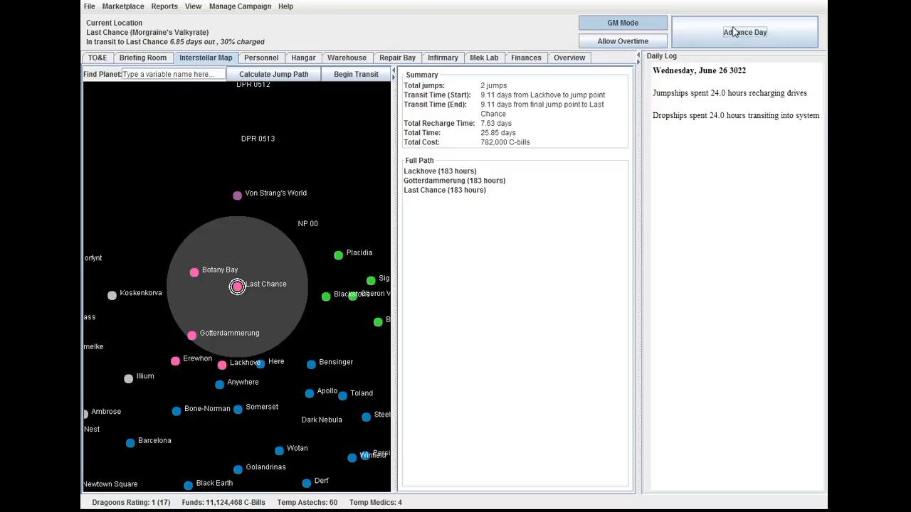
pyautogui.click(744, 31)
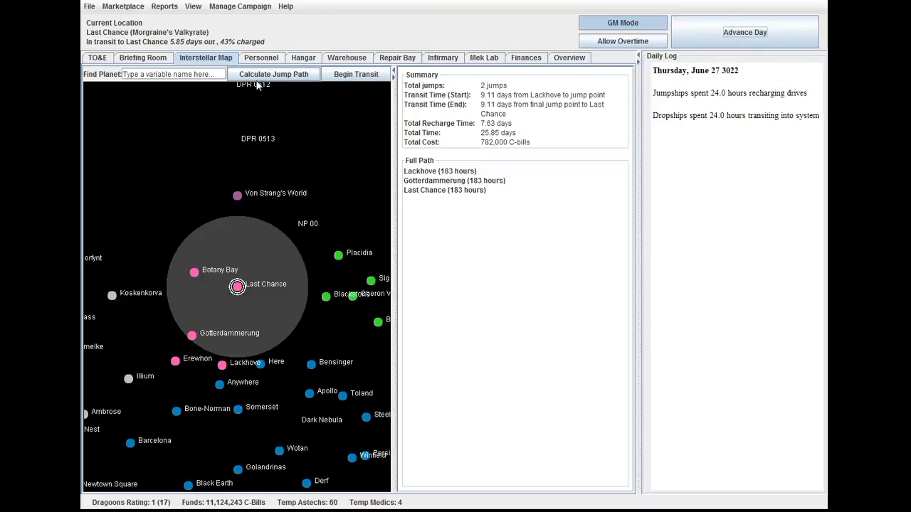
pyautogui.click(744, 31)
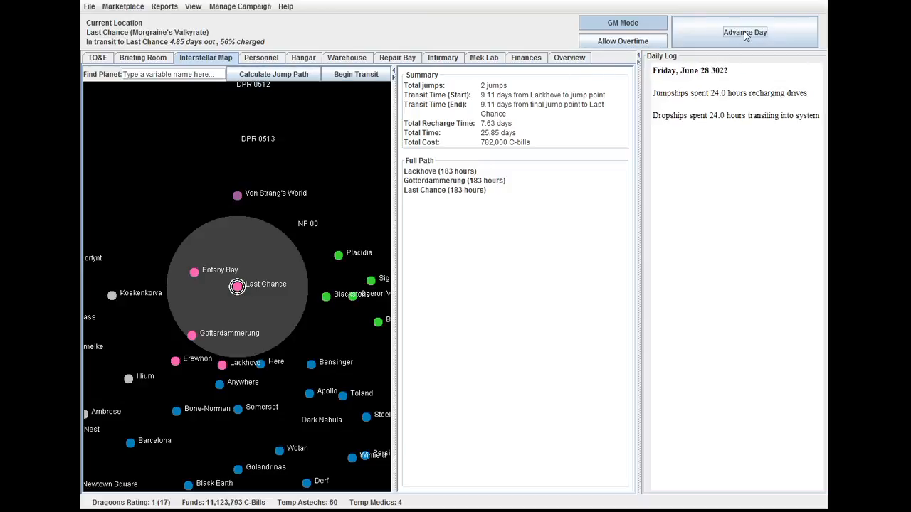
pyautogui.click(744, 31)
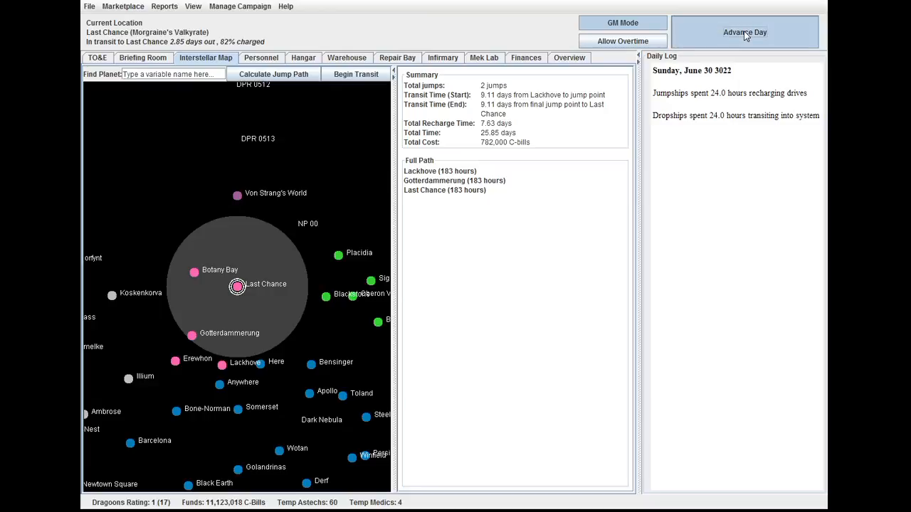
pyautogui.click(744, 31)
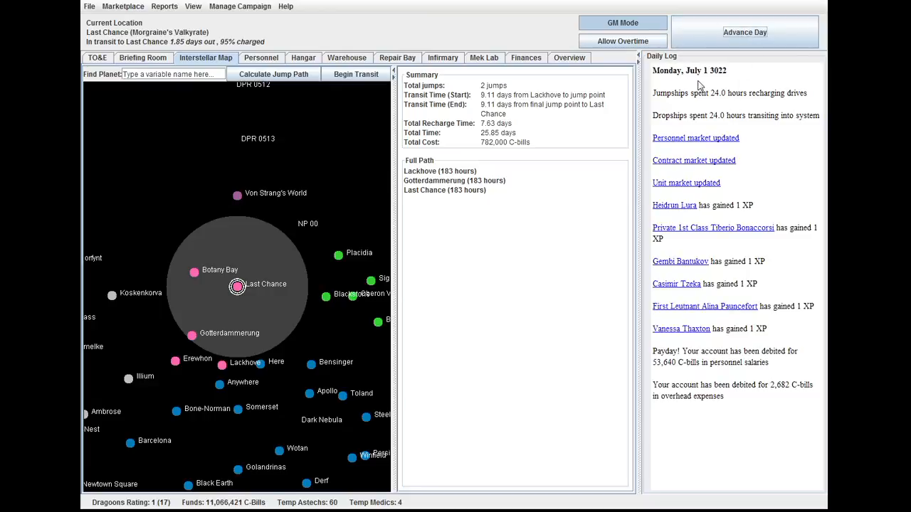
pyautogui.moveTo(725, 415)
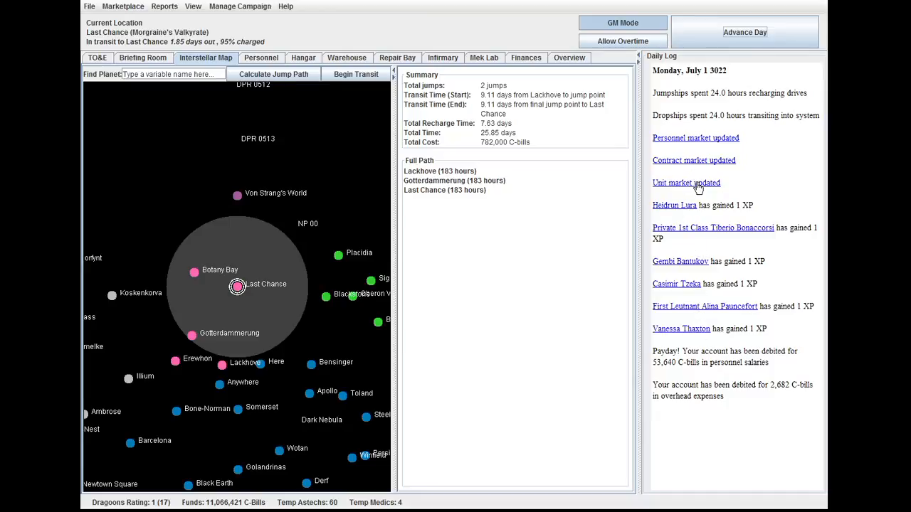
# - Bring up the updated unit market offers from the Daily Log link
pyautogui.click(686, 182)
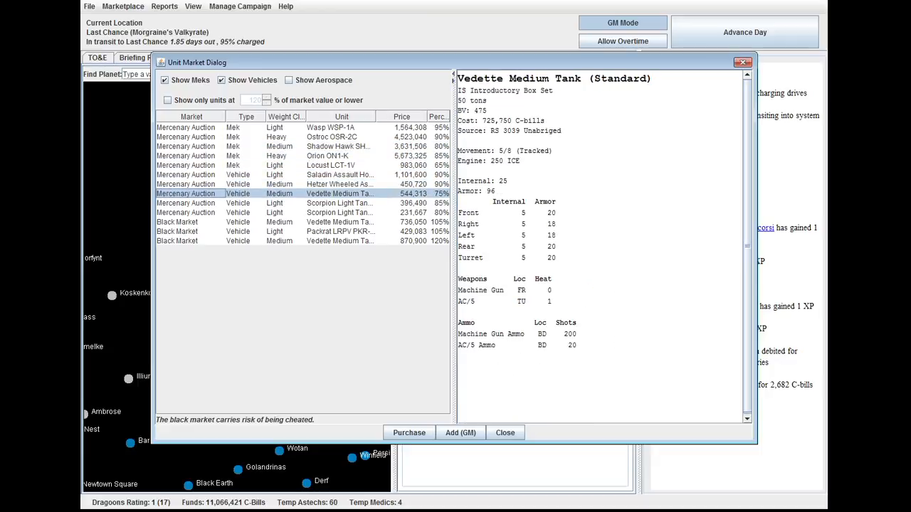
# - Review the Vedette Medium Tanks already in the Hangar and glance at the Warehouse
pyautogui.click(504, 432)
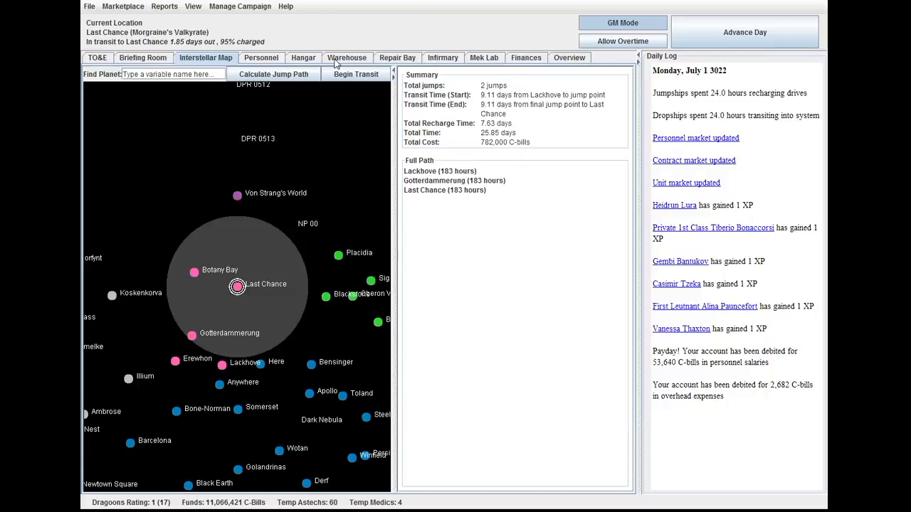
pyautogui.click(303, 57)
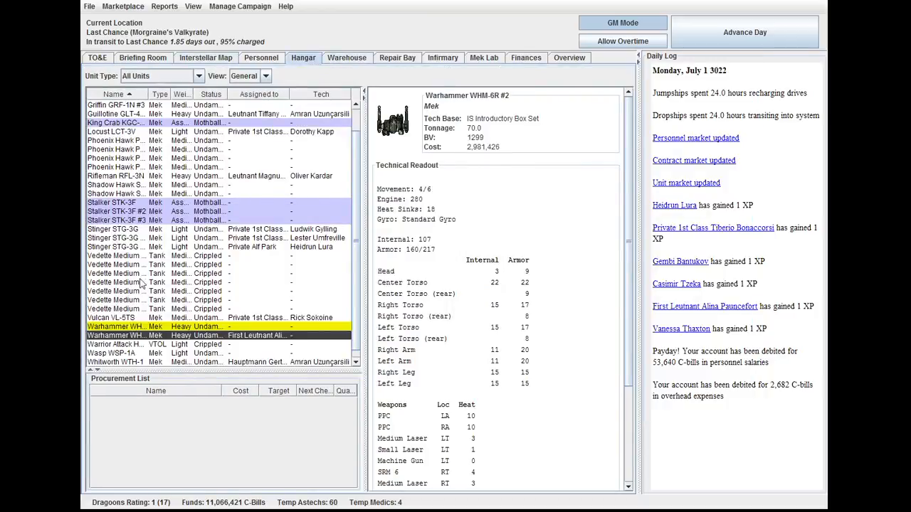
pyautogui.click(129, 281)
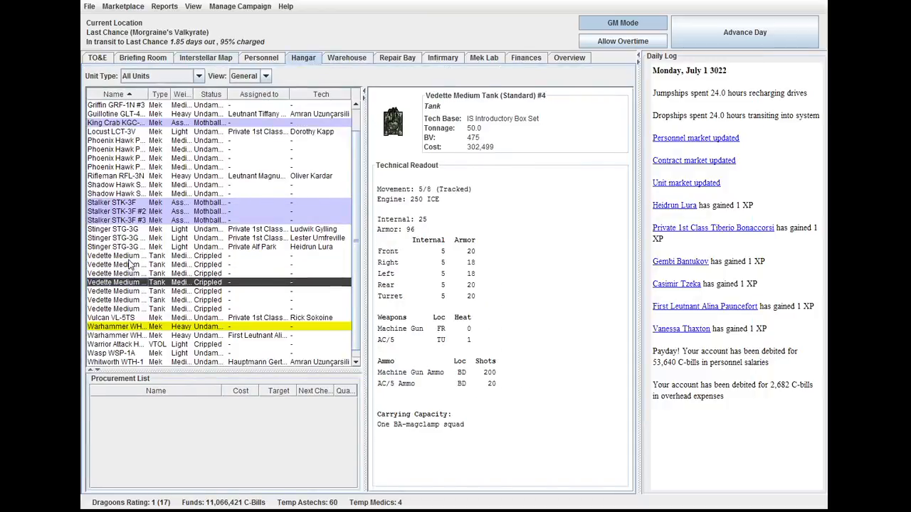
pyautogui.click(129, 307)
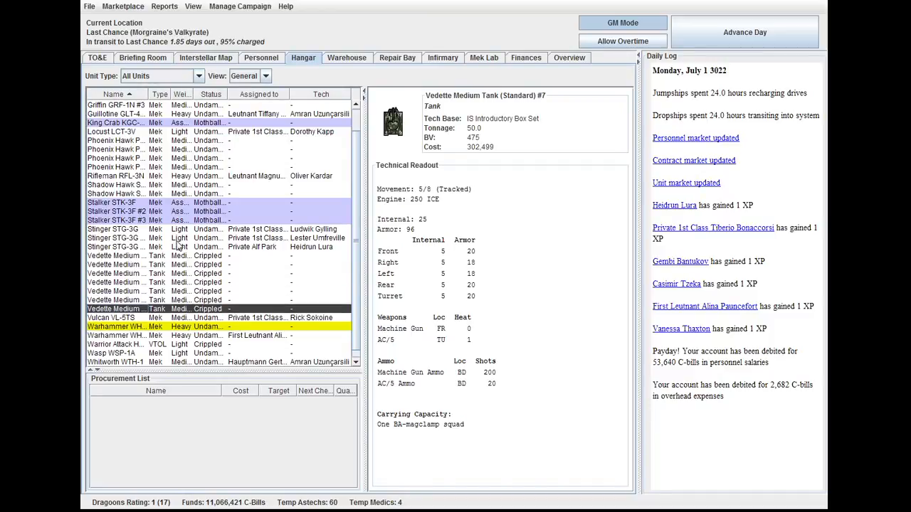
pyautogui.click(205, 57)
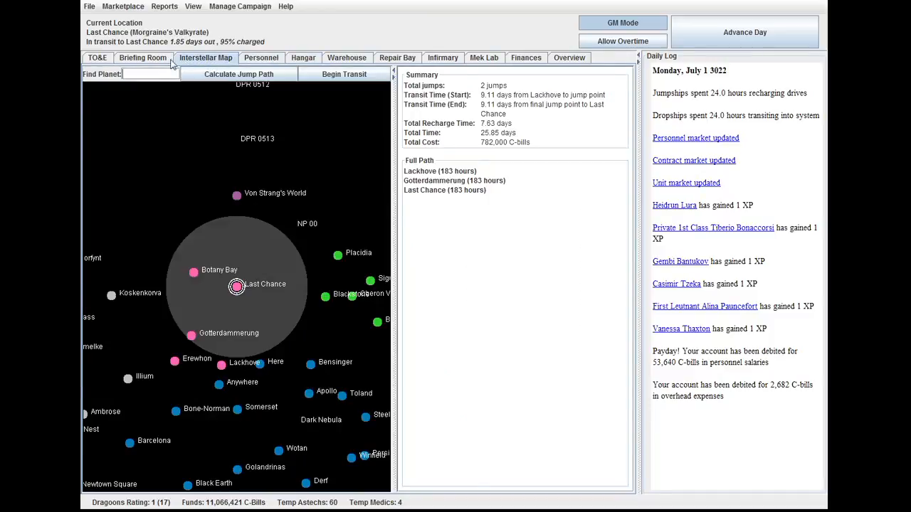
pyautogui.click(347, 57)
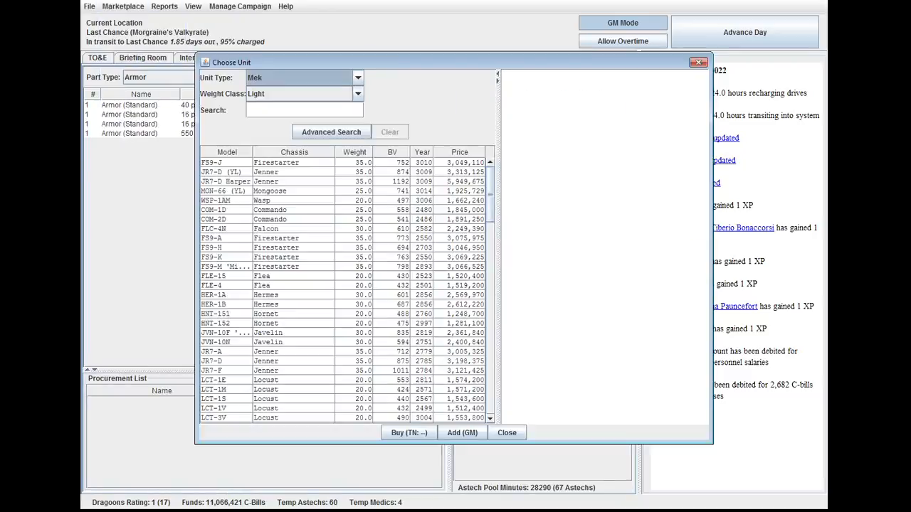
pyautogui.click(507, 432)
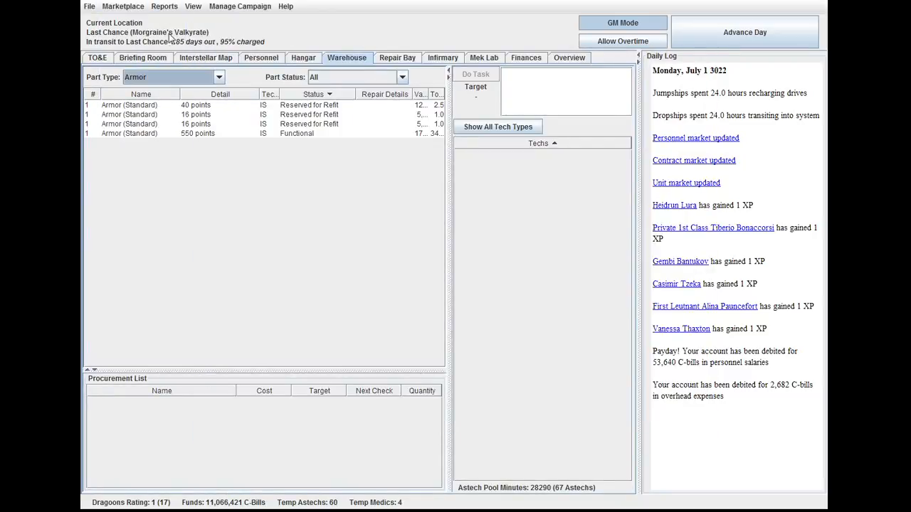
# - Purchase the Vedette Medium Tank offer via Marketplace > Unit Market, arriving in 3 days
pyautogui.click(123, 6)
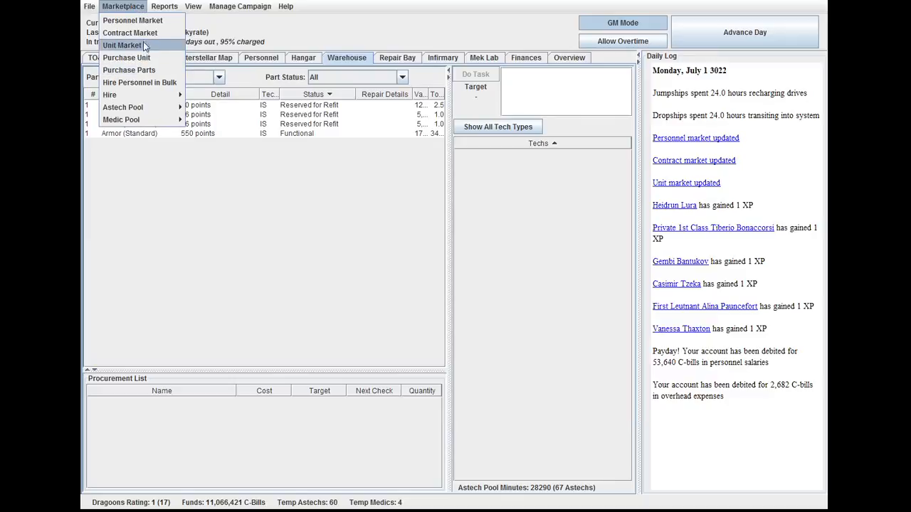
pyautogui.click(122, 45)
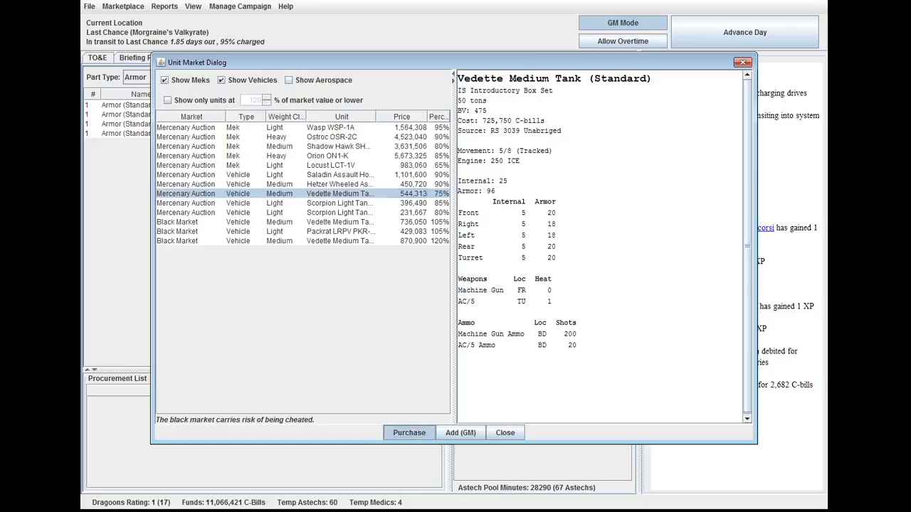
pyautogui.click(409, 433)
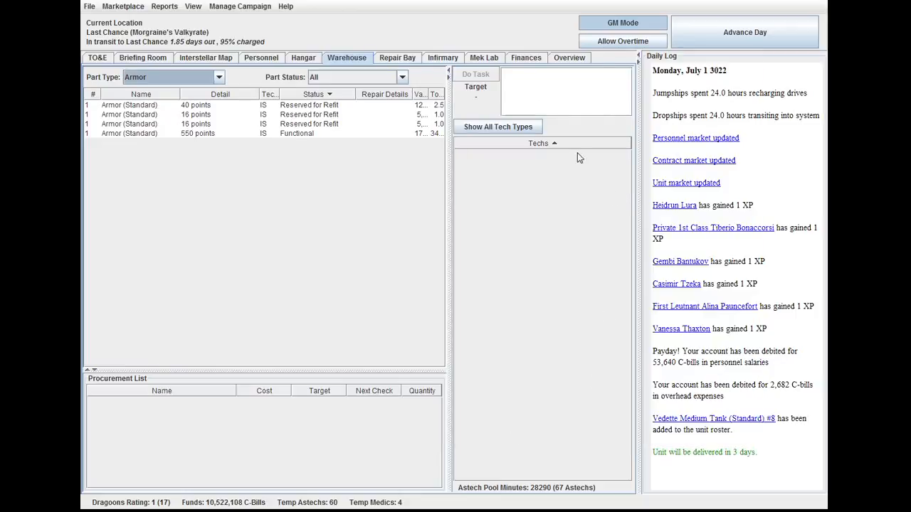
# - Advance two days to arrive at Last Chance and review the Briefing Room assignments
pyautogui.click(745, 31)
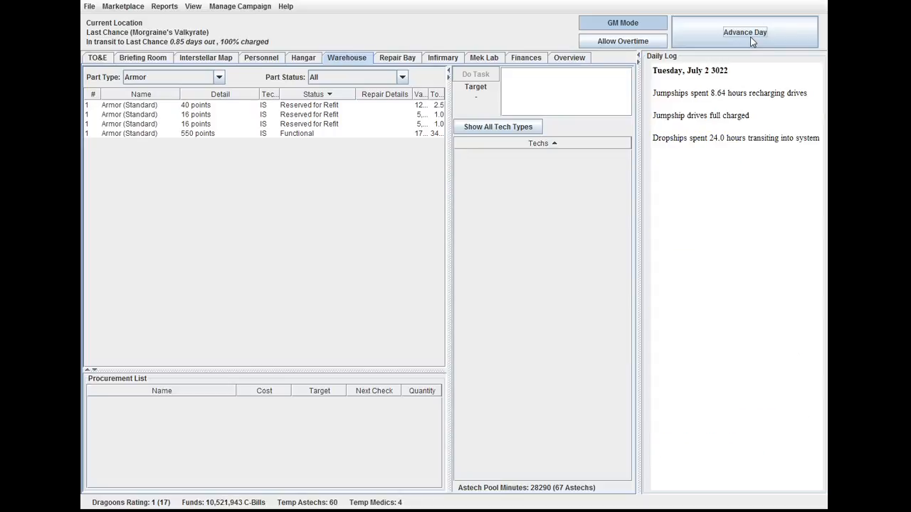
pyautogui.click(744, 32)
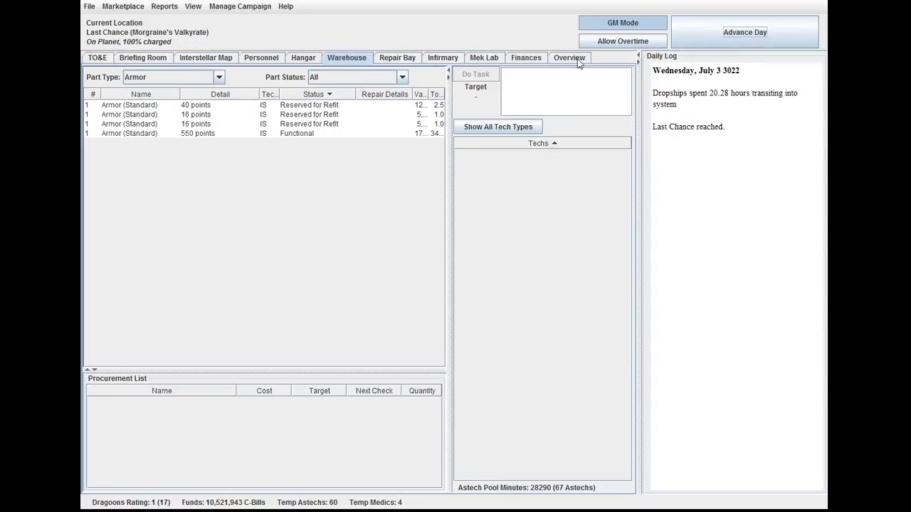
pyautogui.click(143, 57)
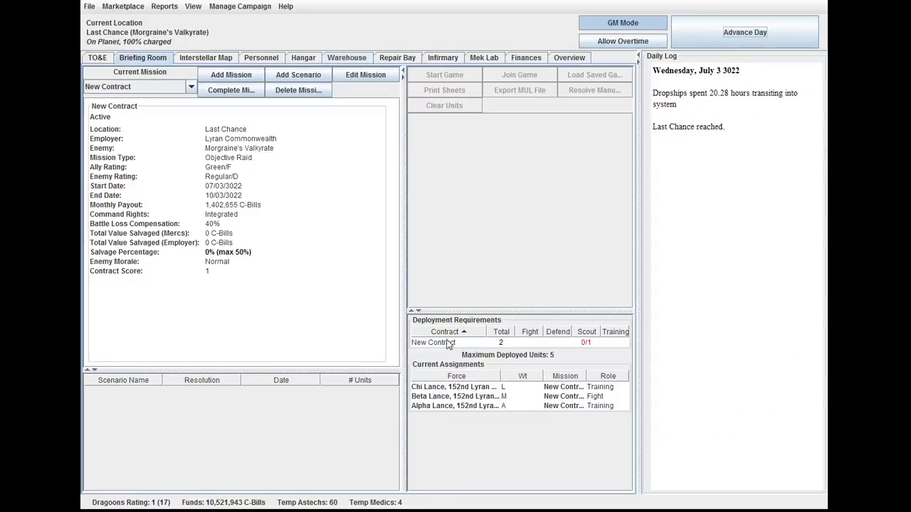
pyautogui.moveTo(475, 404)
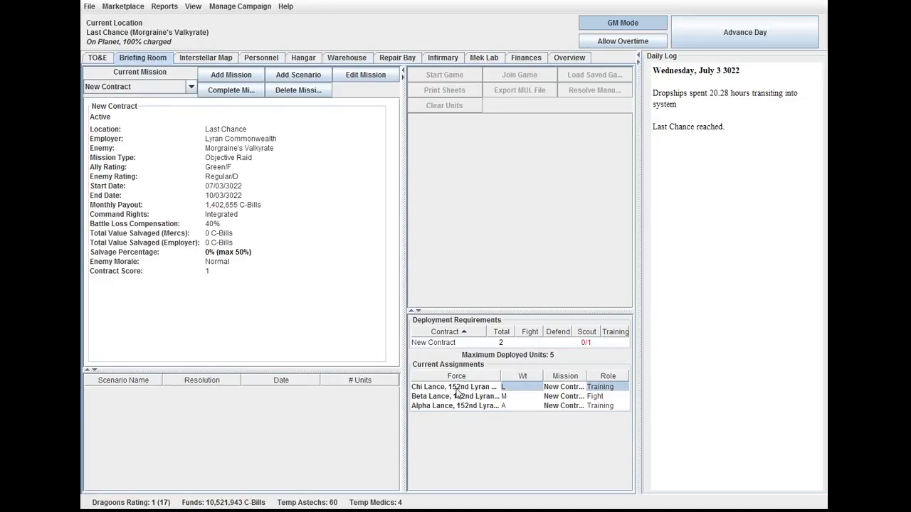
pyautogui.moveTo(561, 397)
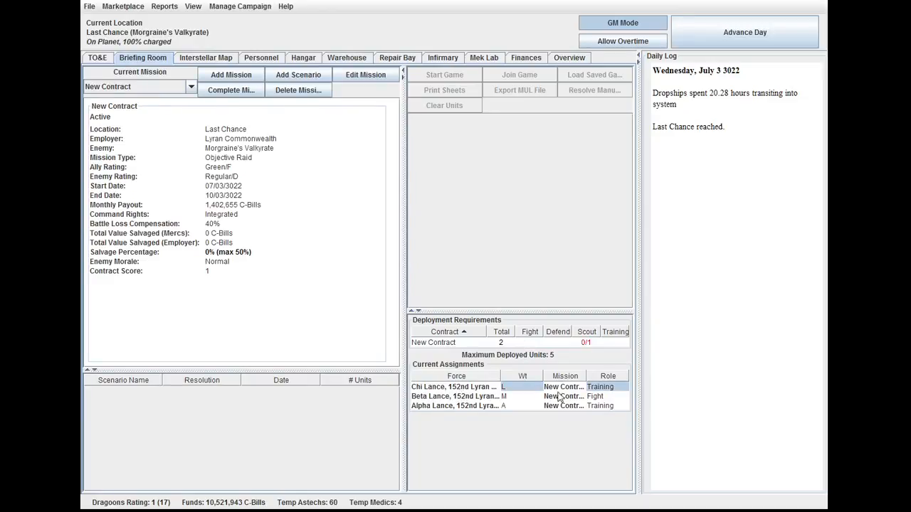
# - Assign Chi Lance the Scout role for the new contract, then view the TO&E
pyautogui.click(623, 388)
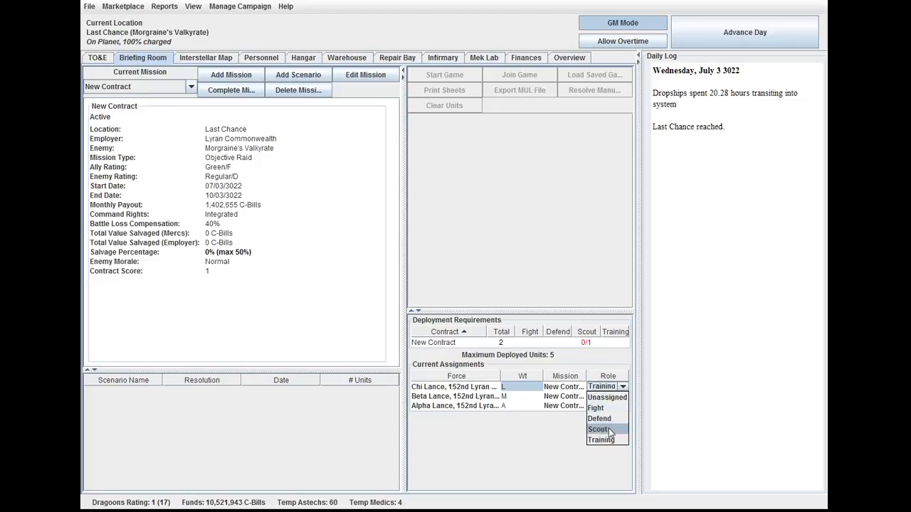
pyautogui.click(598, 430)
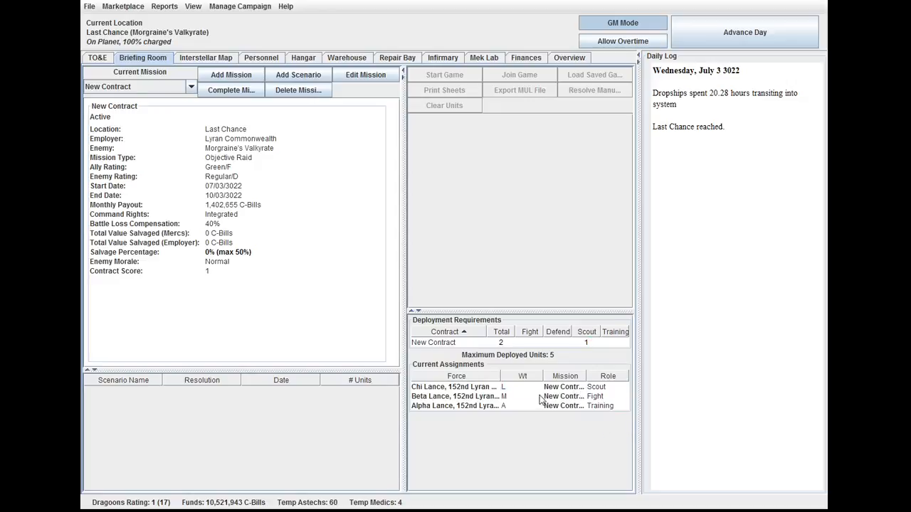
pyautogui.click(455, 405)
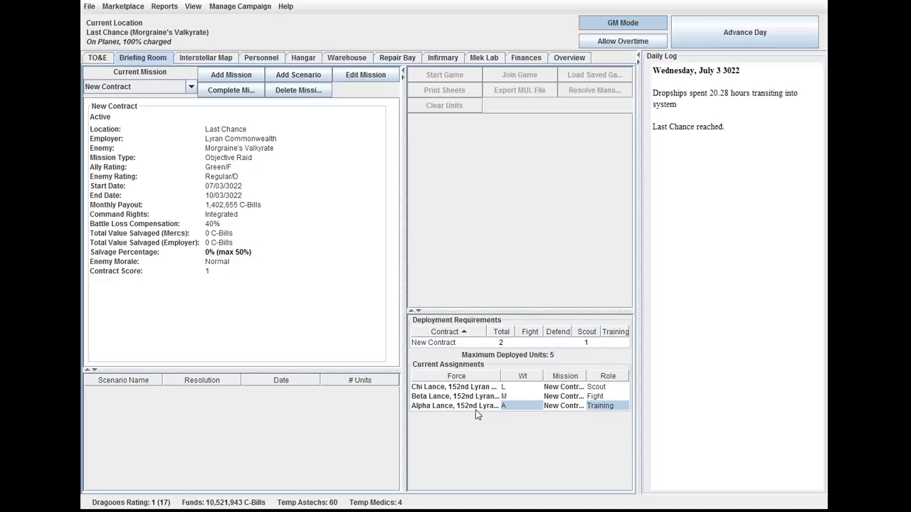
pyautogui.click(97, 57)
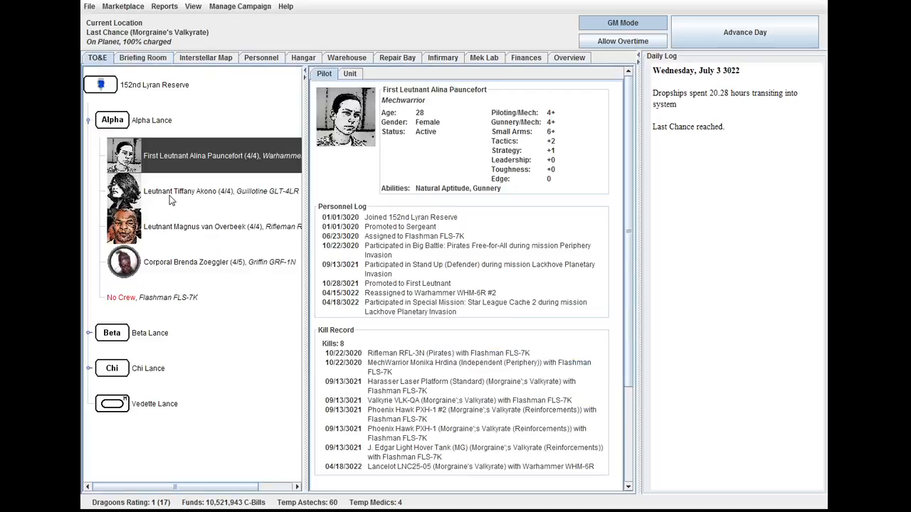
# - Inspect Alpha Lance's crewless Flashman FLS-7K and jump to the personnel roster
pyautogui.click(221, 190)
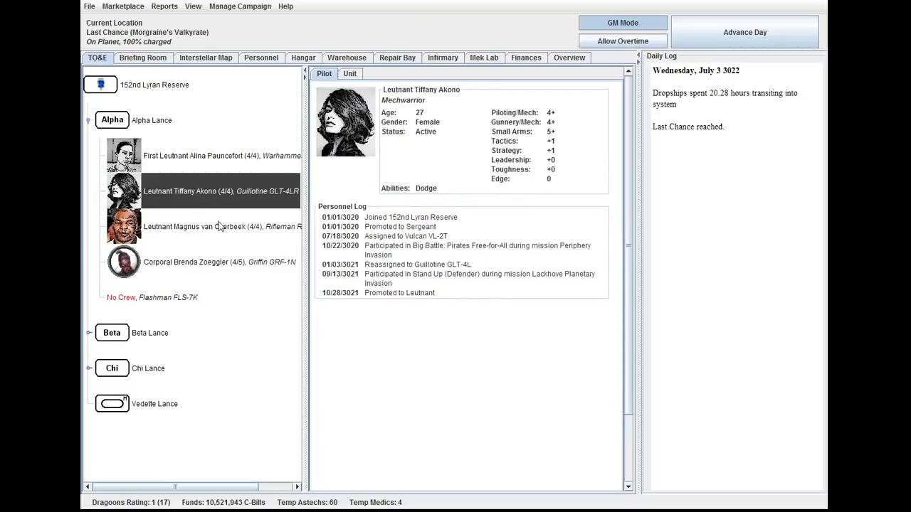
pyautogui.click(168, 297)
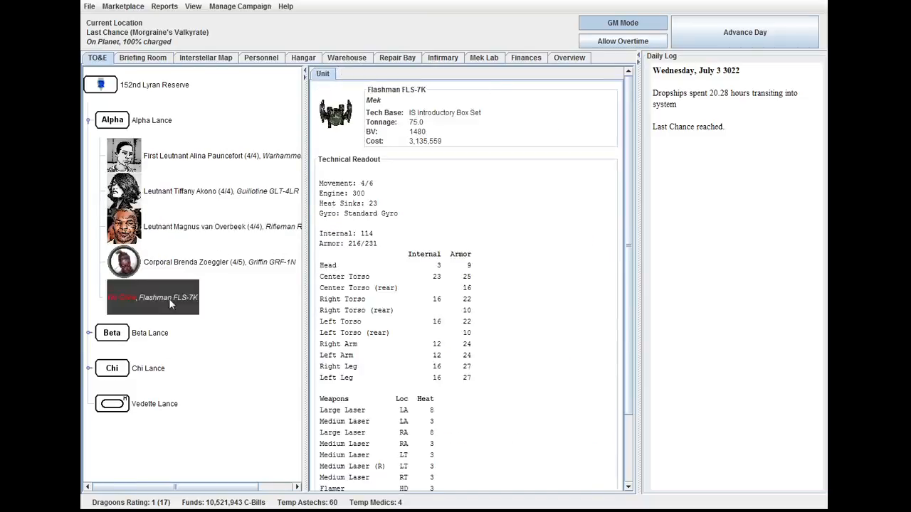
pyautogui.rightClick(151, 297)
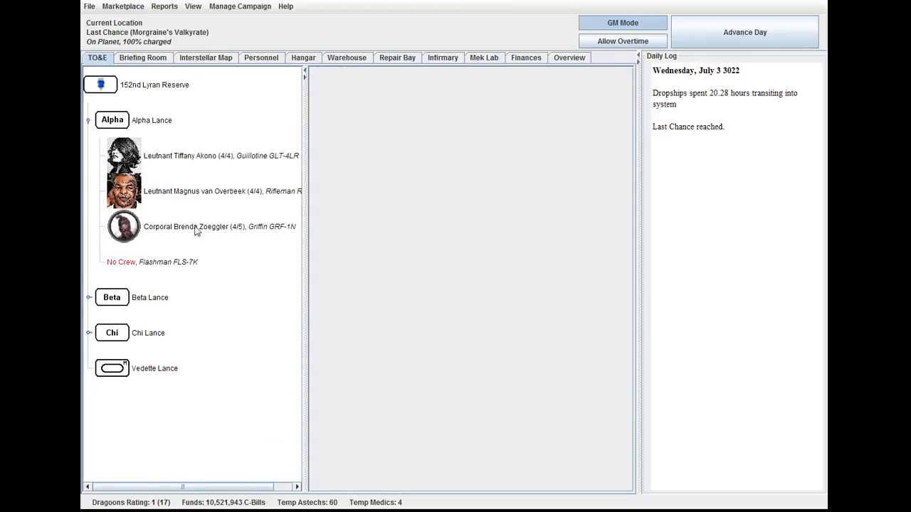
pyautogui.rightClick(168, 262)
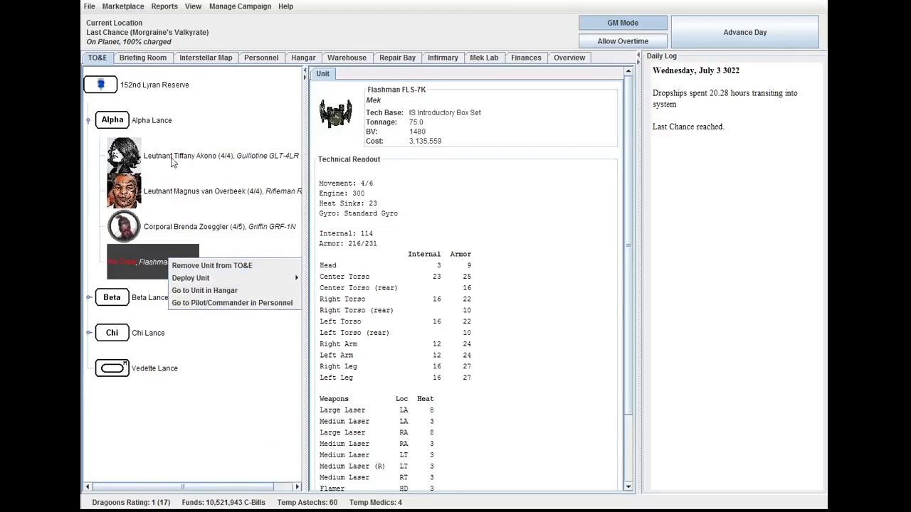
pyautogui.click(231, 301)
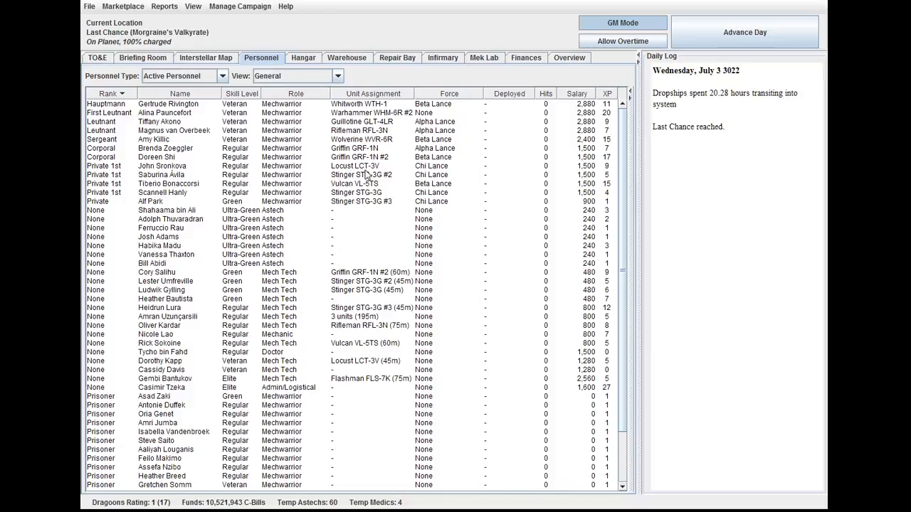
# - Assign First Leutnant Alina Pauncefoot as pilot of the Flashman FLS-7K
pyautogui.rightClick(166, 112)
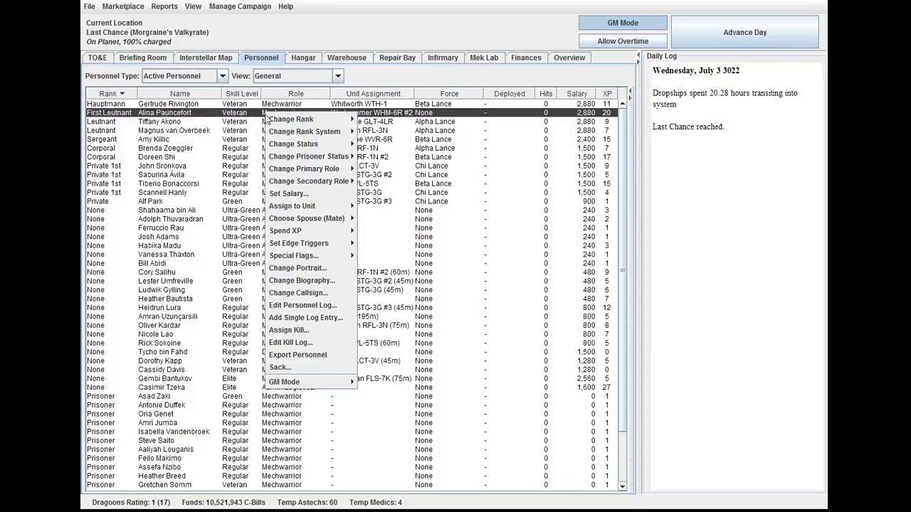
pyautogui.click(292, 205)
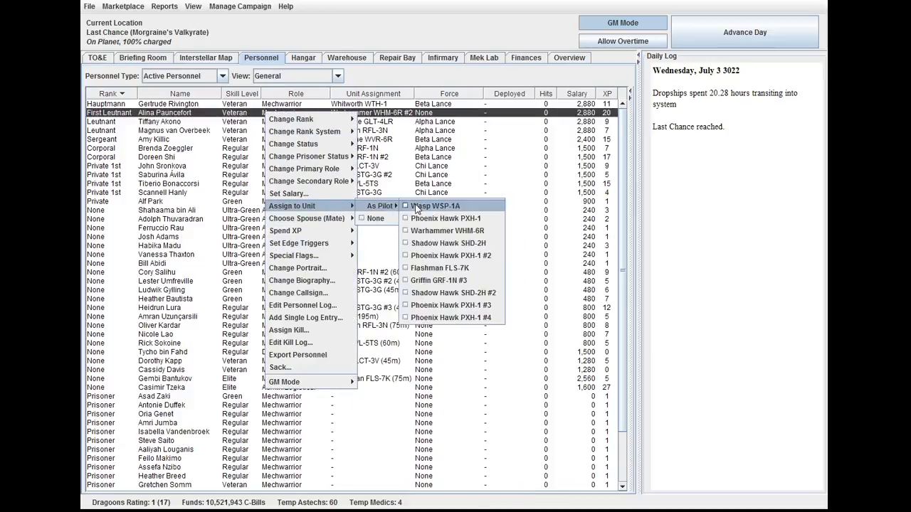
pyautogui.moveTo(438, 267)
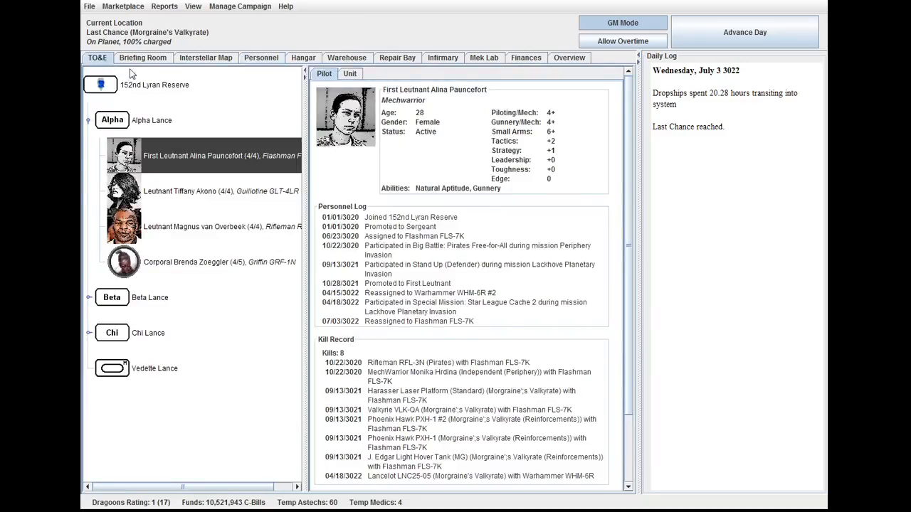
# - Change Alpha Lance's contract role from Training to Defend in the Briefing Room
pyautogui.click(142, 57)
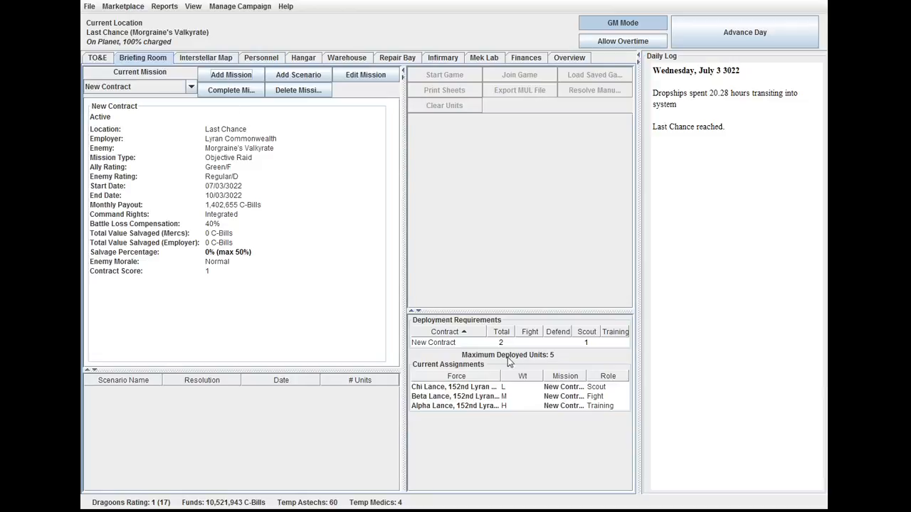
pyautogui.moveTo(600, 367)
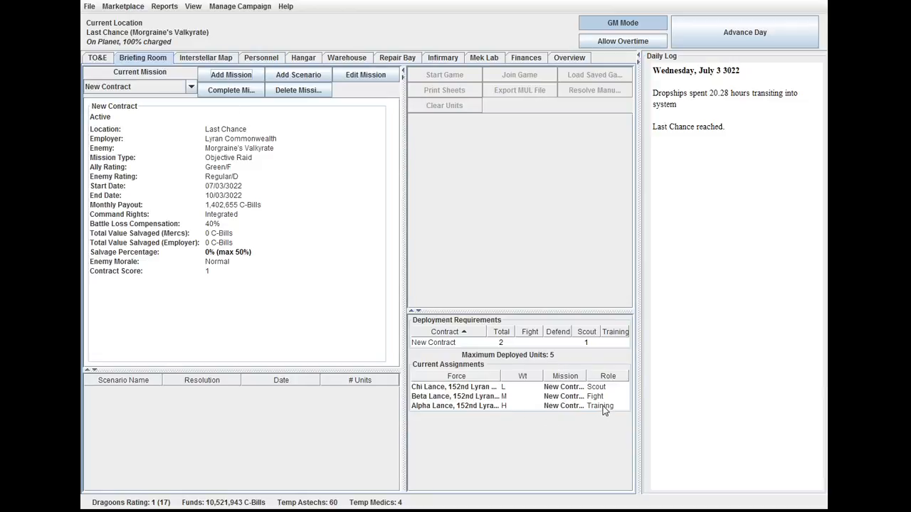
pyautogui.click(601, 405)
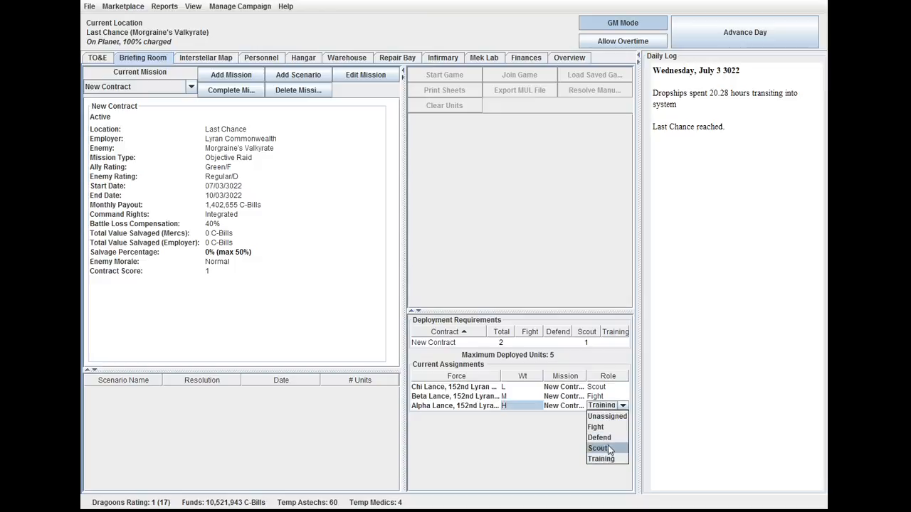
pyautogui.click(599, 437)
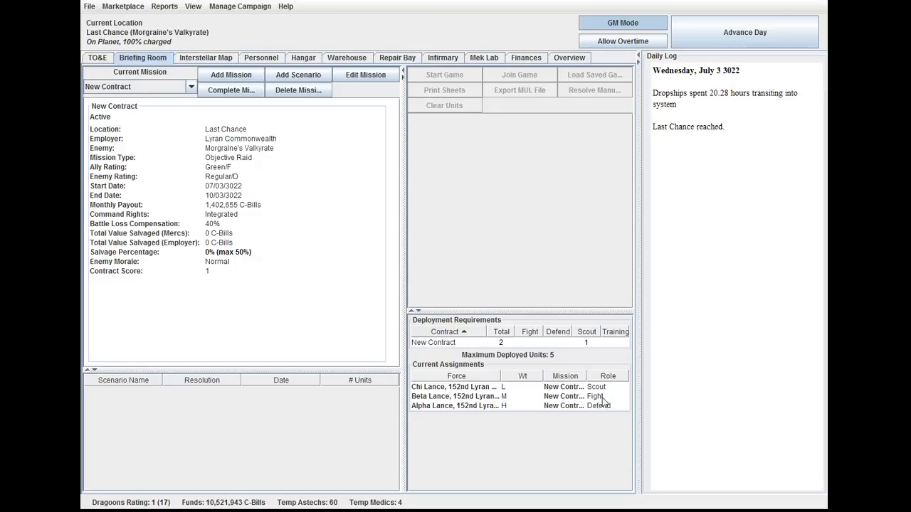
# - Save the campaign over the 152nd Lyran Reserve Campaign file
pyautogui.click(600, 404)
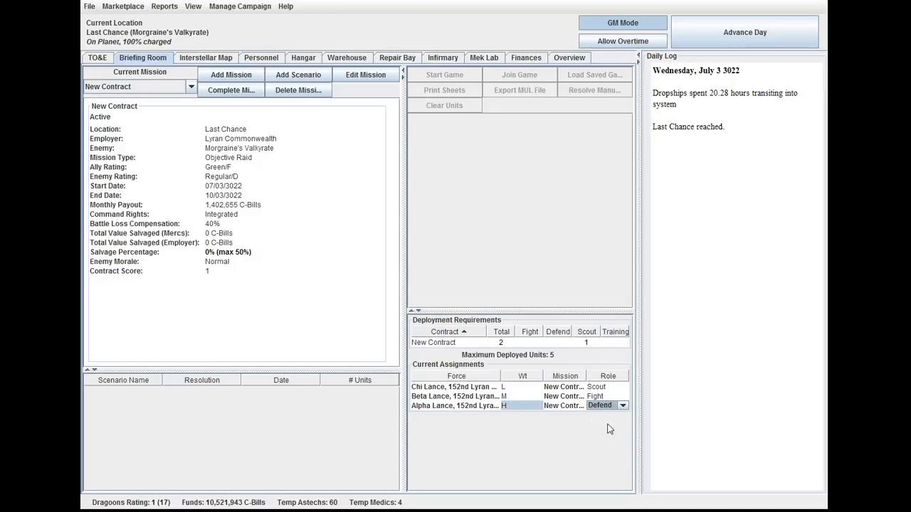
pyautogui.moveTo(91, 9)
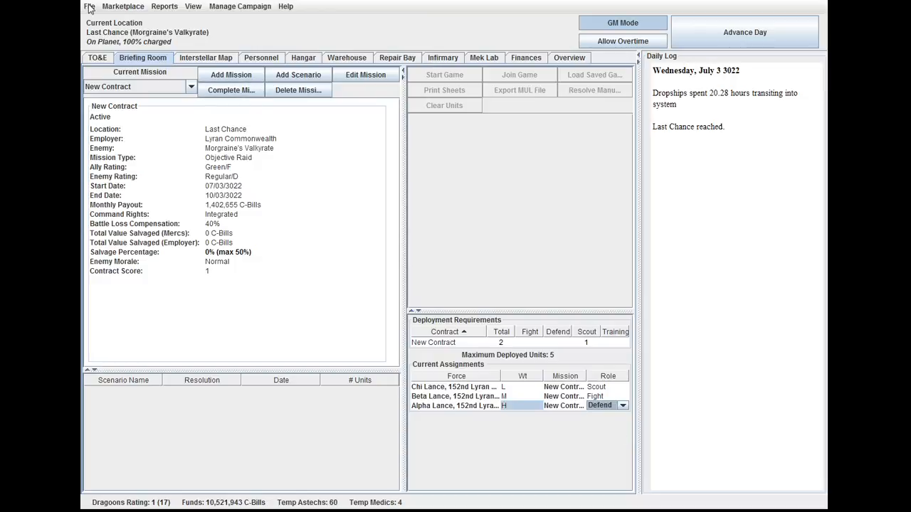
pyautogui.click(88, 6)
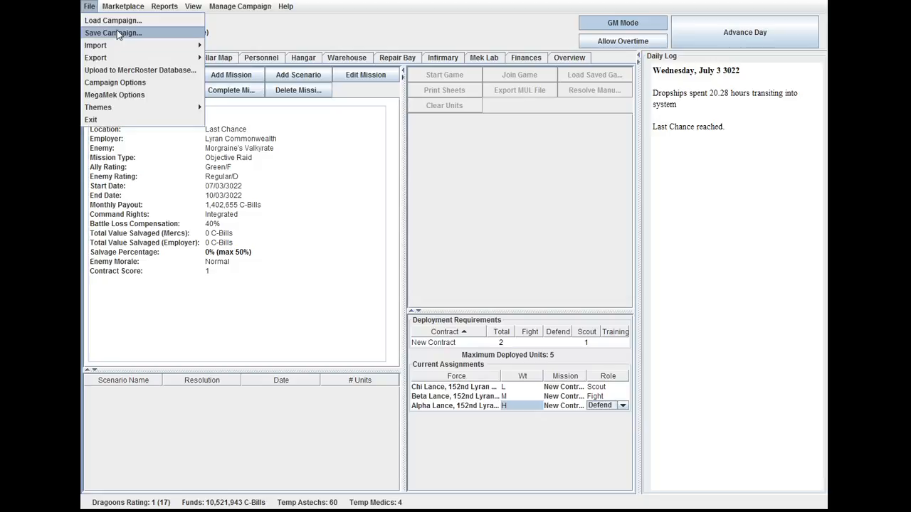
pyautogui.click(112, 33)
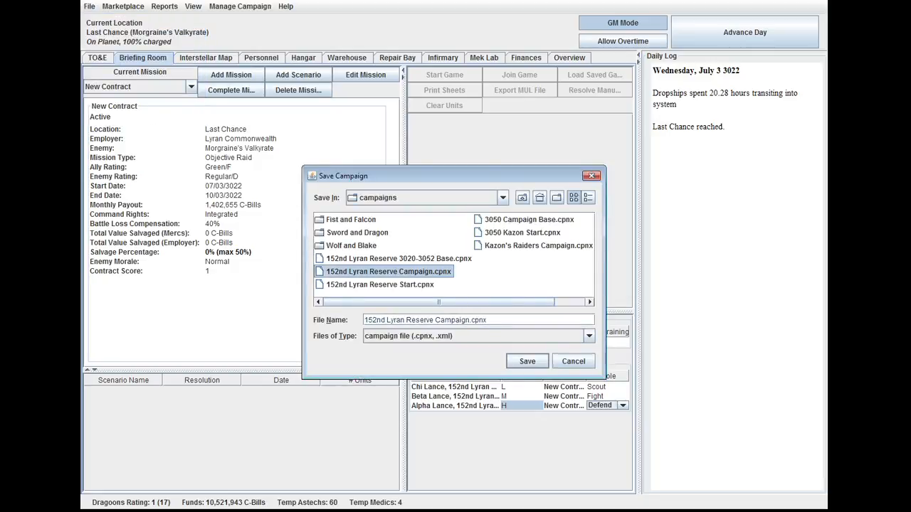
pyautogui.click(527, 362)
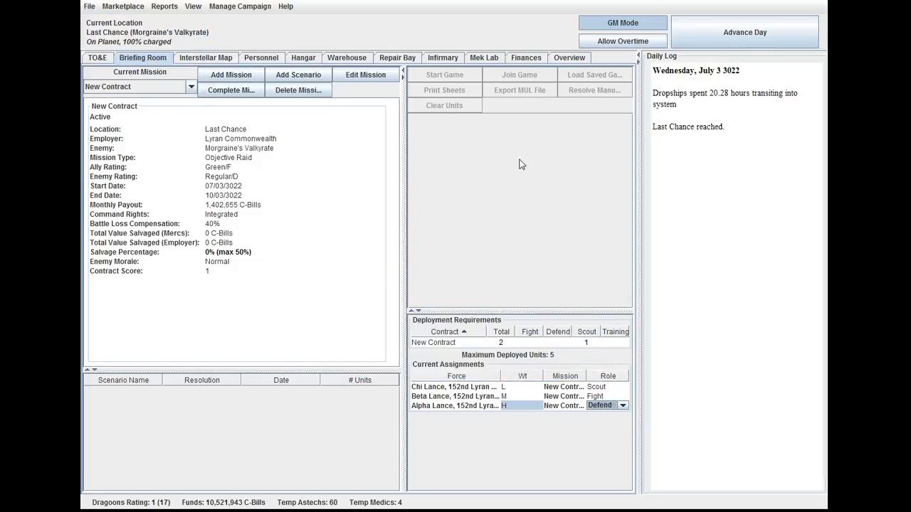
pyautogui.moveTo(225, 188)
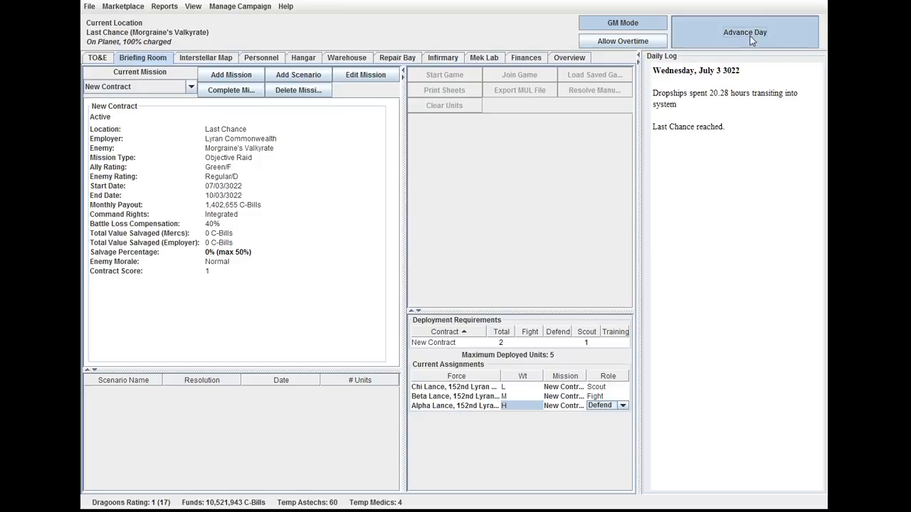
# - Advance the date to Monday, July 8 3022, revealing a pending Extraction scenario on 07/13/3022
pyautogui.click(744, 31)
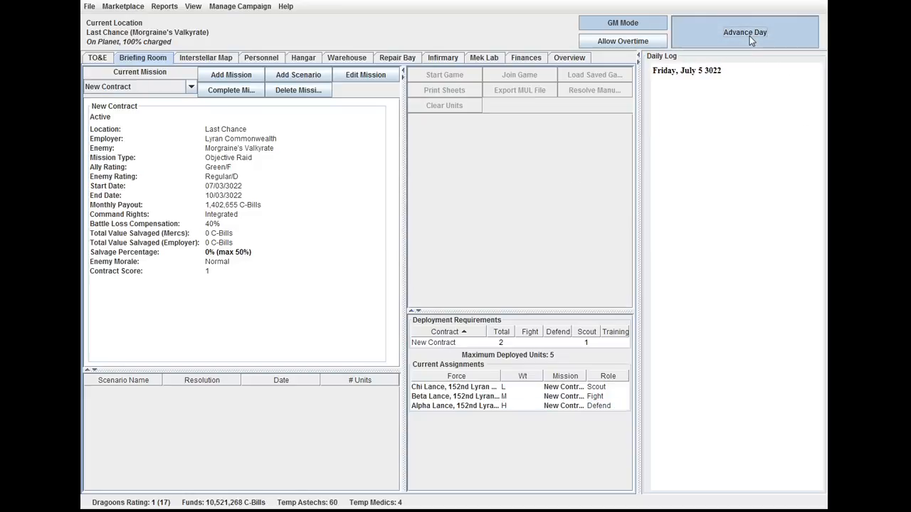
pyautogui.click(744, 31)
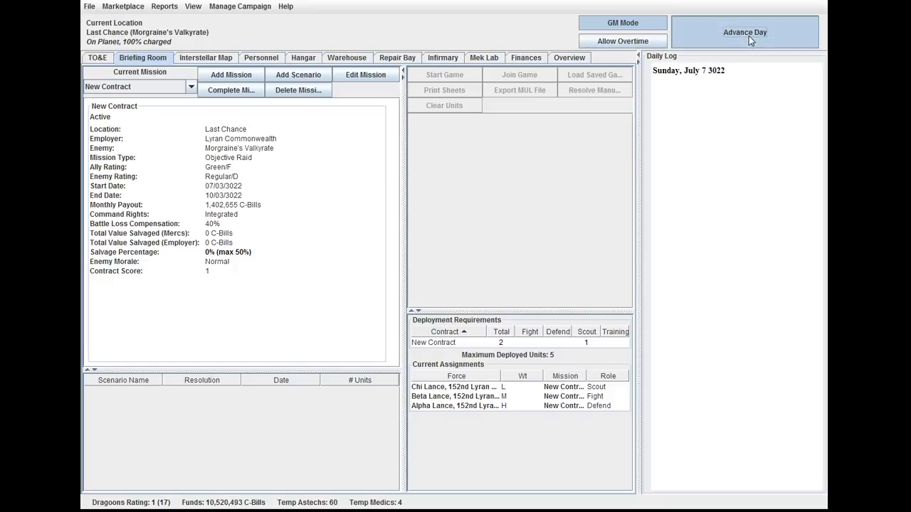
pyautogui.click(744, 32)
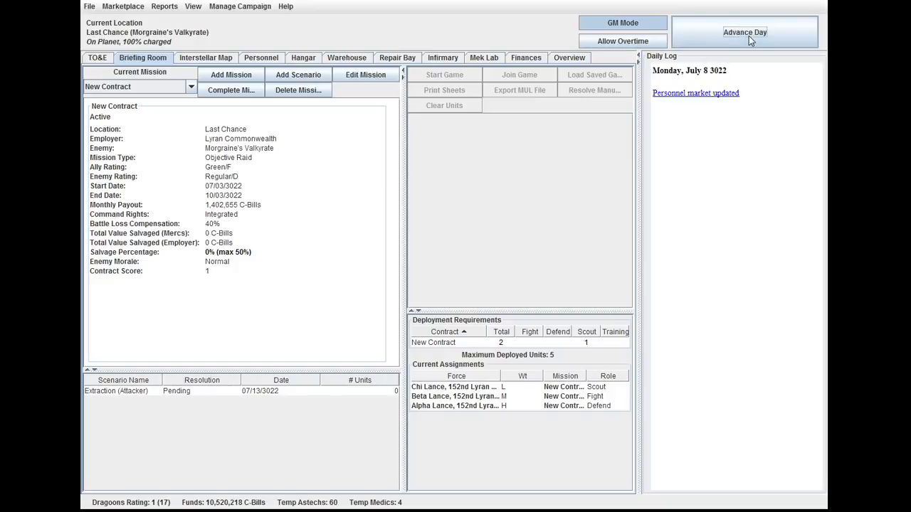
# - Select the pending Extraction scenario and read through its details
pyautogui.click(116, 390)
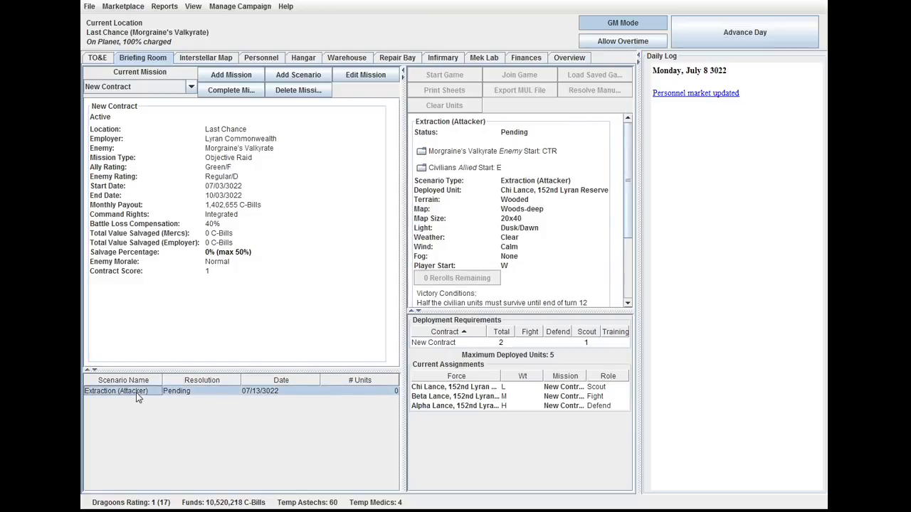
pyautogui.moveTo(510, 186)
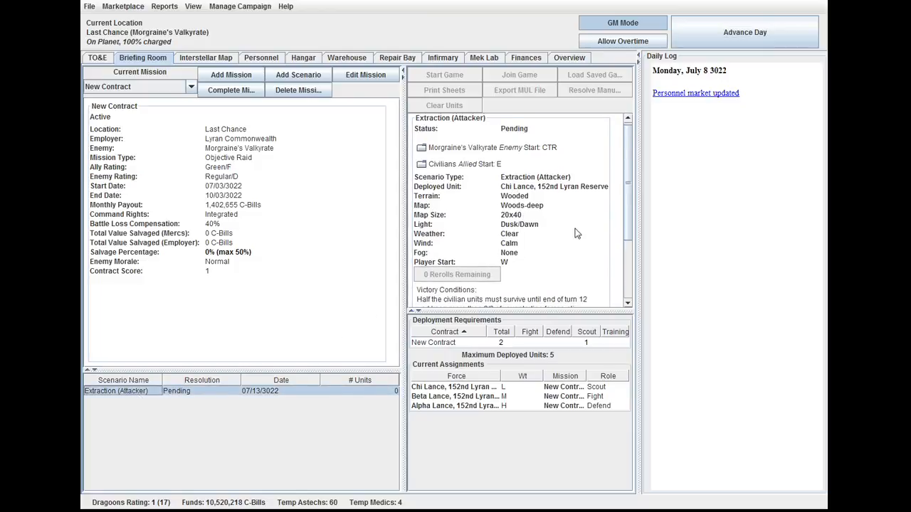
pyautogui.scroll(-3)
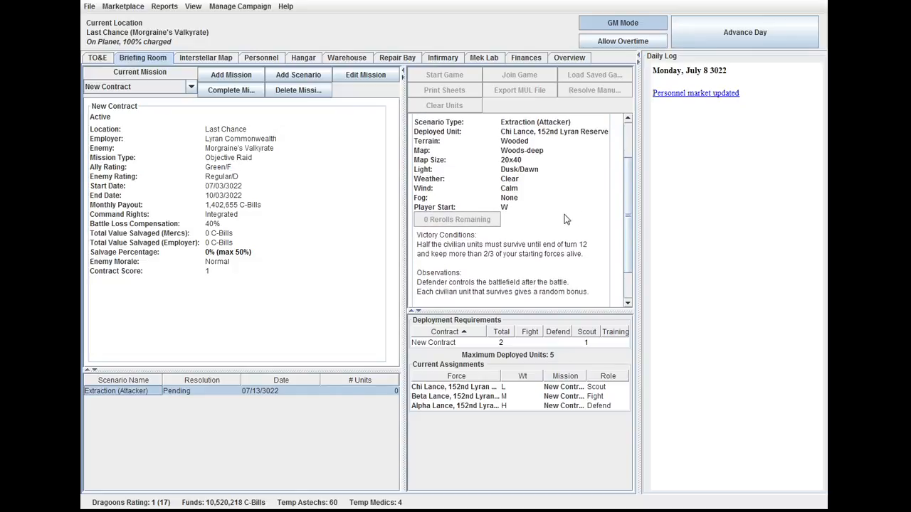
pyautogui.moveTo(632, 206)
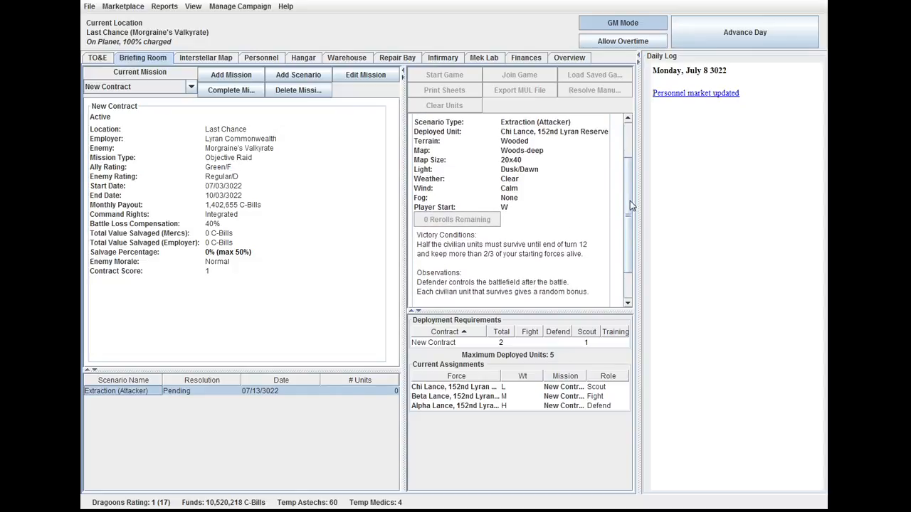
pyautogui.scroll(-3)
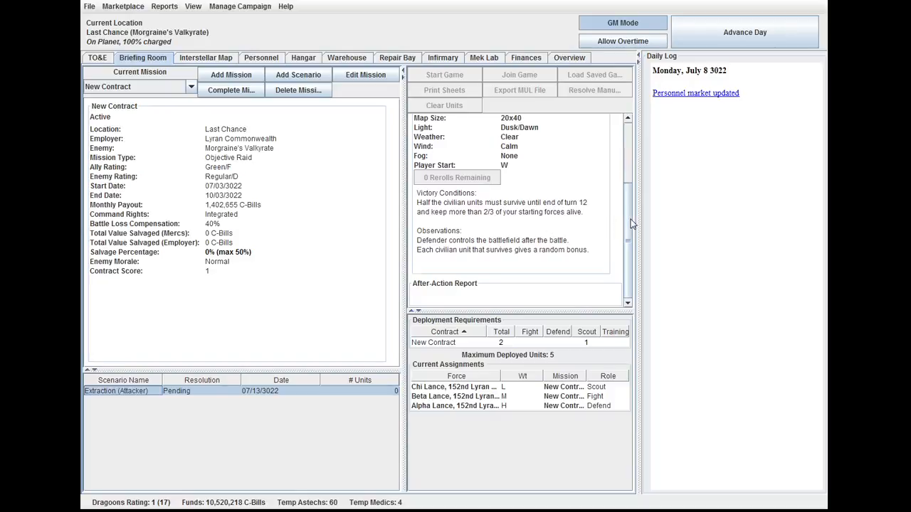
pyautogui.moveTo(631, 261)
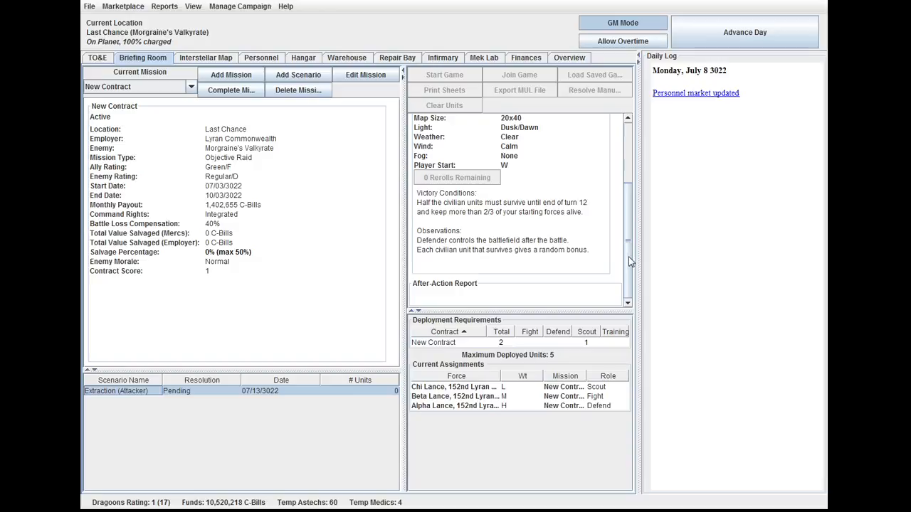
pyautogui.click(117, 390)
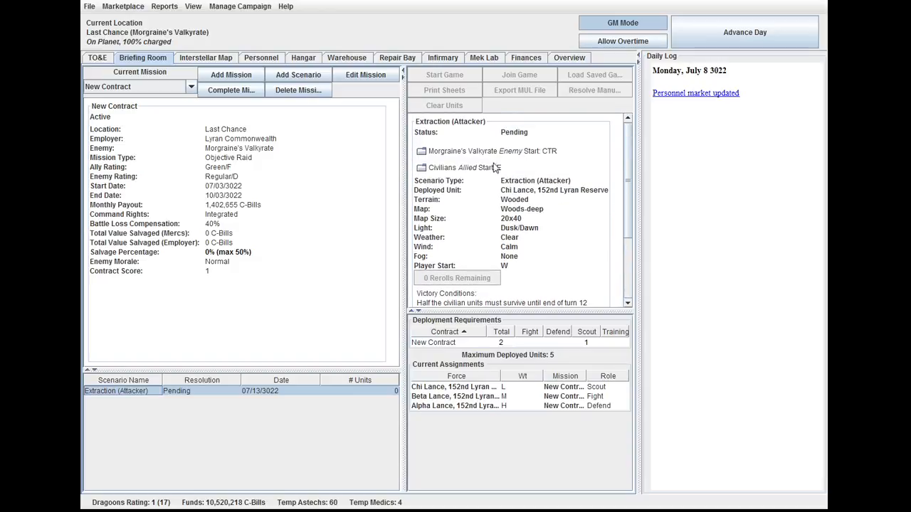
# - Expand and inspect the civilian units and Morgraine's Valkyrate enemy vehicles in the scenario
pyautogui.click(421, 167)
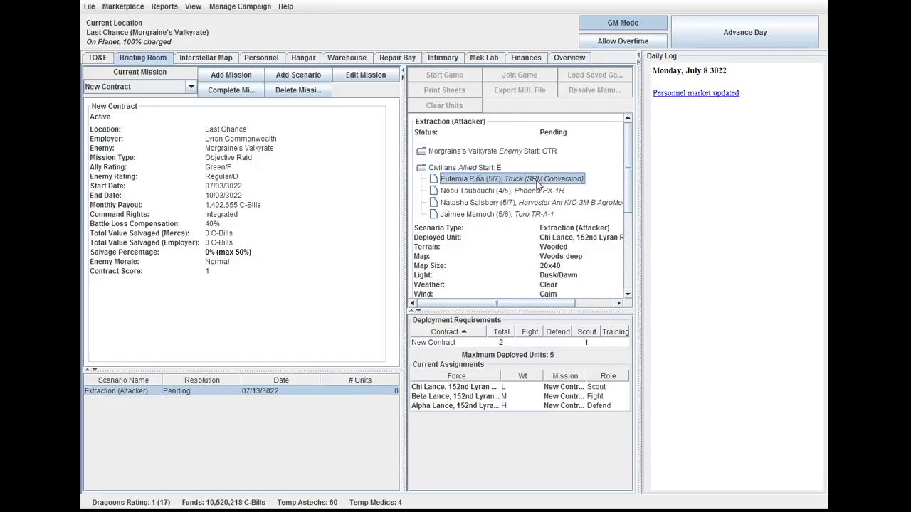
pyautogui.click(532, 202)
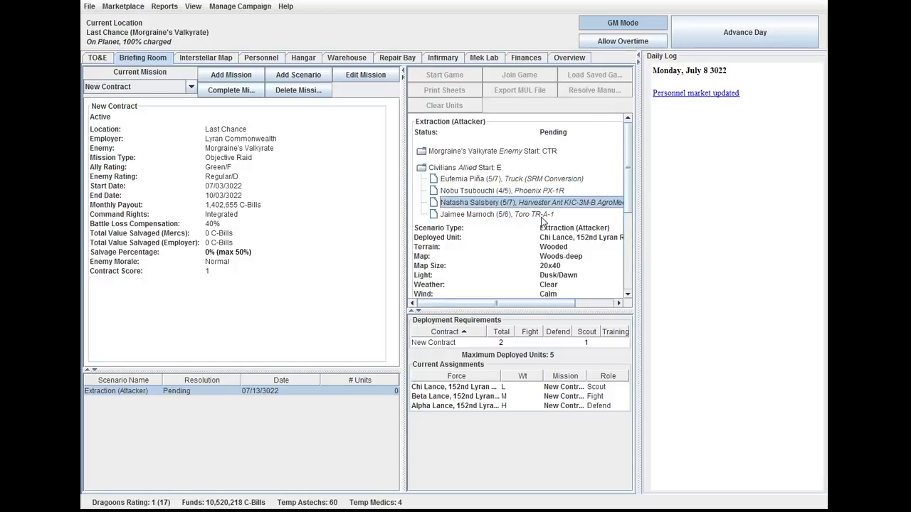
pyautogui.click(497, 214)
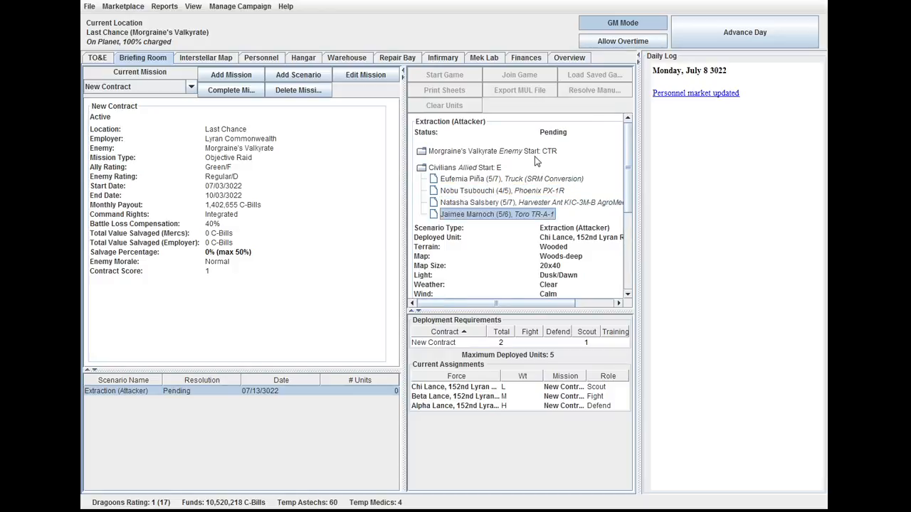
pyautogui.click(422, 150)
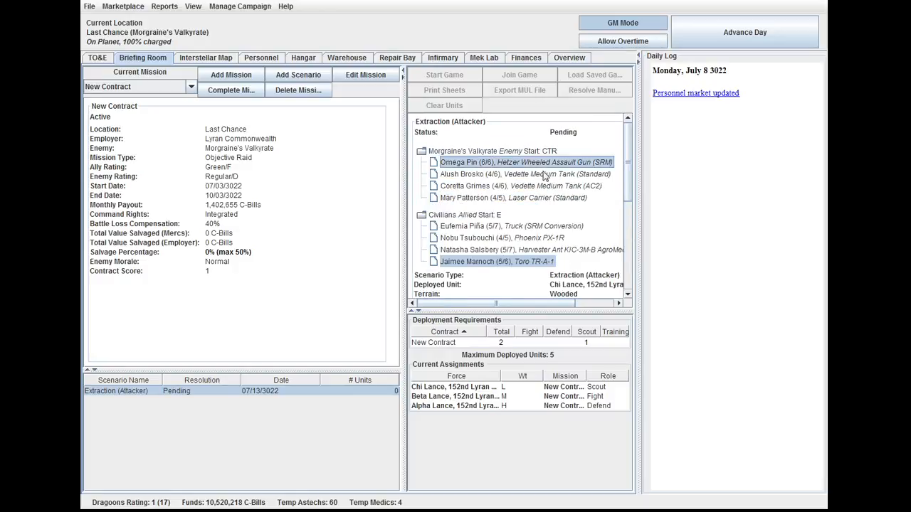
pyautogui.click(513, 198)
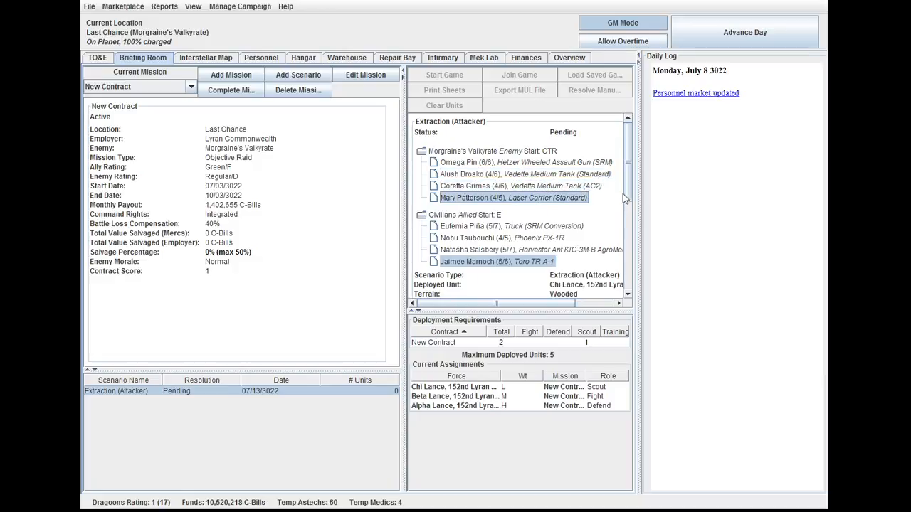
pyautogui.moveTo(572, 188)
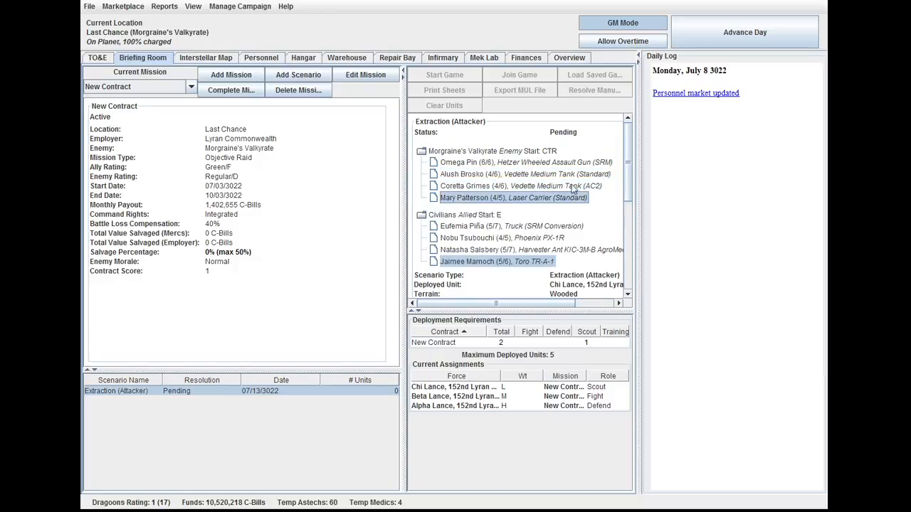
pyautogui.scroll(-3)
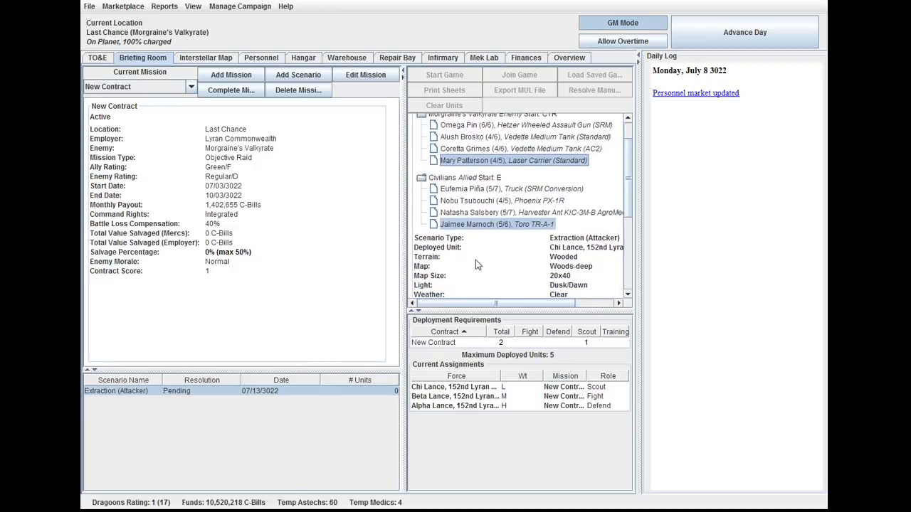
pyautogui.scroll(3)
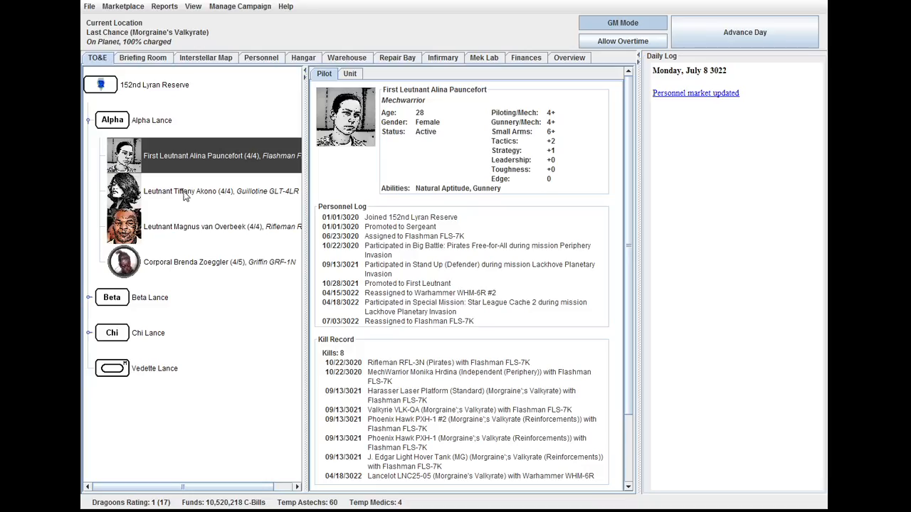
# - Deploy Chi Lance to the New Contract's Extraction (Attacker) scenario from the TO&E
pyautogui.click(111, 119)
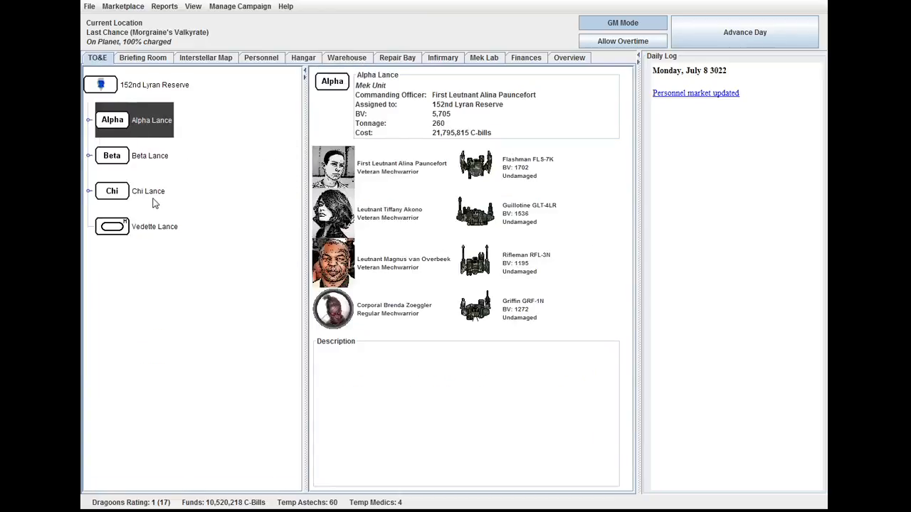
pyautogui.rightClick(111, 190)
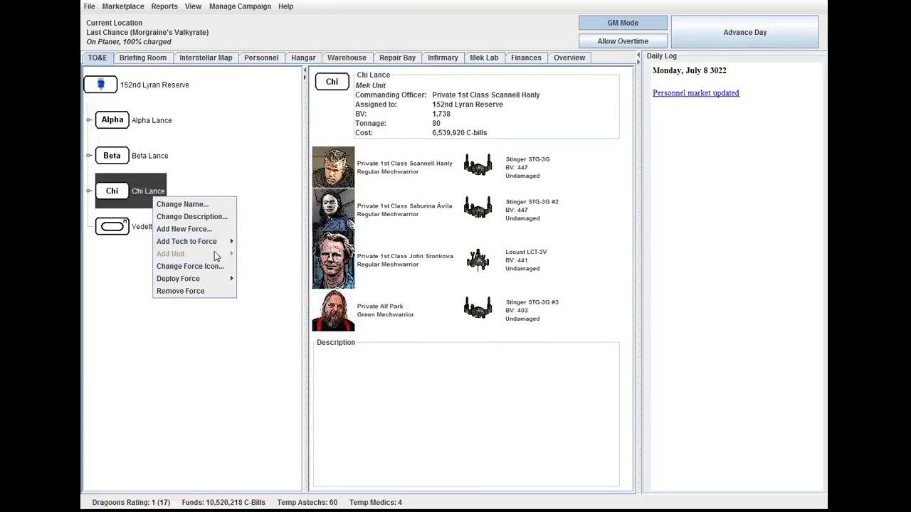
pyautogui.moveTo(178, 277)
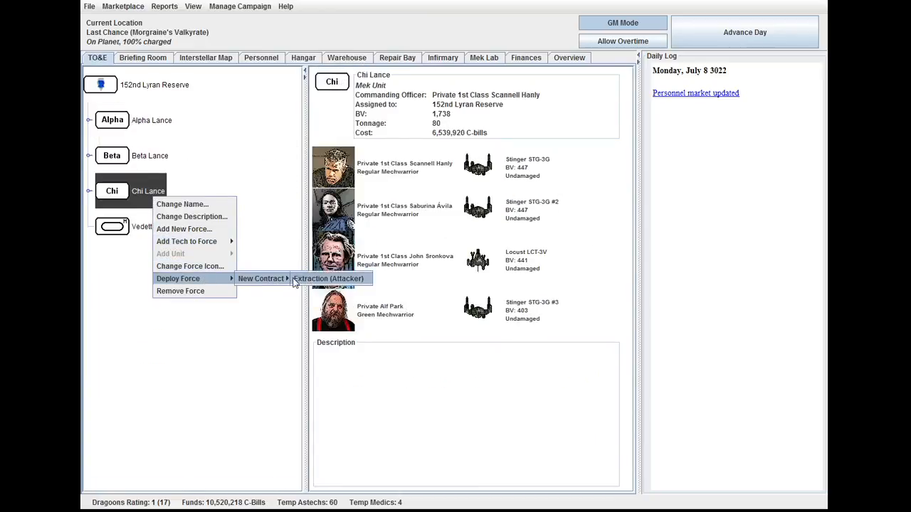
pyautogui.click(327, 277)
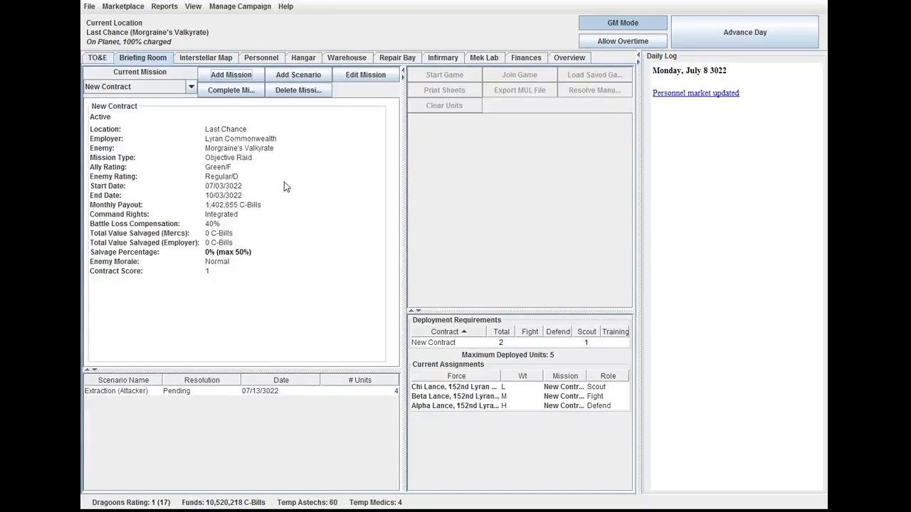
# - Confirm Chi Lance appears in the Extraction scenario's force list alongside enemy and civilian units
pyautogui.click(117, 390)
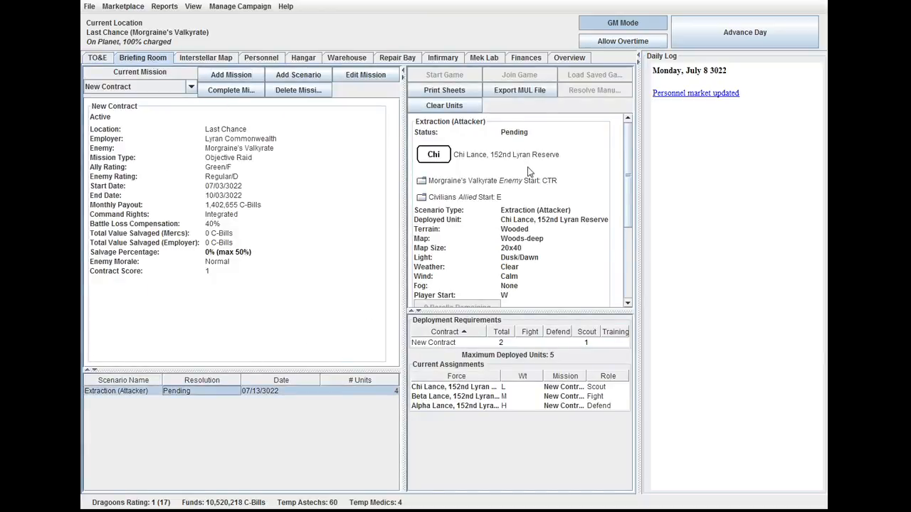
pyautogui.click(421, 179)
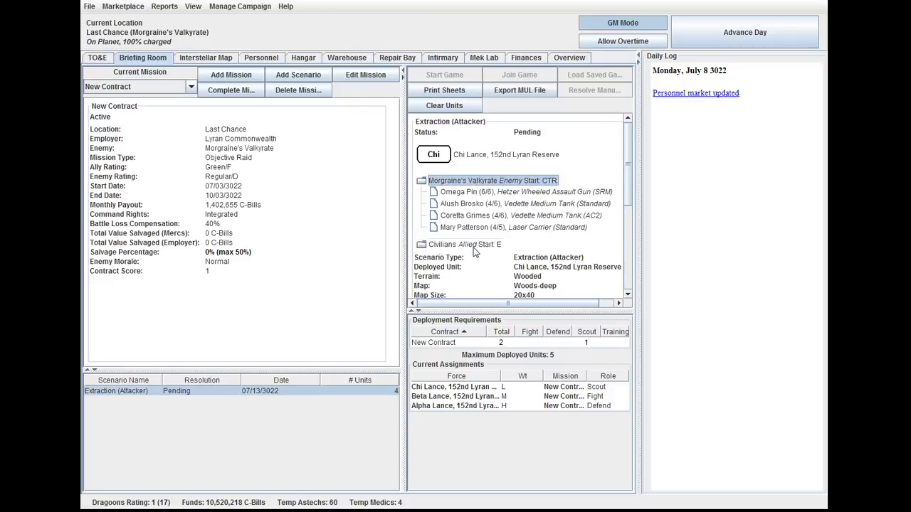
pyautogui.click(421, 245)
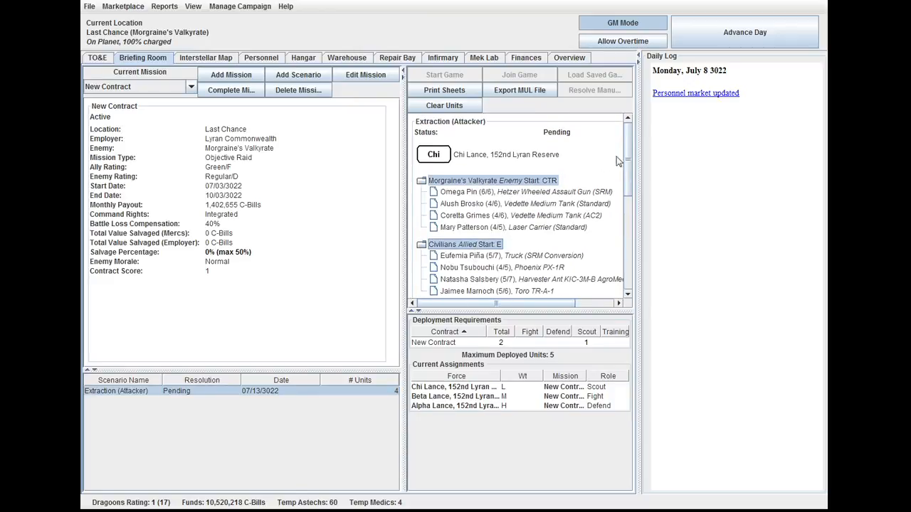
pyautogui.click(421, 179)
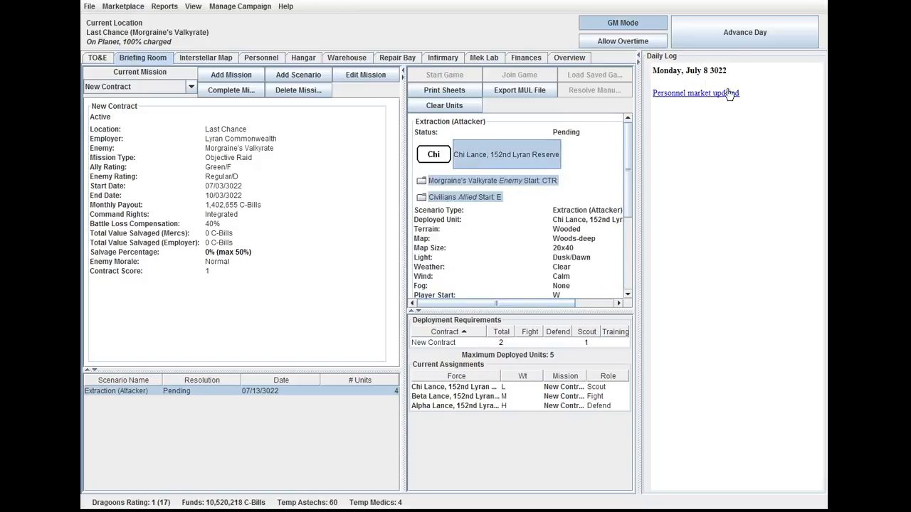
# - Advance to Saturday, July 13 3022 and select the Extraction scenario with its enemy roster expanded
pyautogui.click(744, 31)
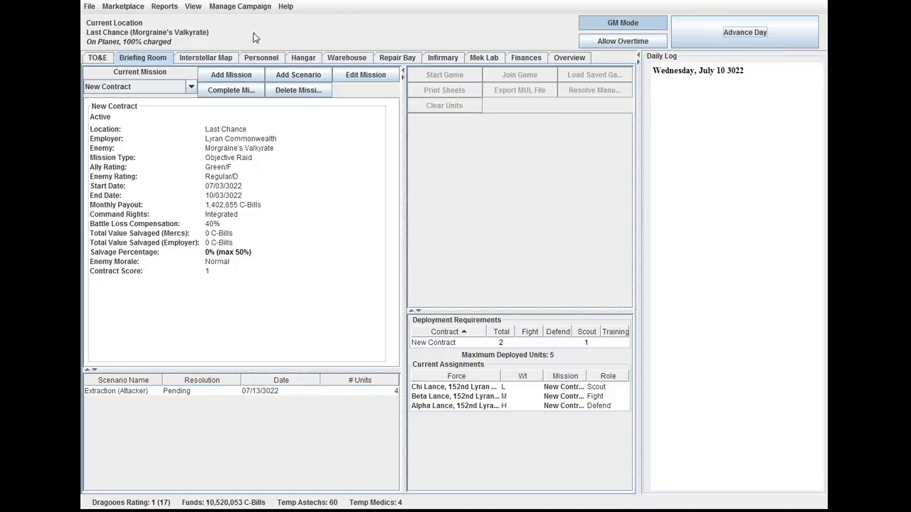
pyautogui.click(744, 32)
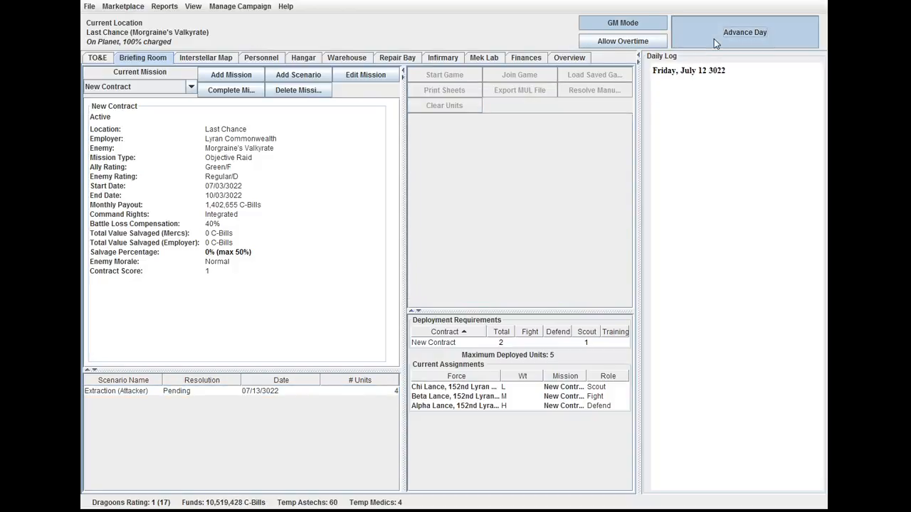
pyautogui.click(744, 31)
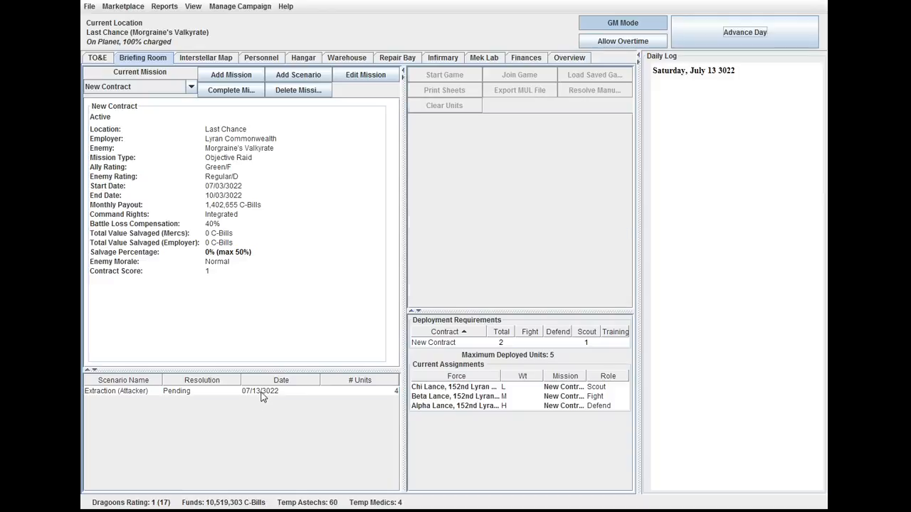
pyautogui.click(117, 390)
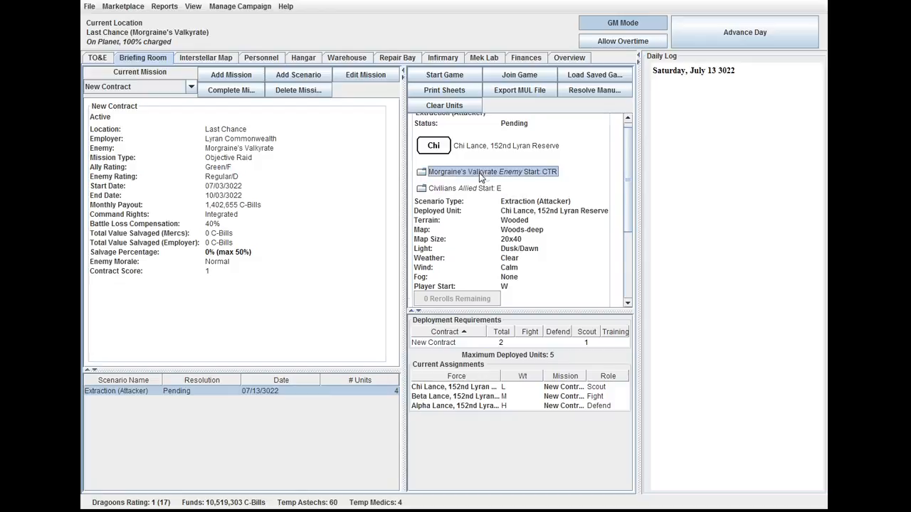
pyautogui.click(421, 170)
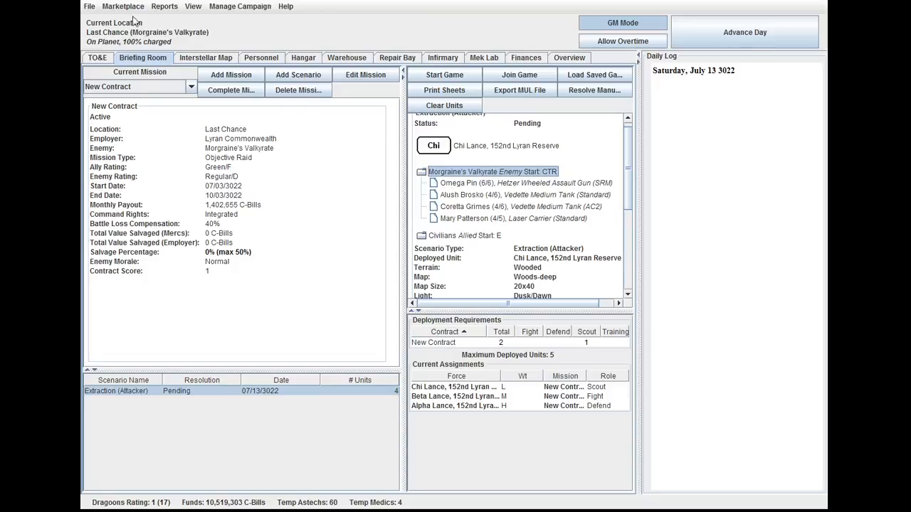
# - Save the campaign as of July 13 3022 via the File menu
pyautogui.click(90, 6)
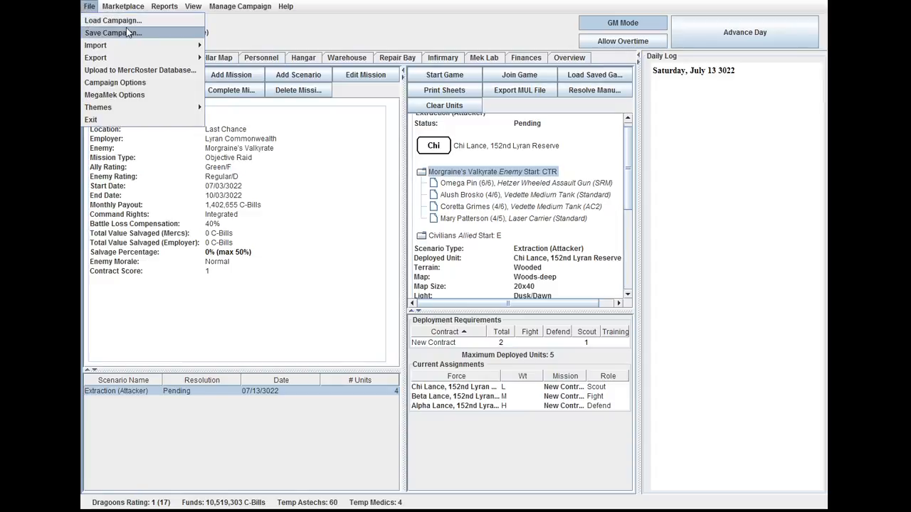
pyautogui.moveTo(150, 40)
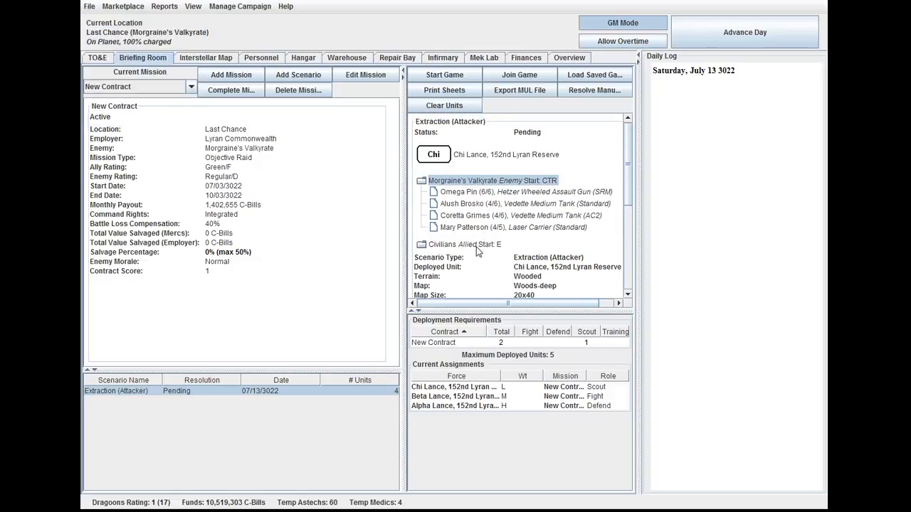
# - Expand the Civilians list and inspect the enemy Omega Pin Hetzer assault gun
pyautogui.click(422, 245)
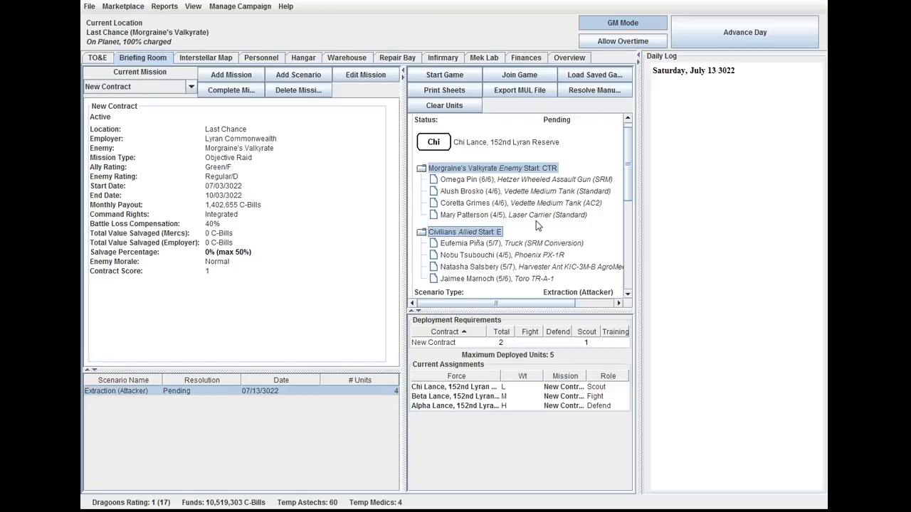
pyautogui.click(525, 179)
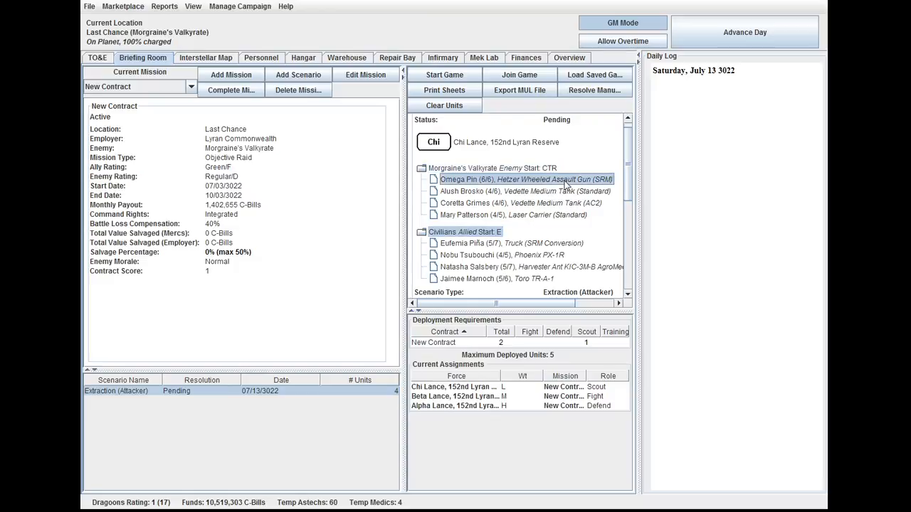
pyautogui.doubleClick(526, 180)
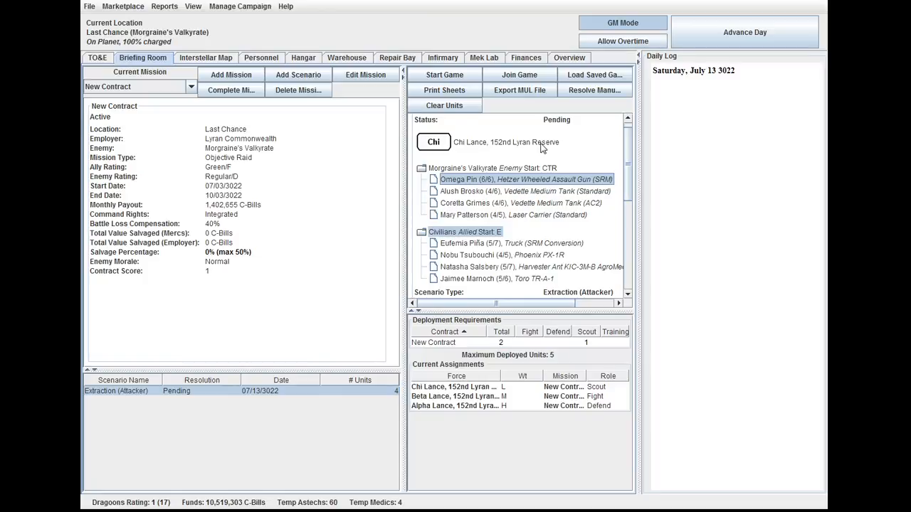
pyautogui.moveTo(564, 139)
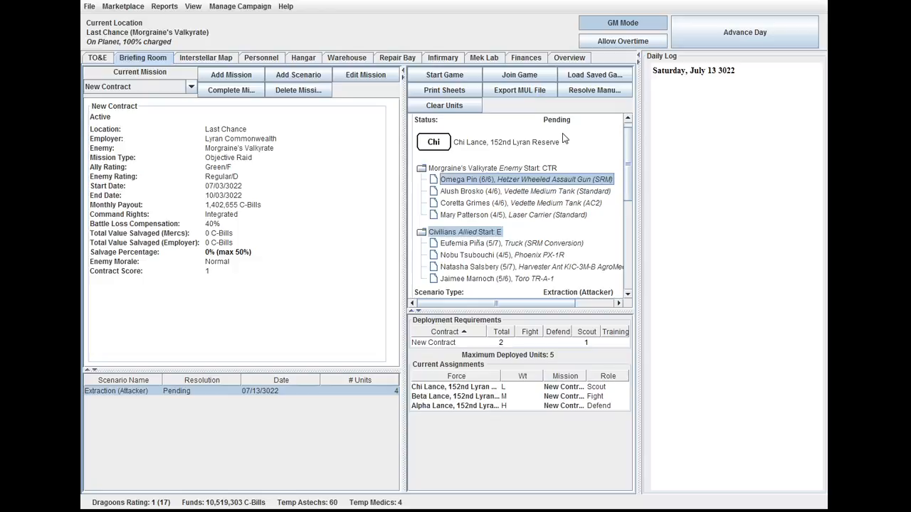